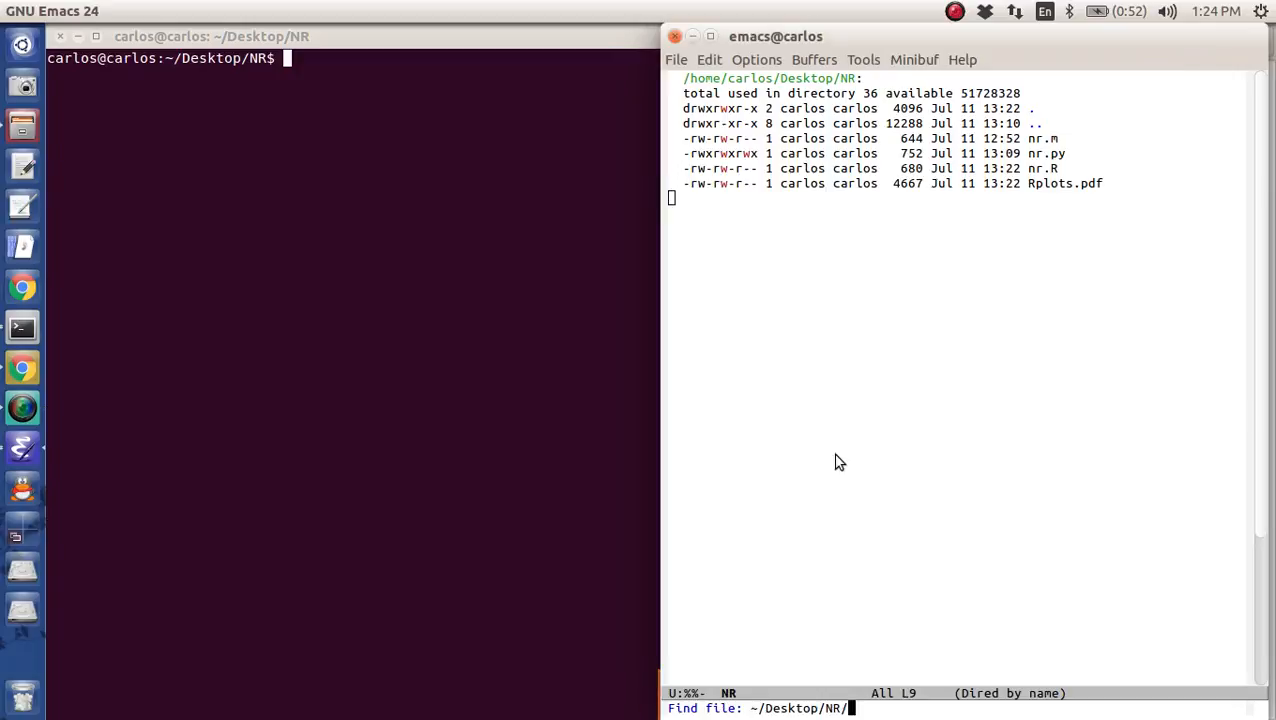
- Create and open the new file ~/Desktop/NR/nr.rb in Emacs
type("nr.rb")
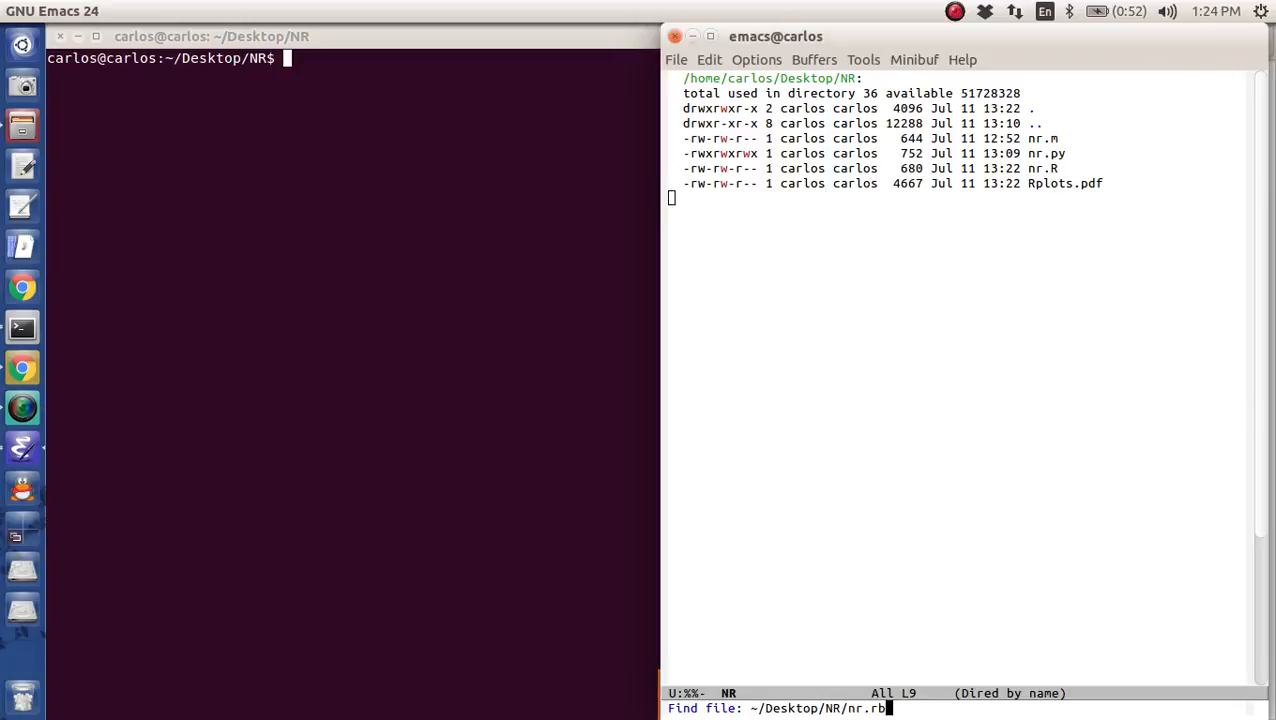
key("Return")
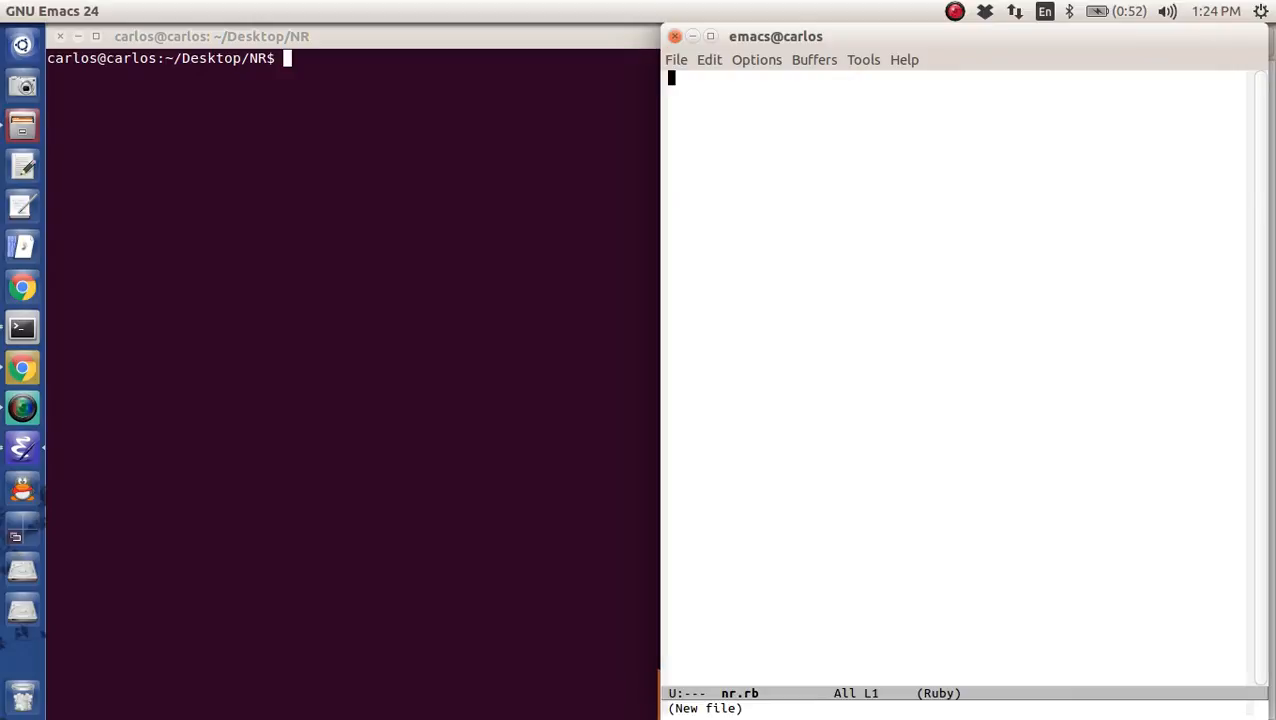
mouse_move(760, 160)
type("./")
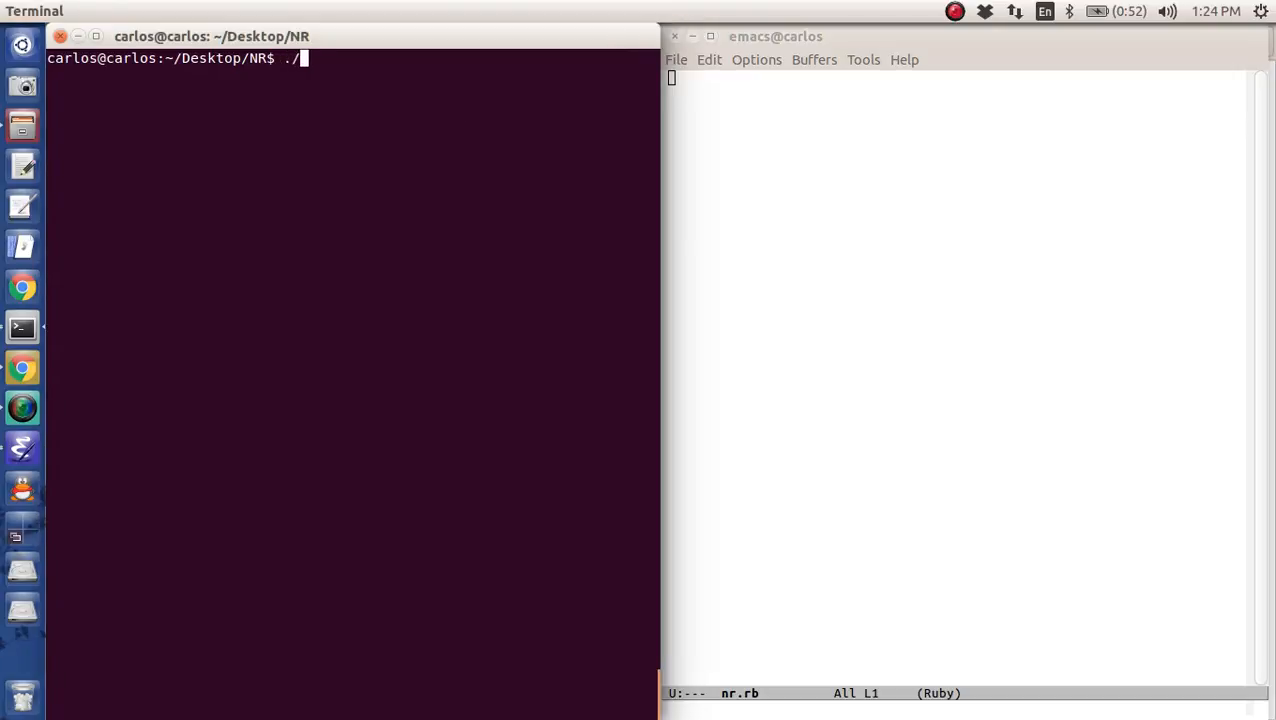
key("Return")
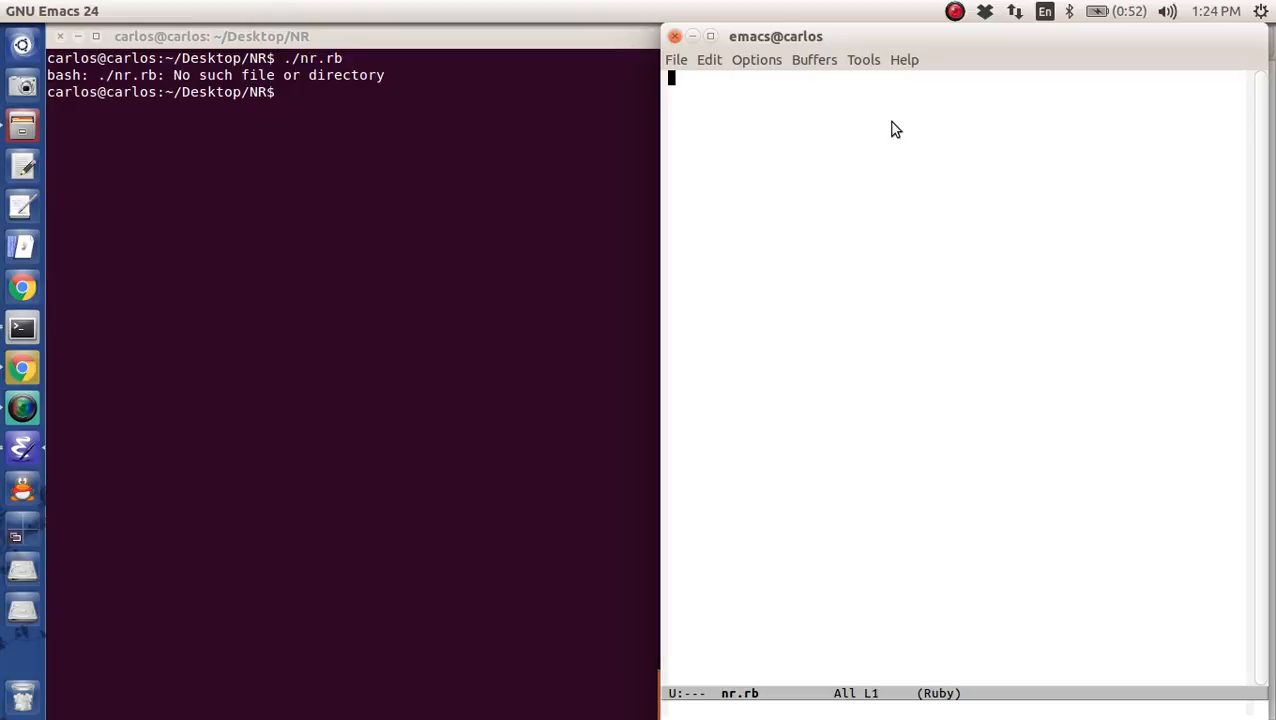
- Add the #!/usr/bin/env ruby shebang line and begin a chmod command in Terminal
type("#!/")
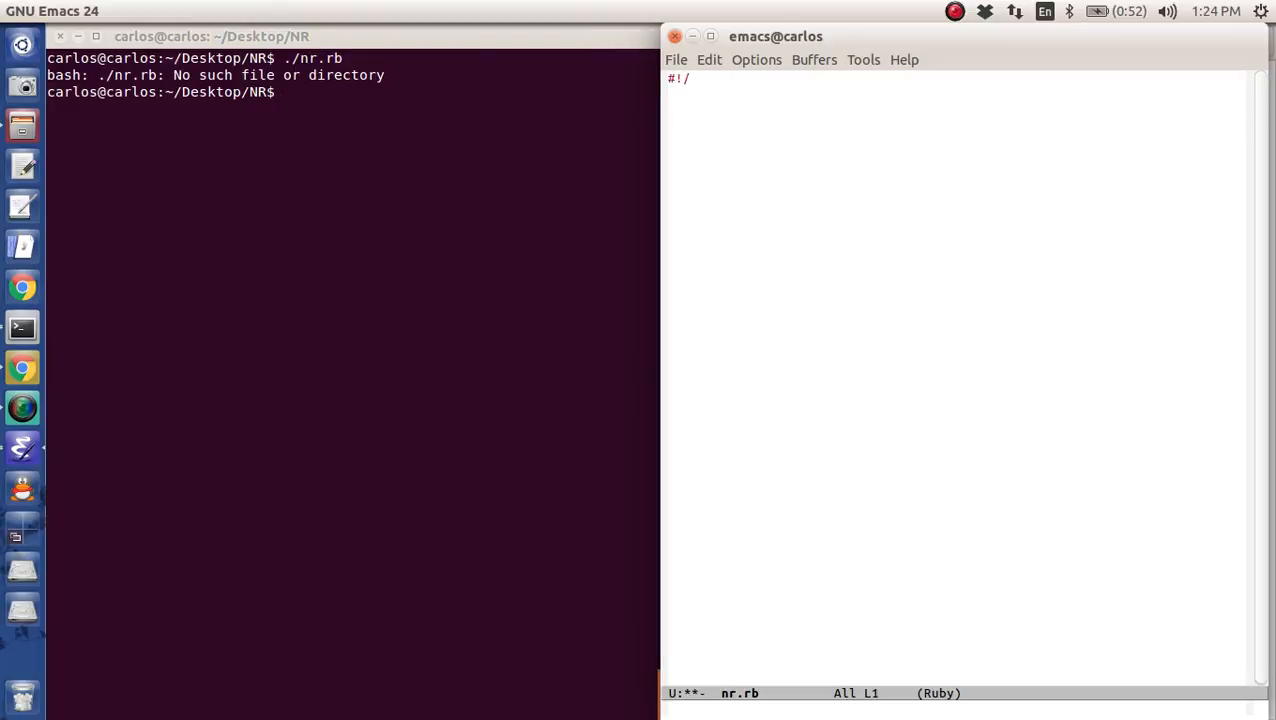
type("usr/bin/env ruby")
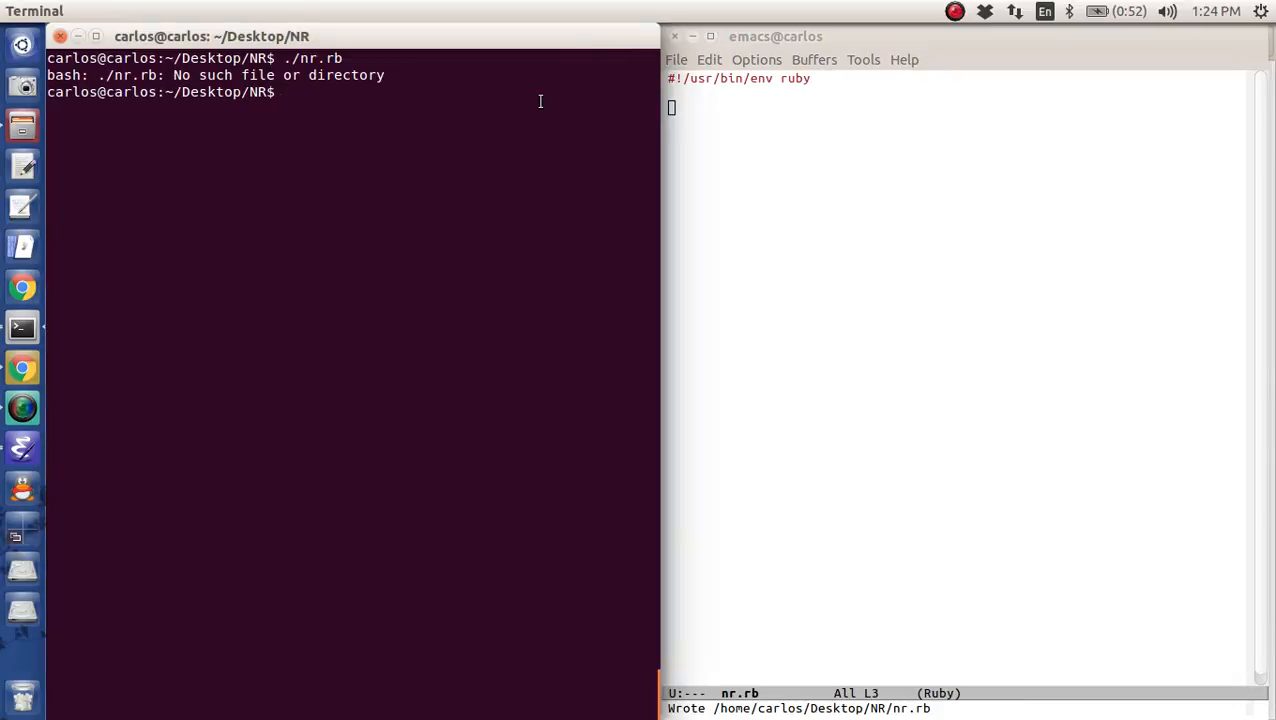
type("chmod 777 nr.br")
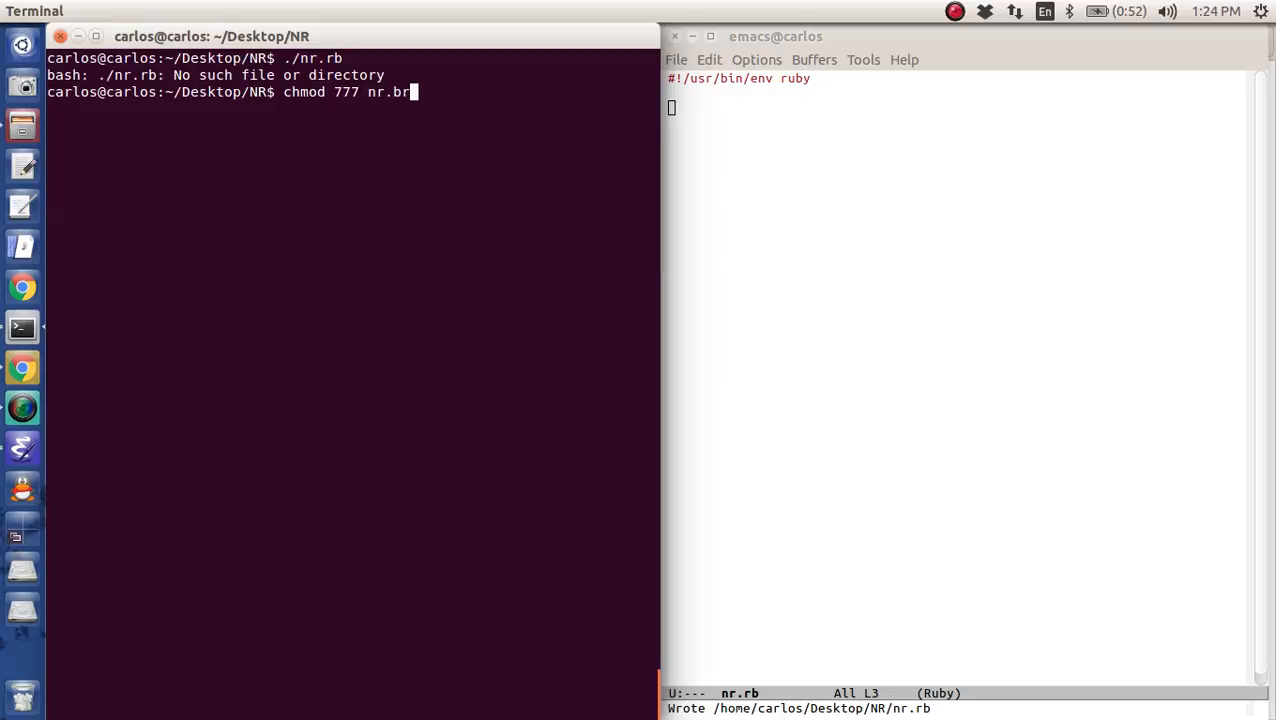
- Make nr.rb executable and start an if __FILE__ == $0 main block
key("Return")
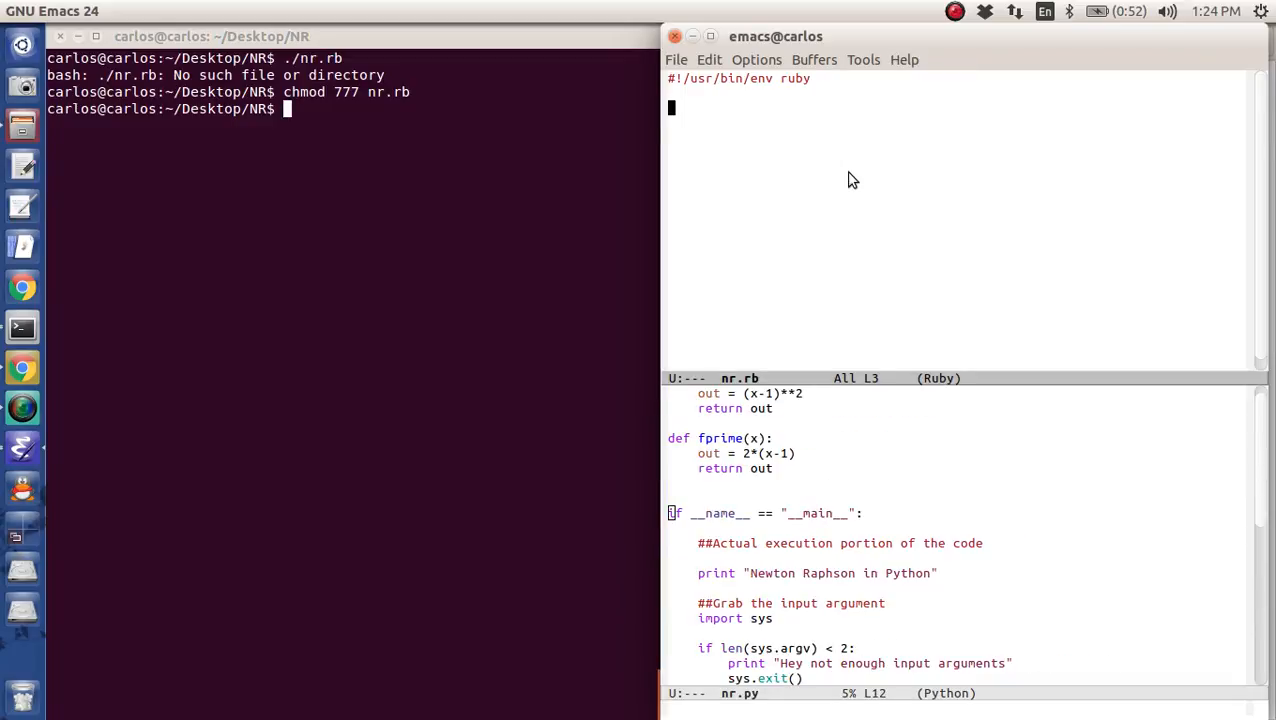
type("if __FILE__ ==")
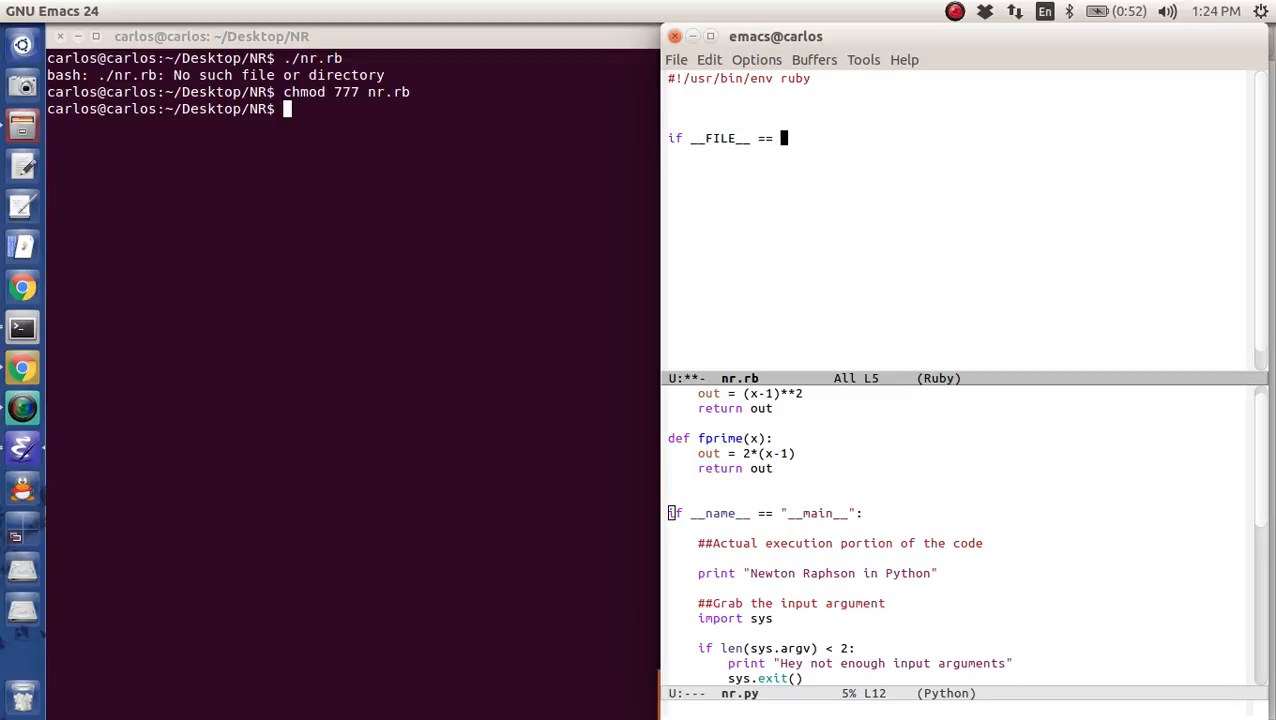
type("$0")
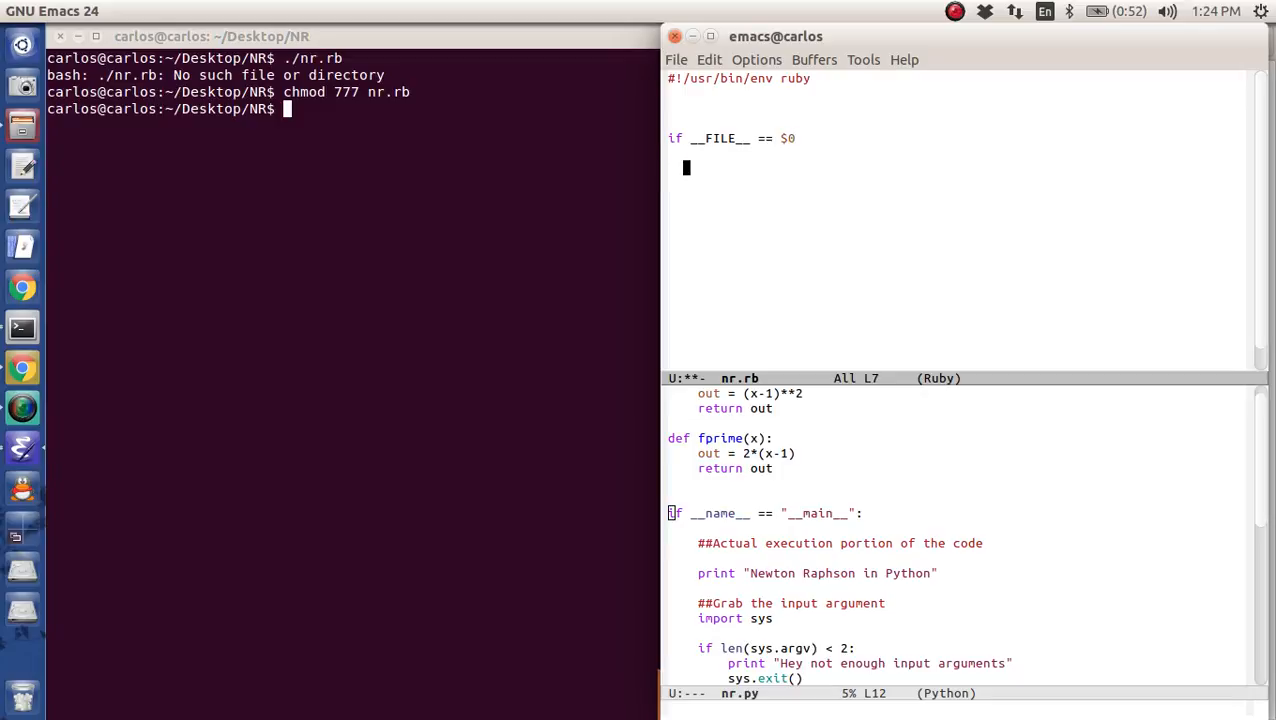
- Have the main block puts "Newton Rapson in Ruby"
type("puts")
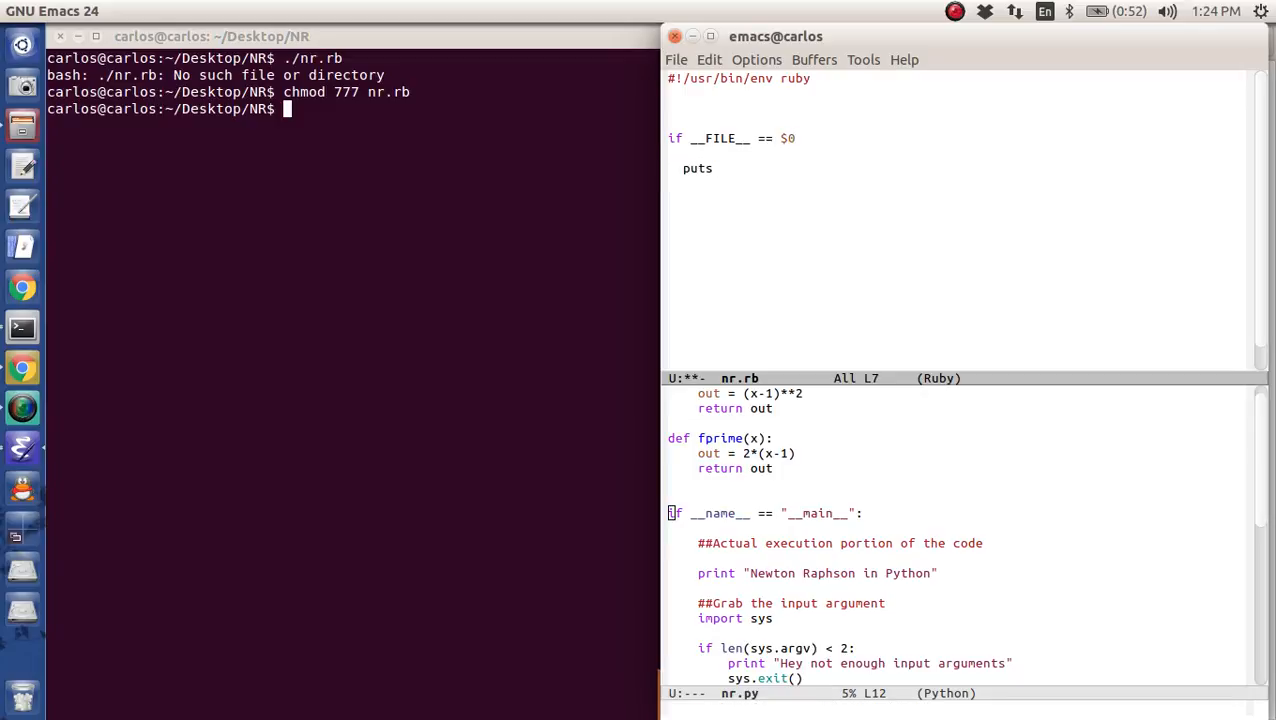
type("\"Newton R")
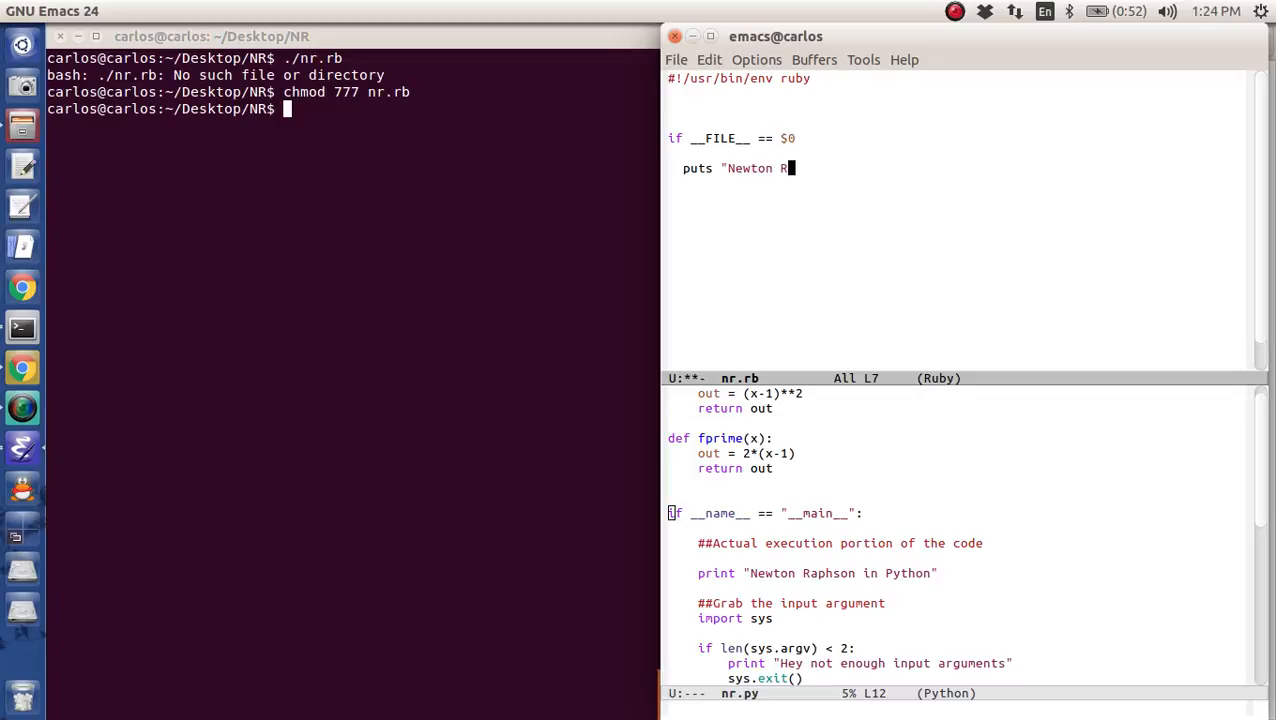
type("a")
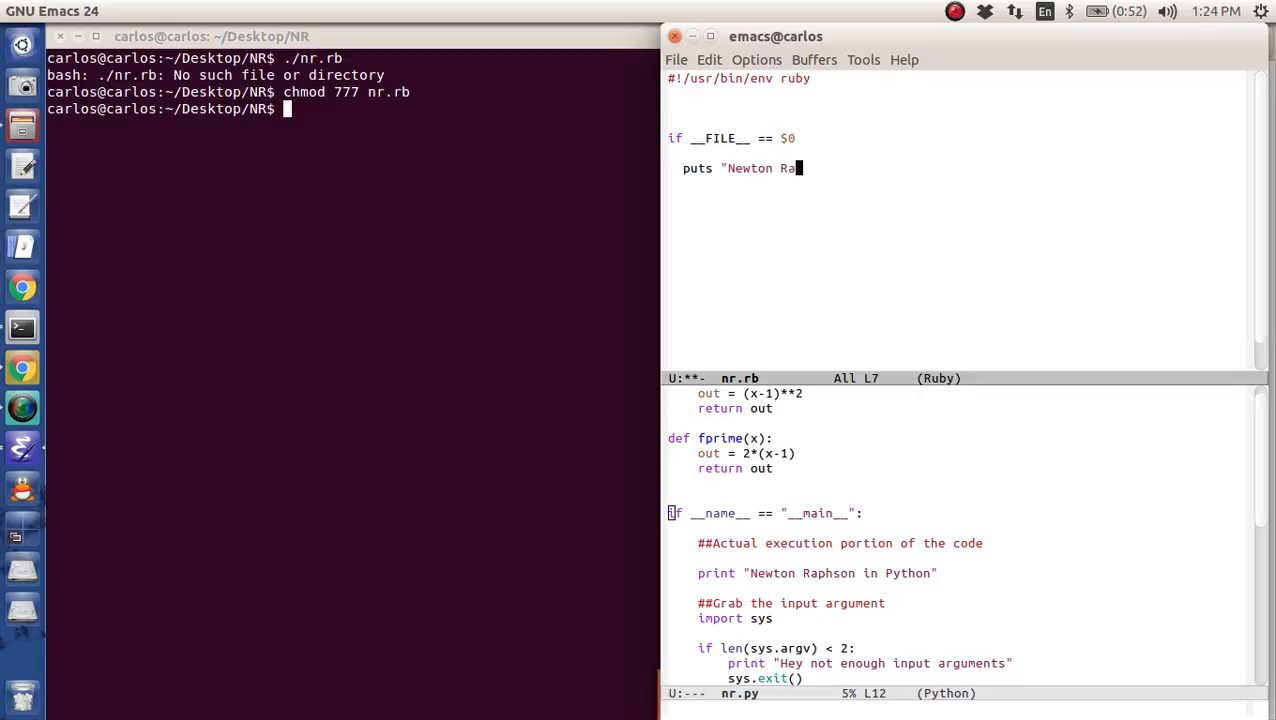
type("pson in Ruby")
left_click(352, 108)
type("chmod 777 nr.rb")
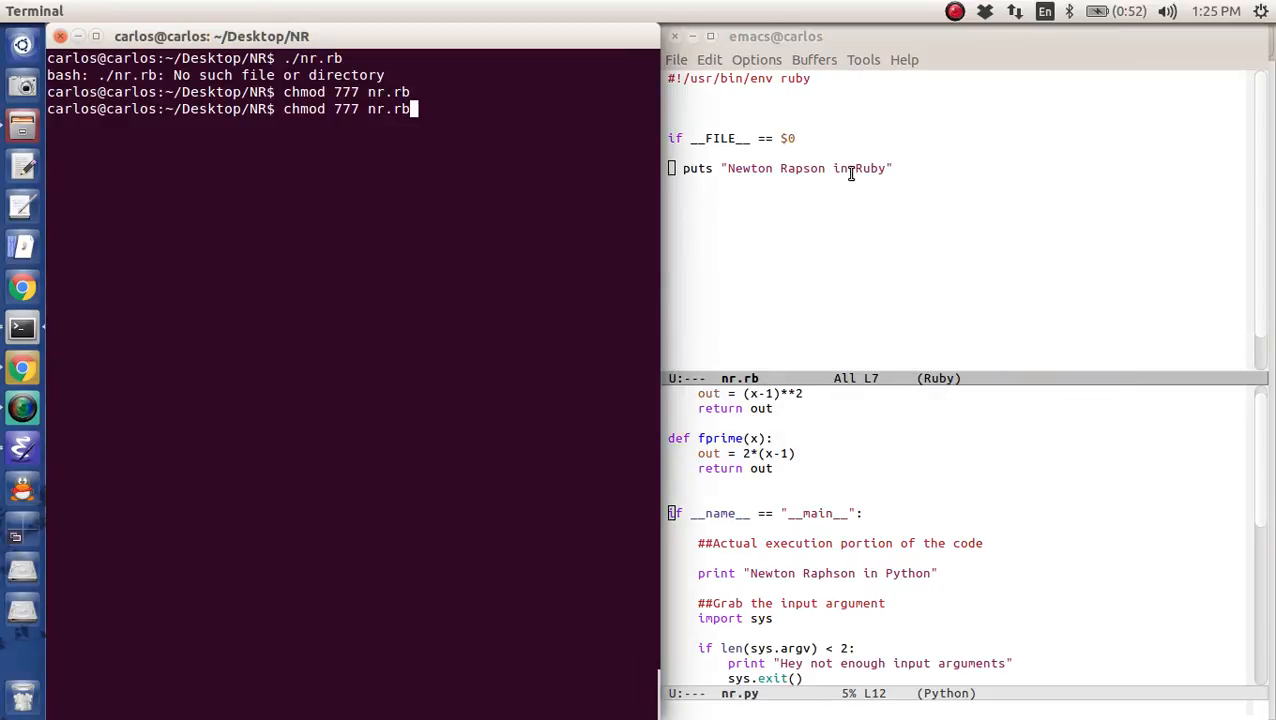
- Run ./nr.rb in Terminal and hit the syntax error from the unclosed if block
key("Return")
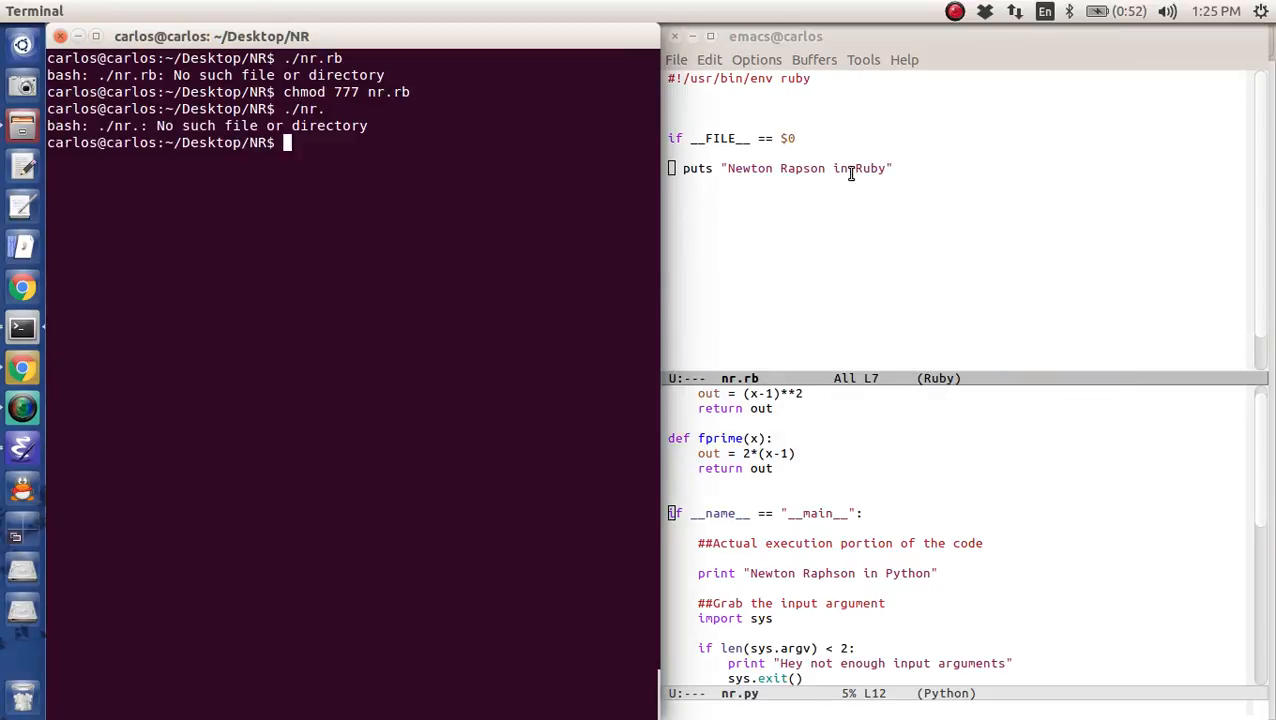
key("Return")
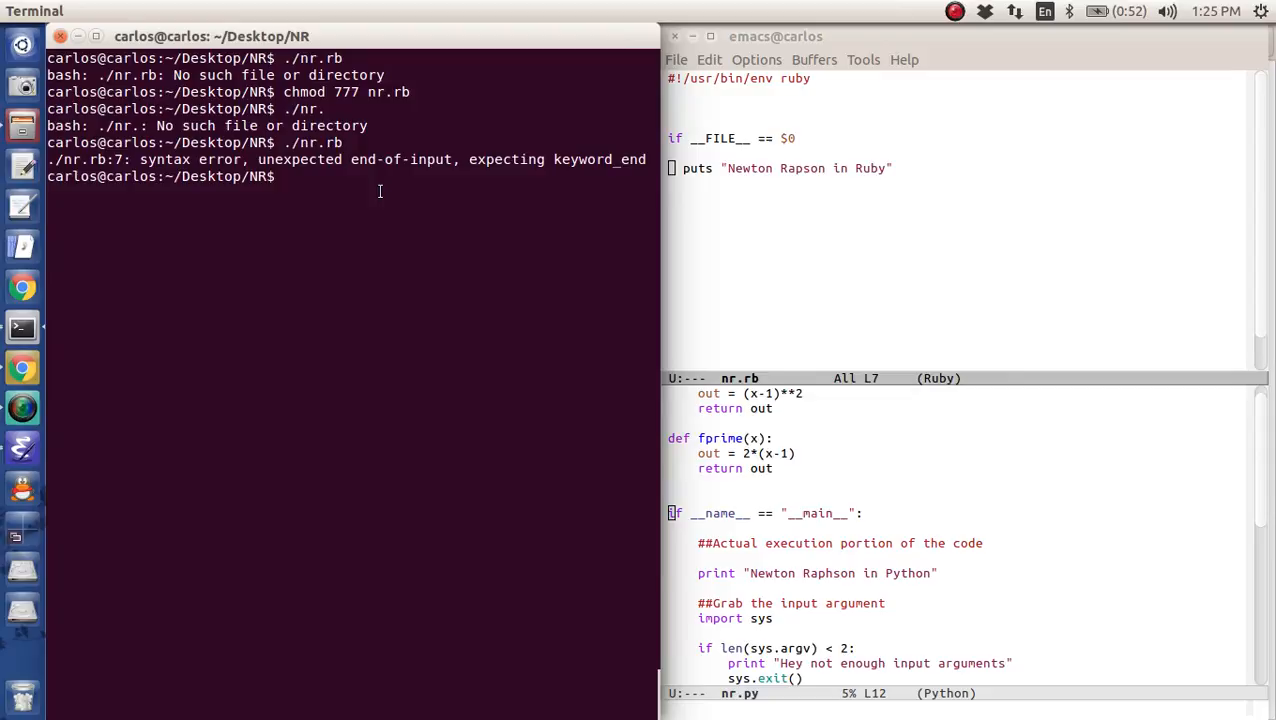
left_click(870, 168)
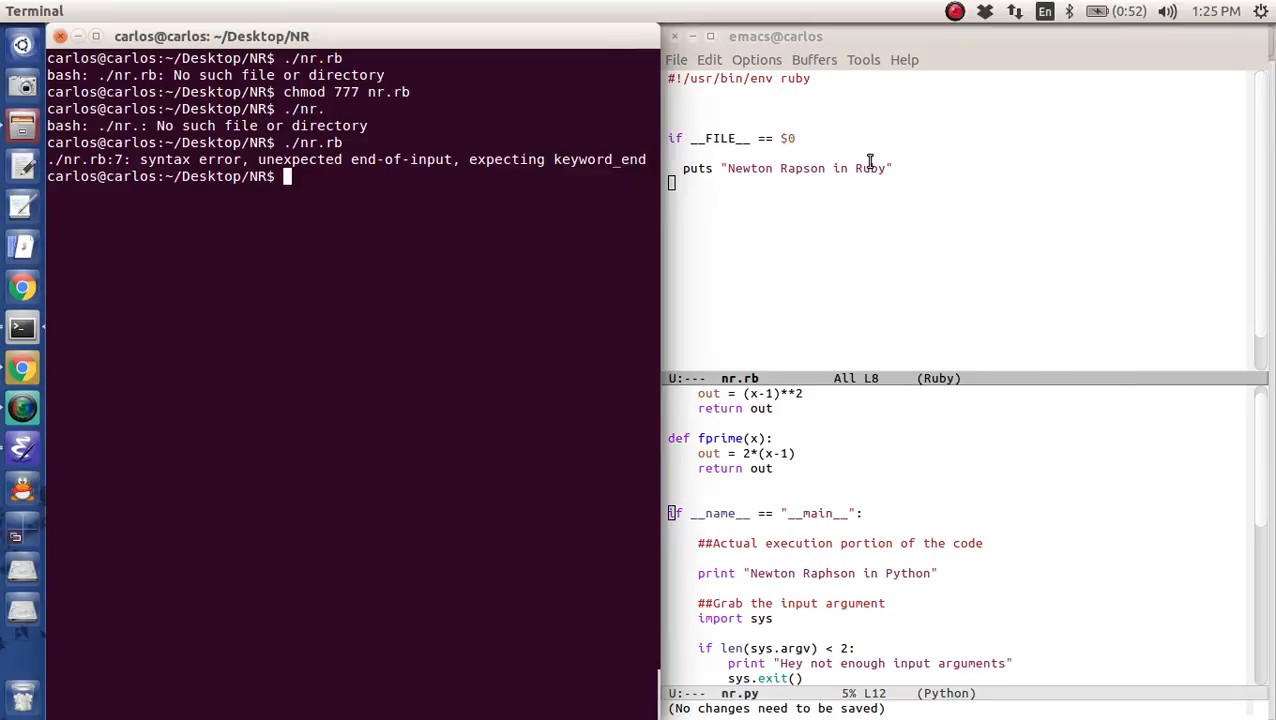
- Close the if block with end and rerun ./nr.rb so it prints the message
type("./nr.rb")
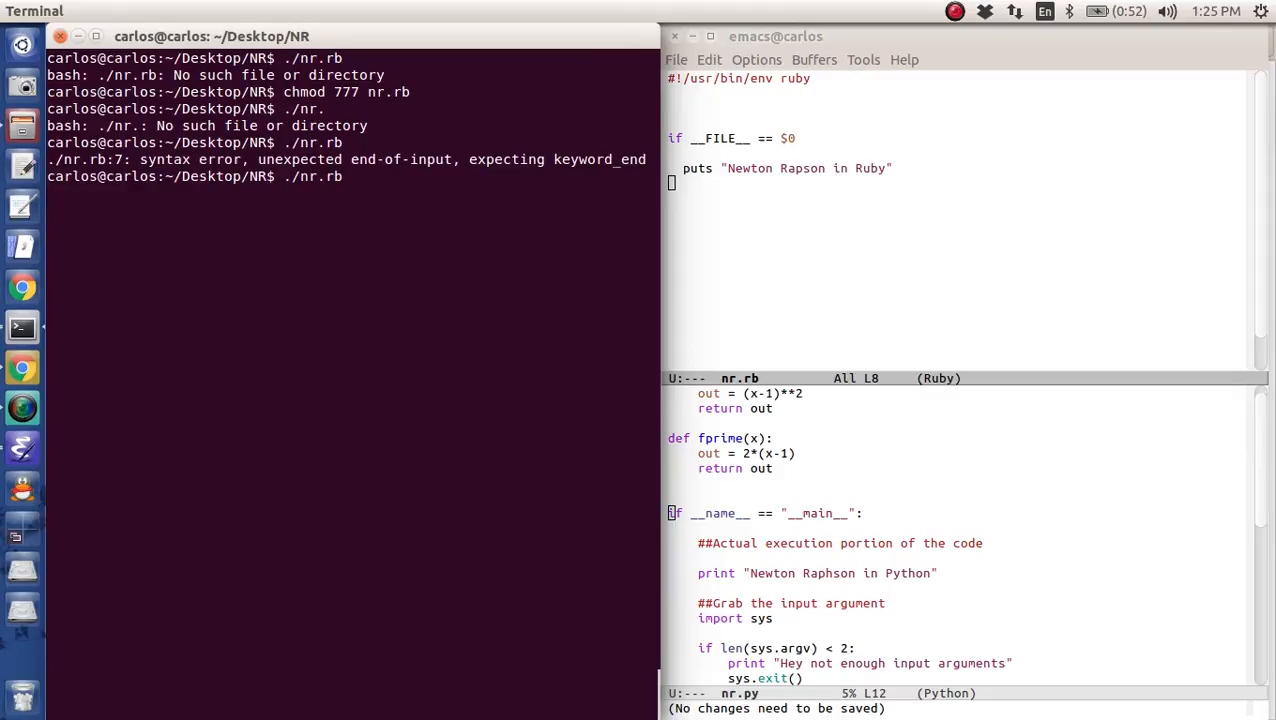
mouse_move(1174, 516)
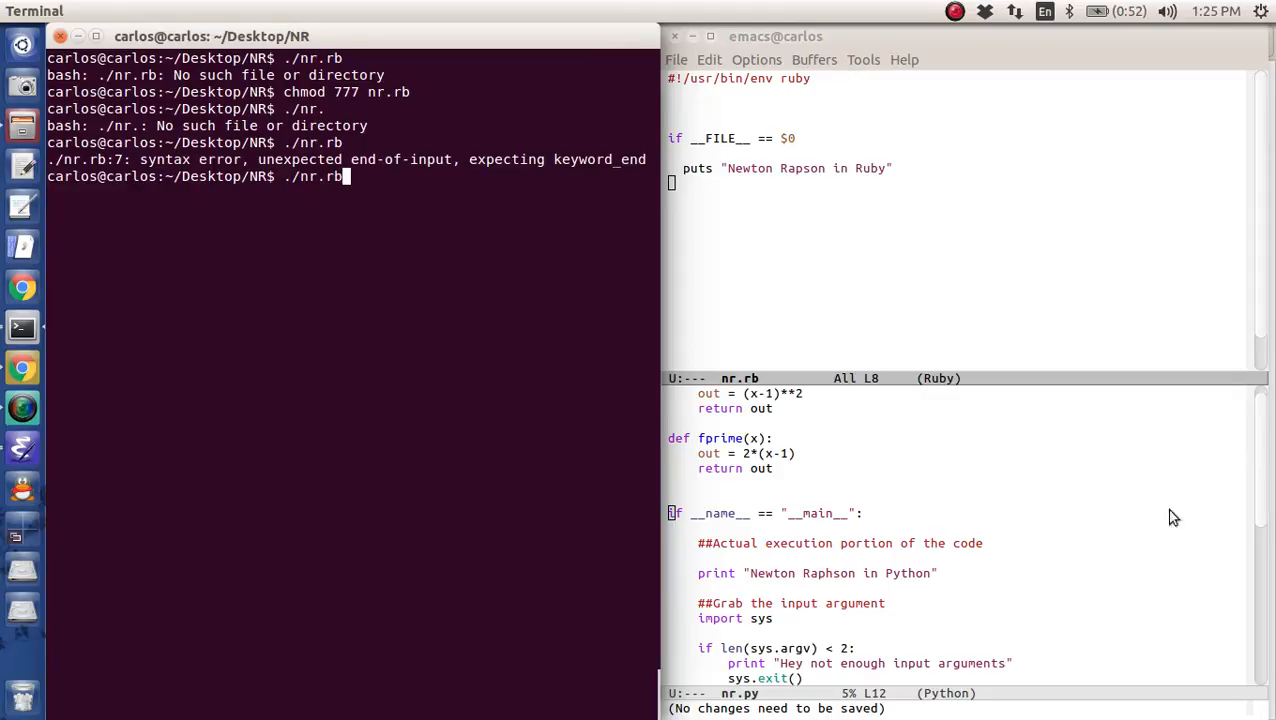
type("end")
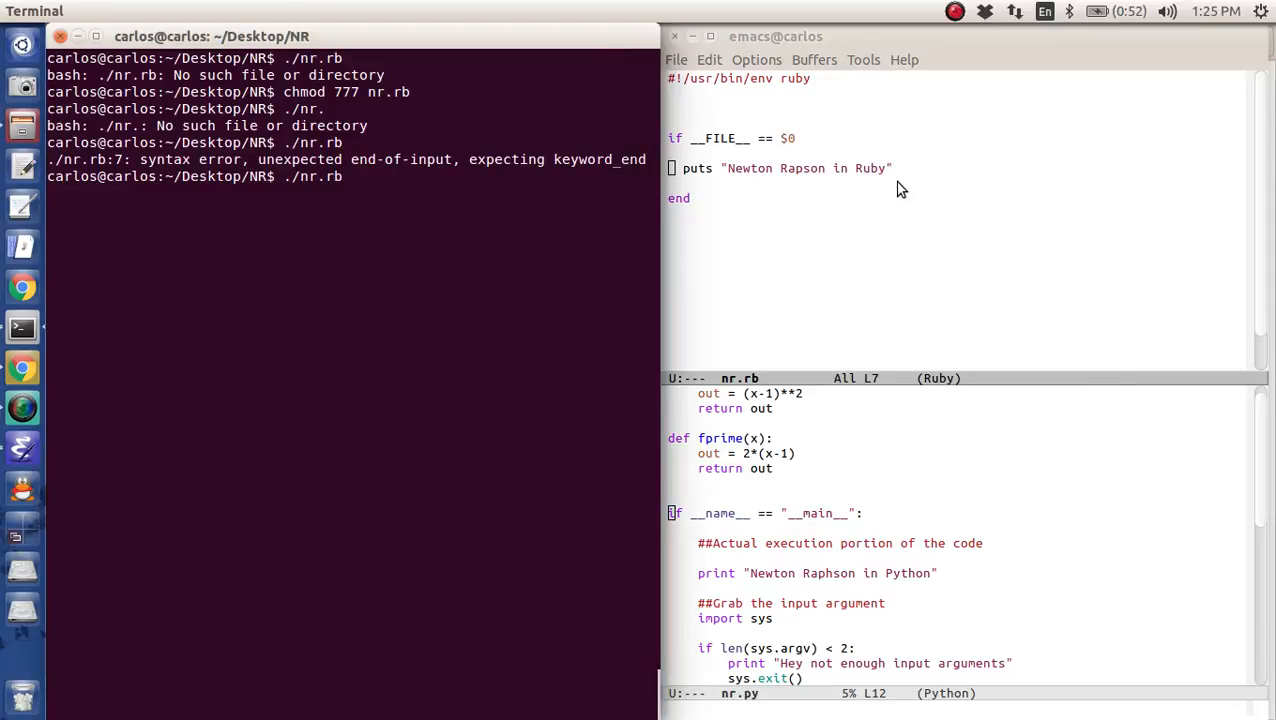
key("Return")
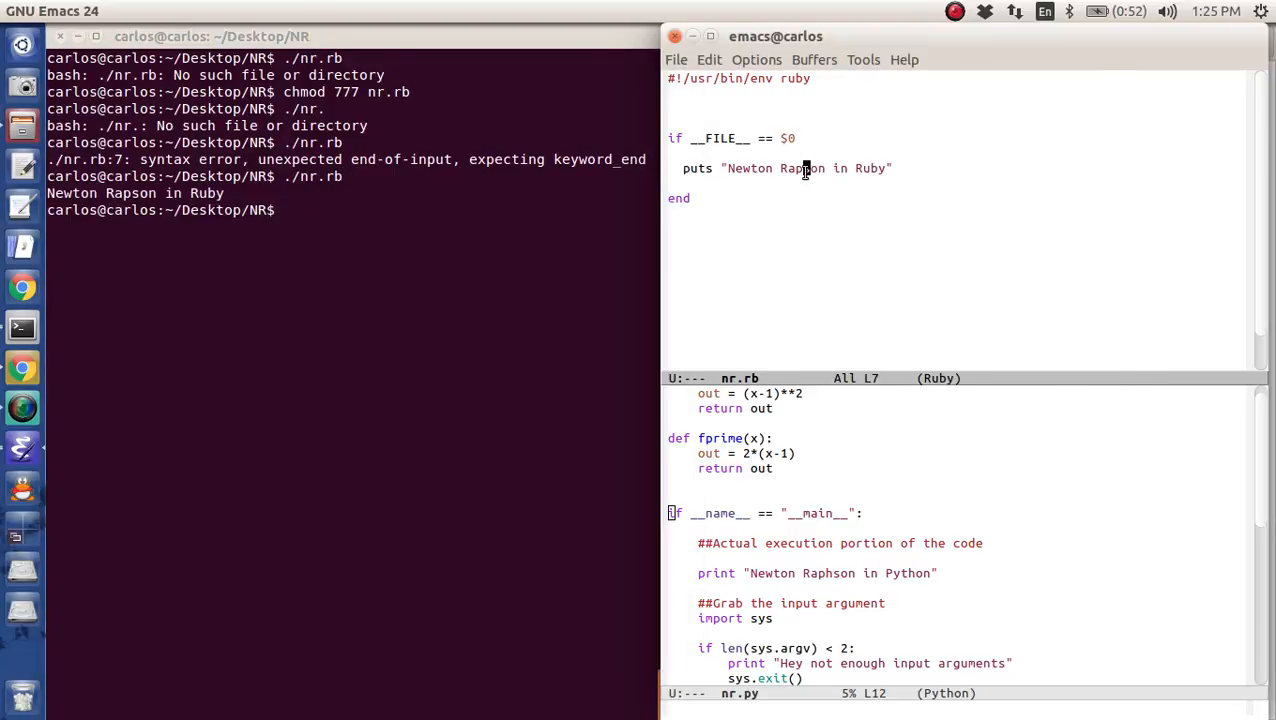
type("h")
key("Return")
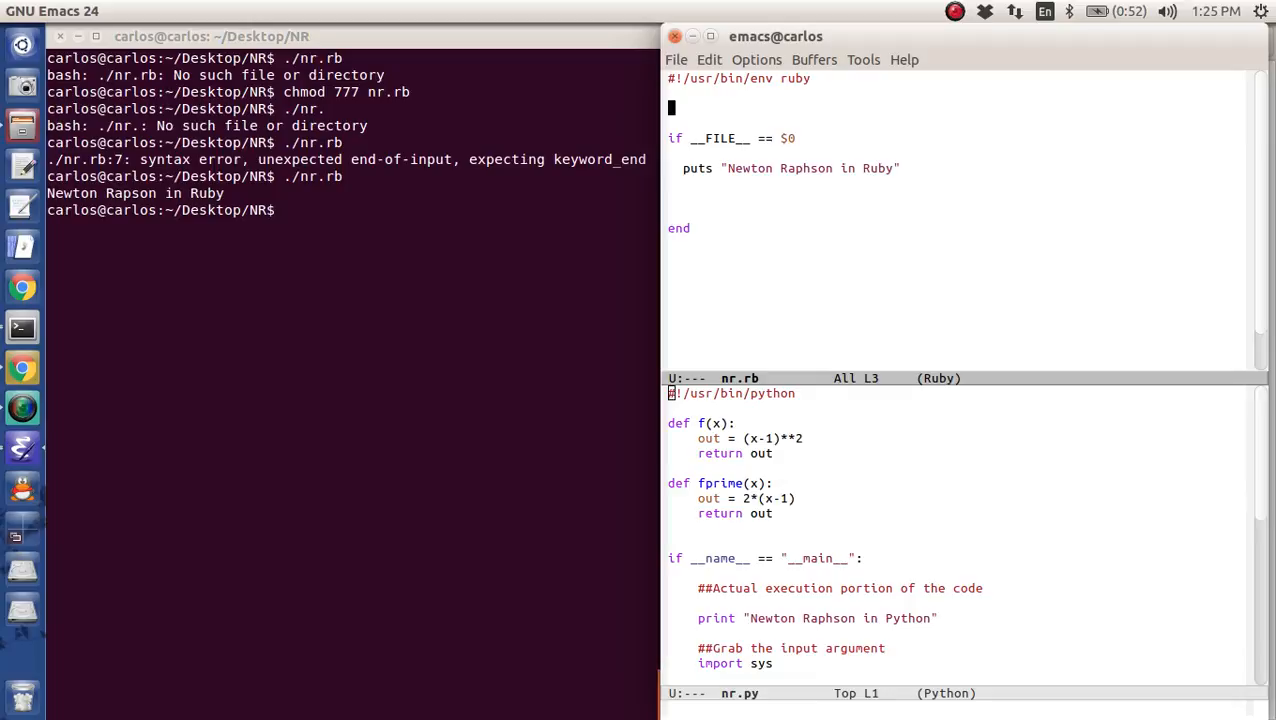
- Define f(x) returning (x-1)**2 and fprime(x) returning 2*(x-1) above the main block
type("def f(x")
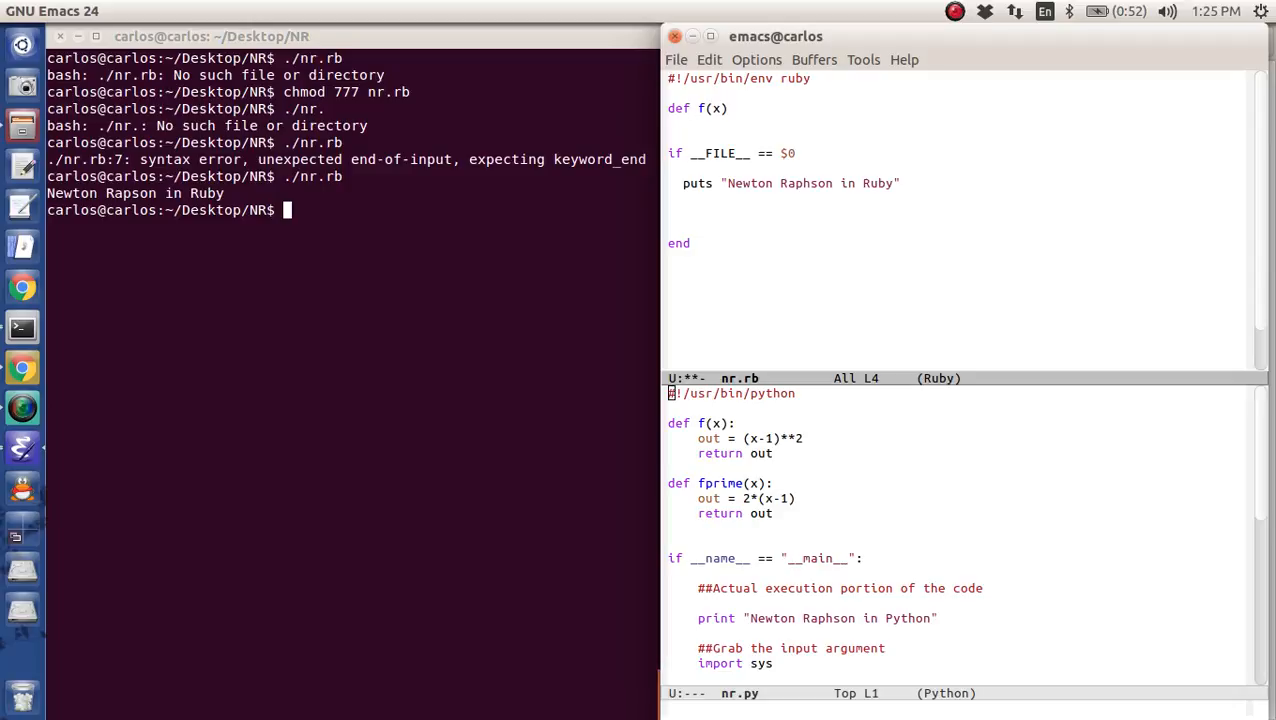
type("return")
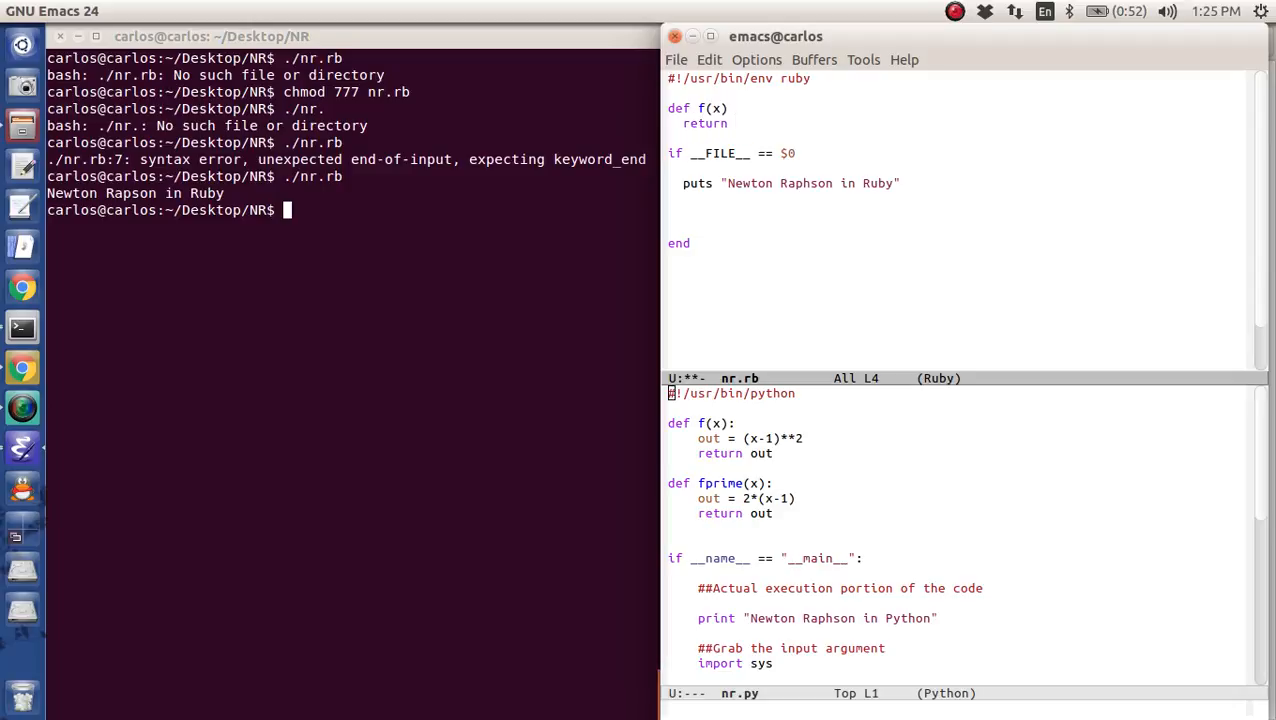
type("(x-1)^*")
type("en")
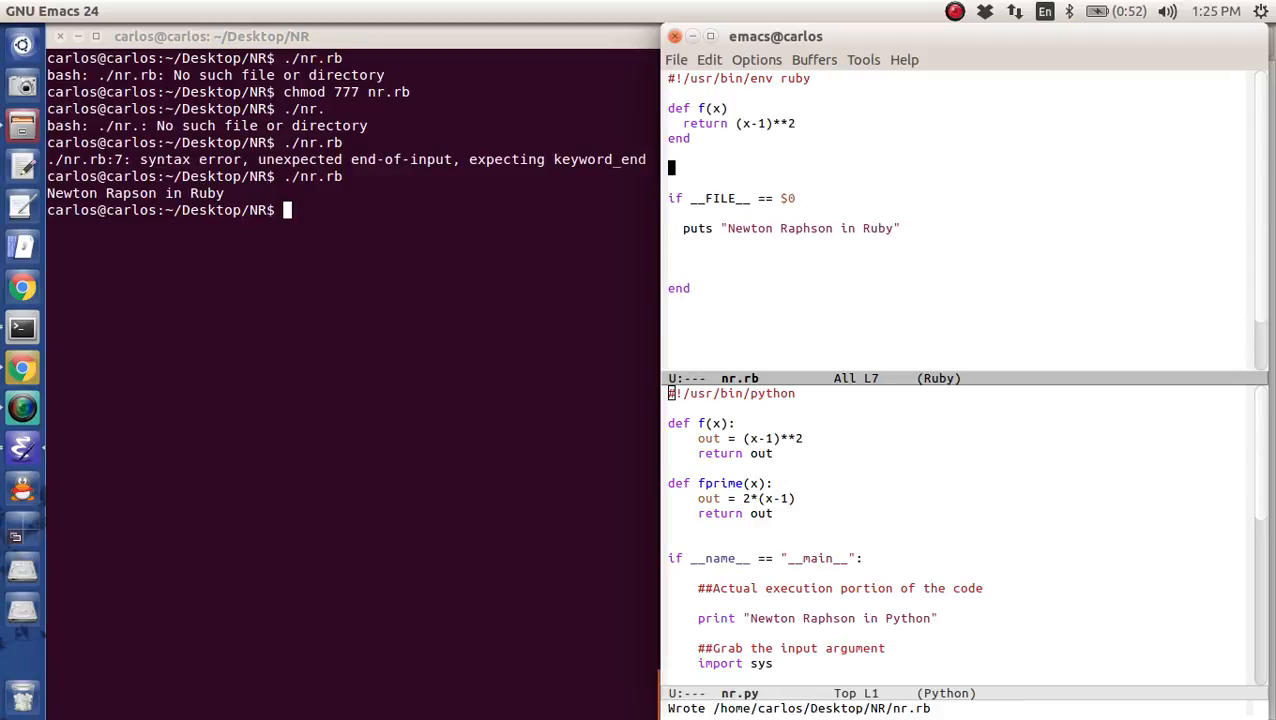
type("def fprime(x)")
type("return 2*(x-1)")
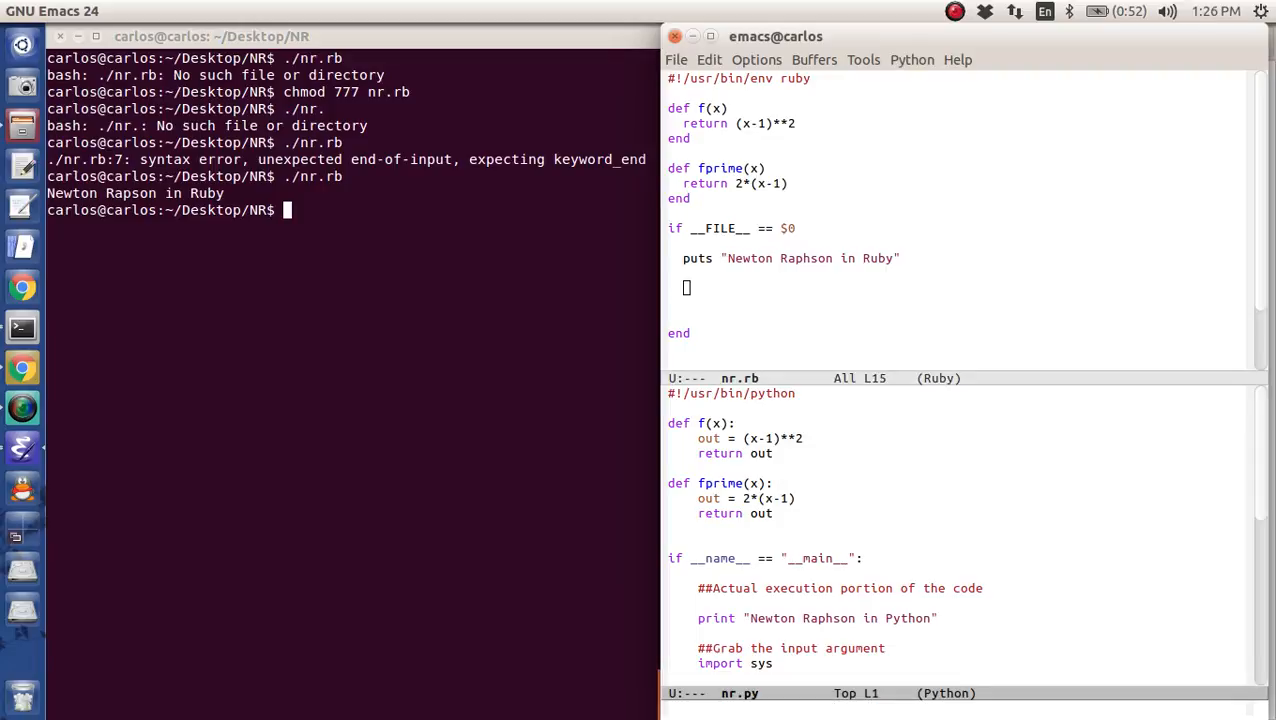
scroll("down", 3)
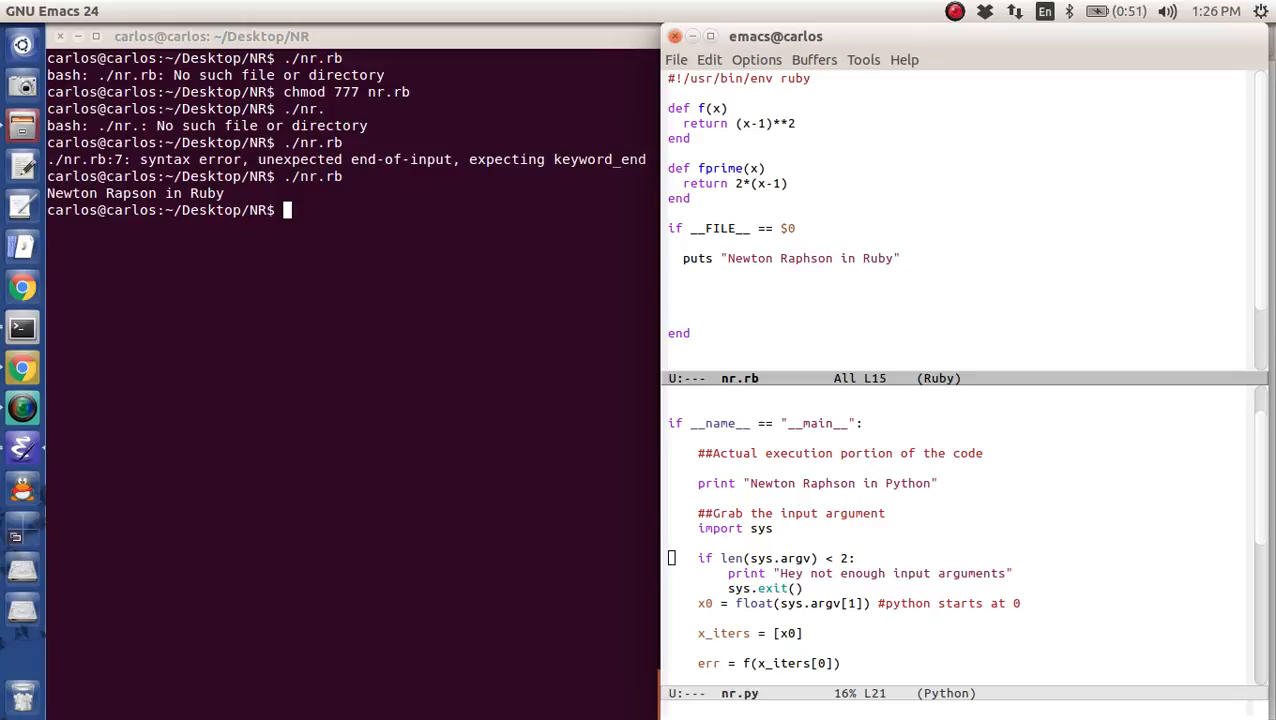
- Change the main block to puts ARGV[0] and save the script
type("if")
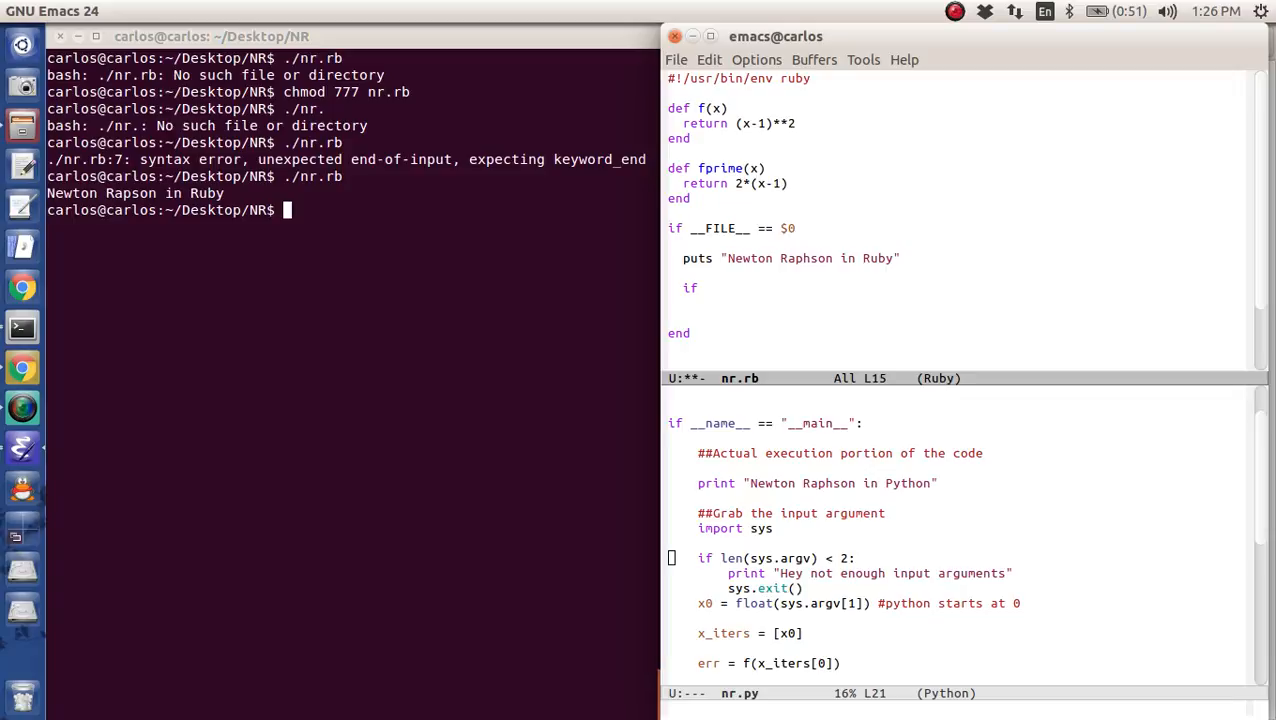
type("puts")
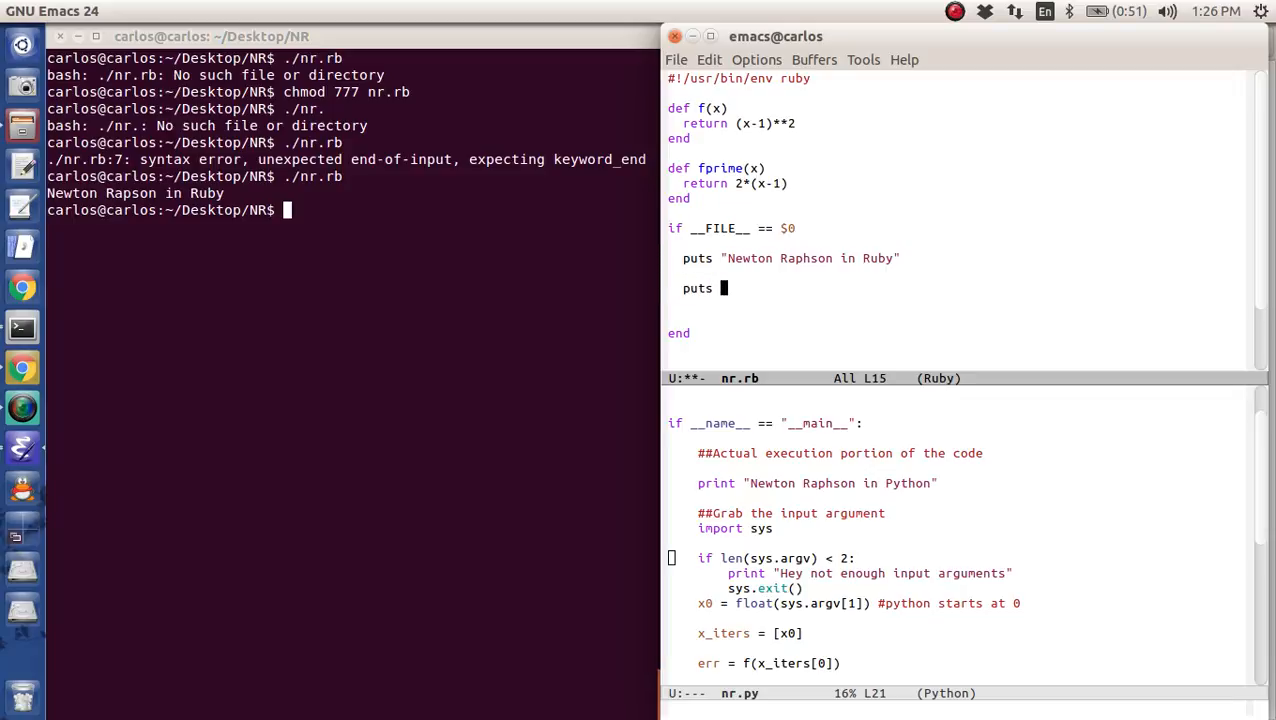
type("ARGV")
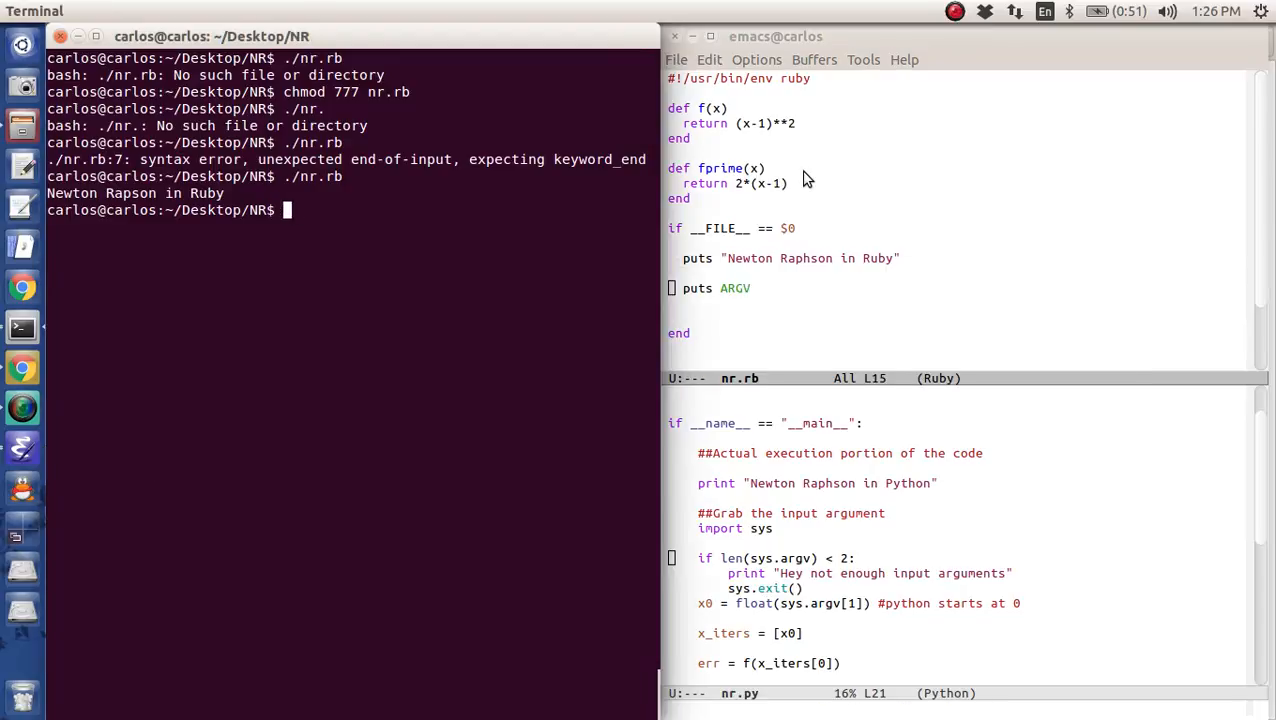
key("Return")
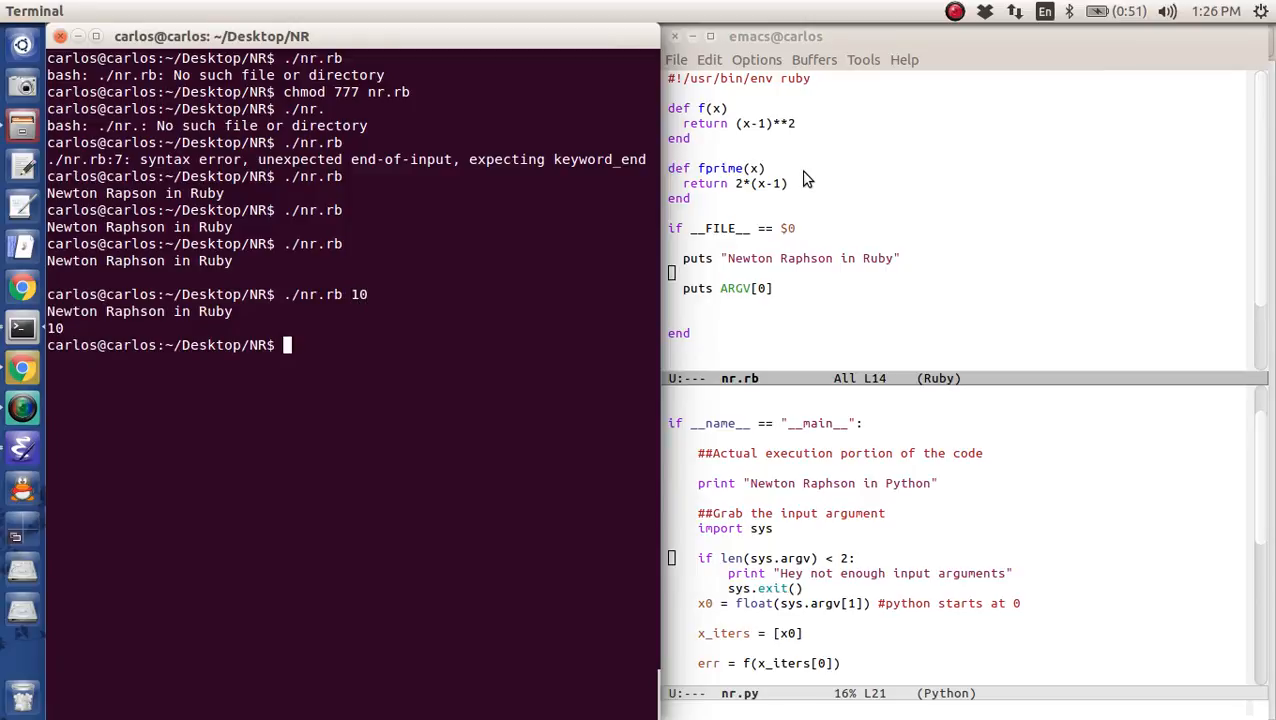
- Run ./nr.rb with arguments 10 and 20 so it prints only 10
left_click(776, 288)
type("./nr.rb 10 20")
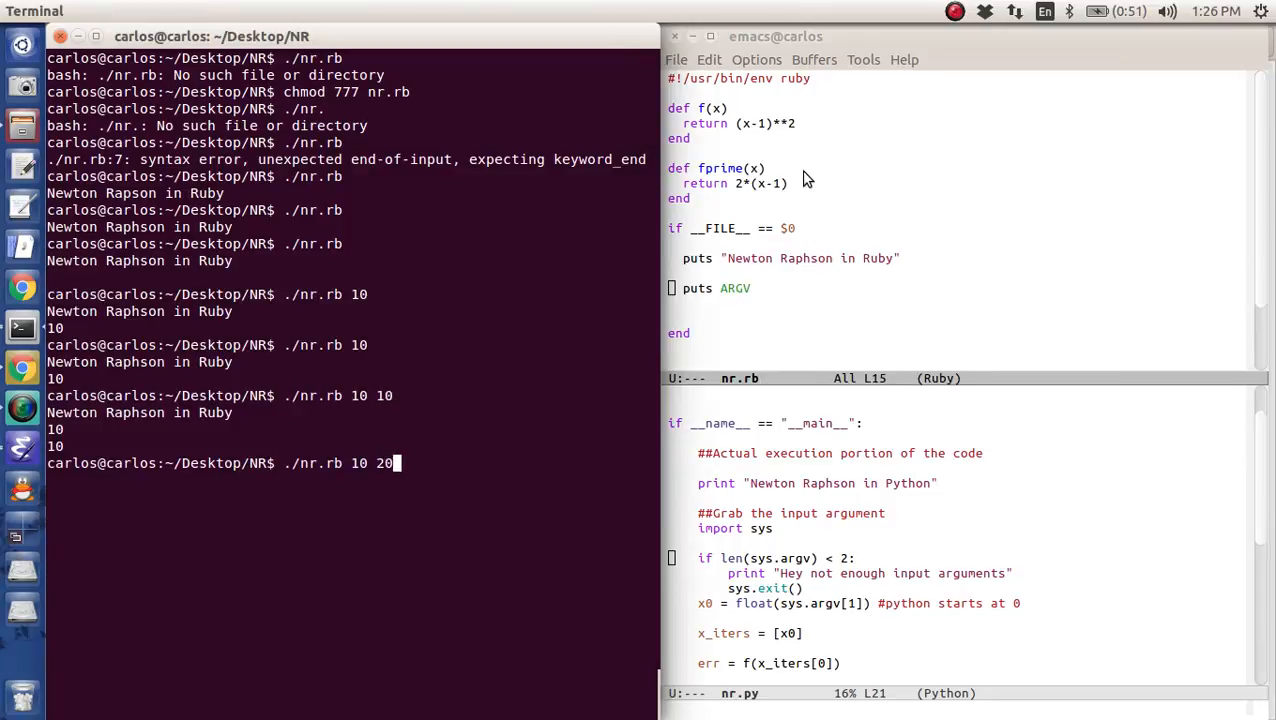
type("[0")
key("Return")
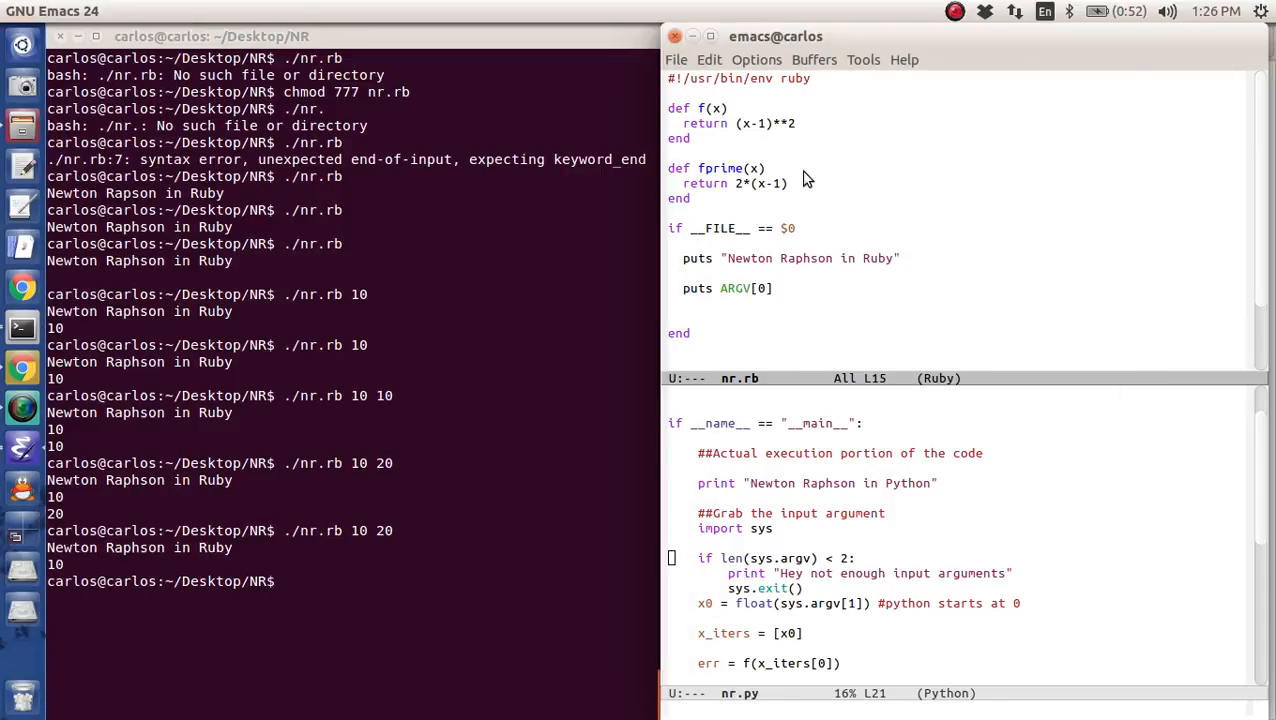
- Read the first argument into x0 with ARGV[0].to_f and save
type("x0")
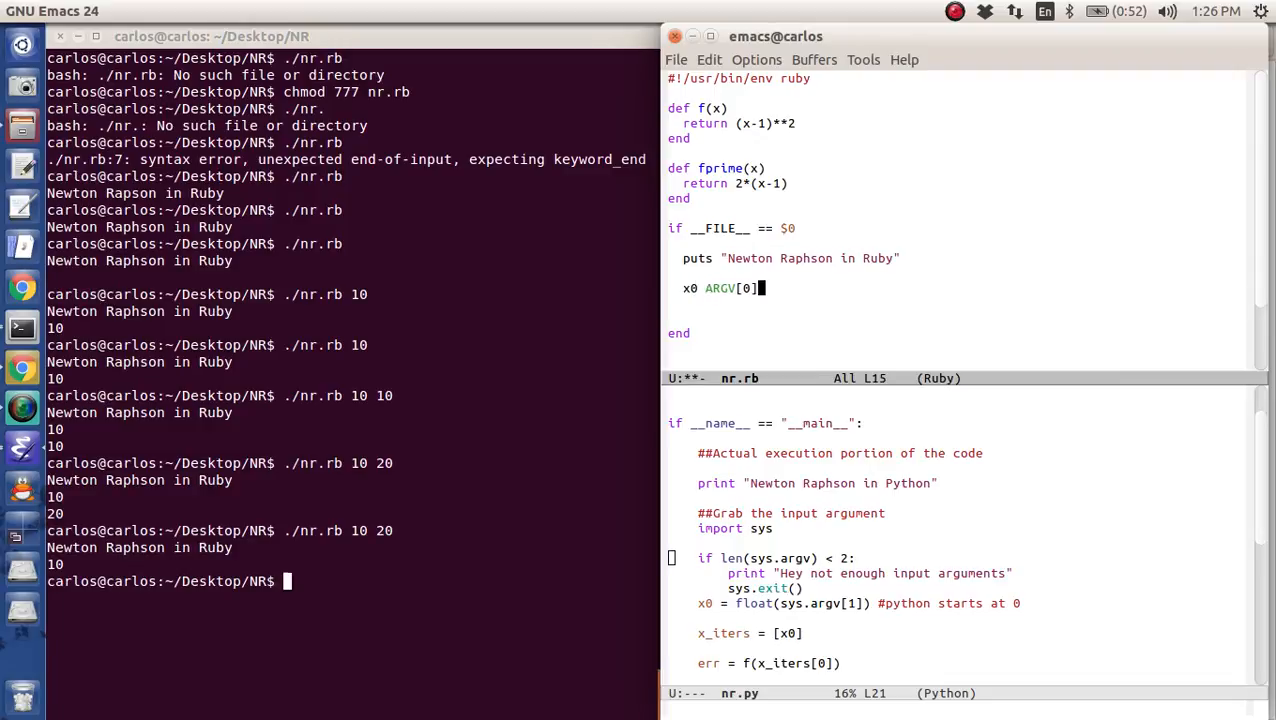
type(".")
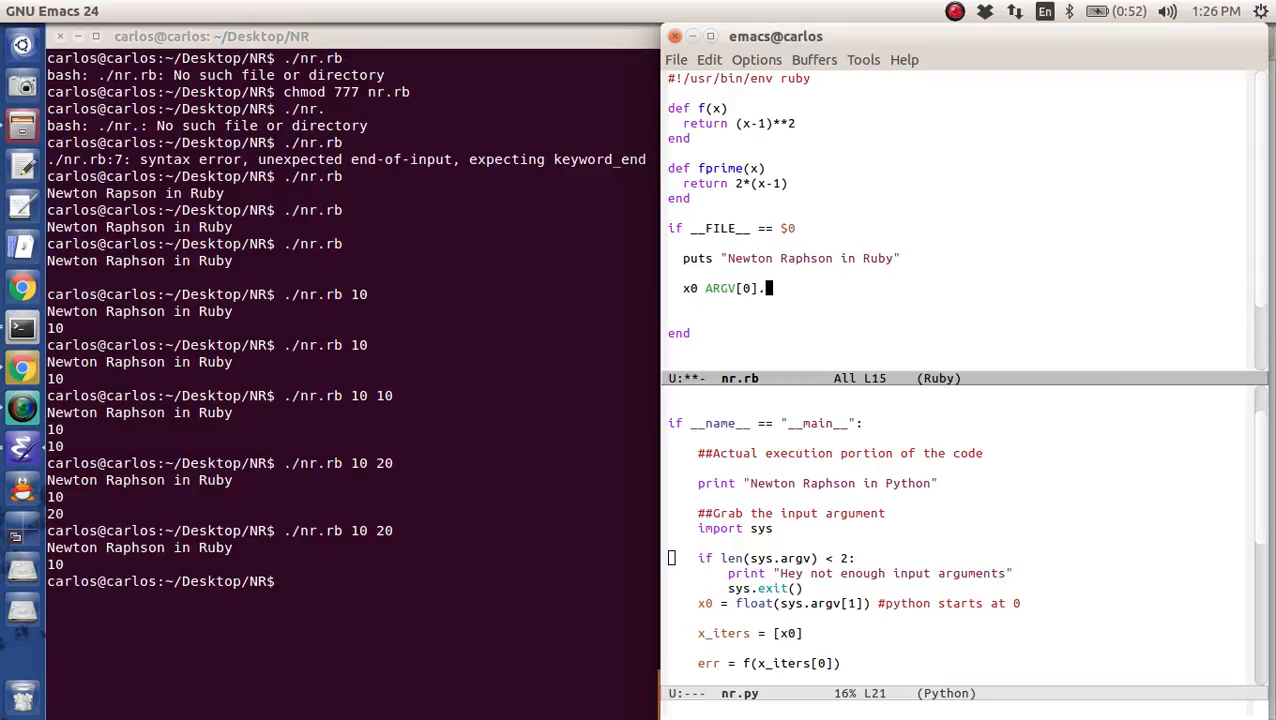
type("to_f")
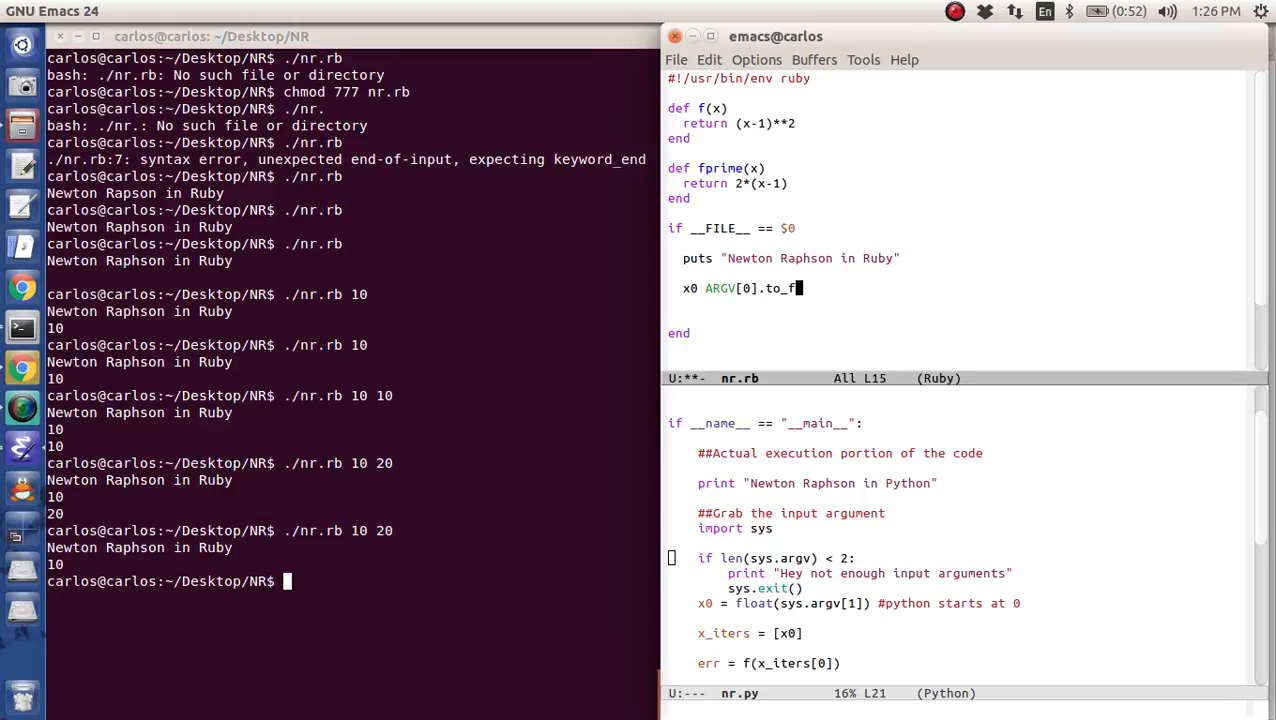
key("ctrl+x ctrl+s")
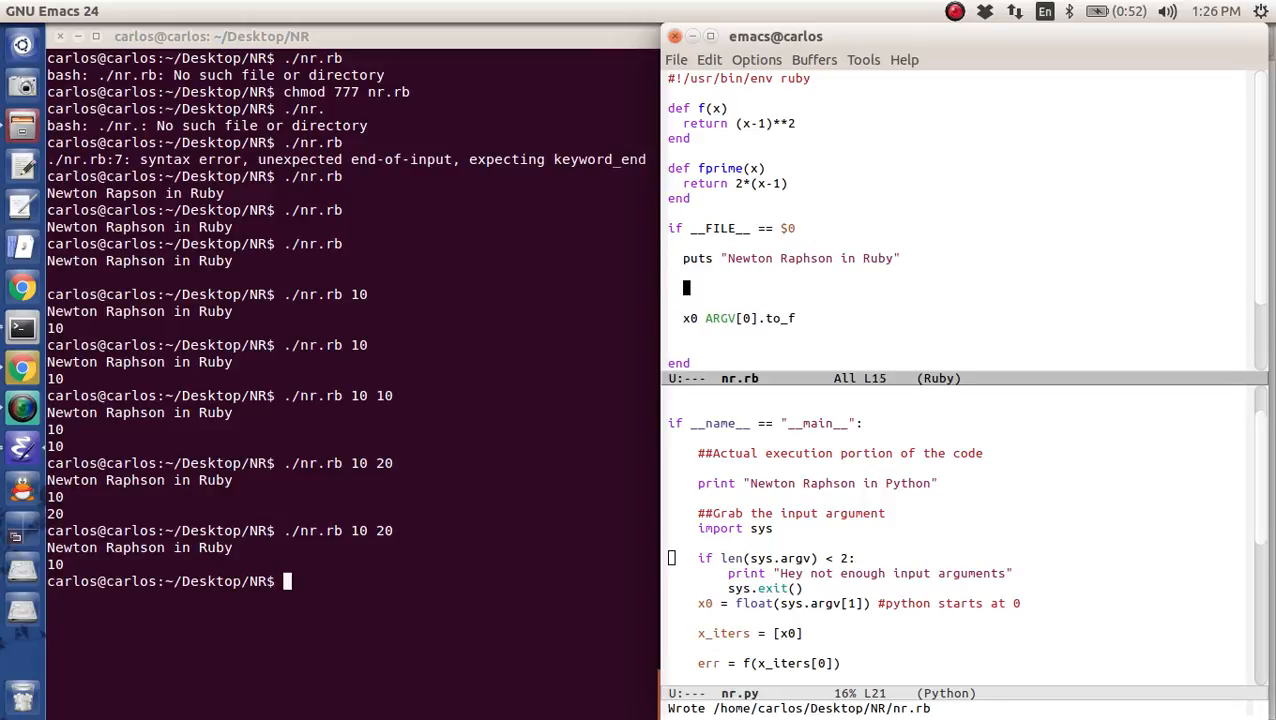
type("=")
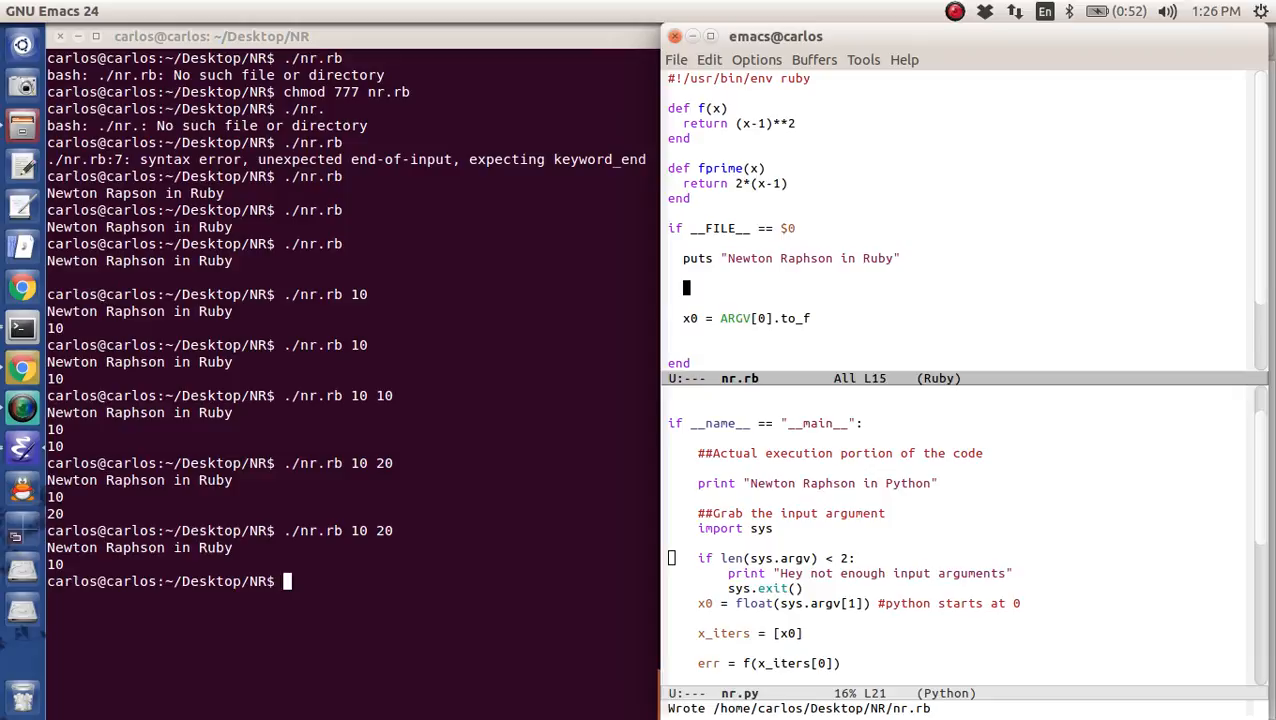
- Abort with "Sorry not enough input arguments" when ARGV.length < 1, and test it with no arguments
type("if")
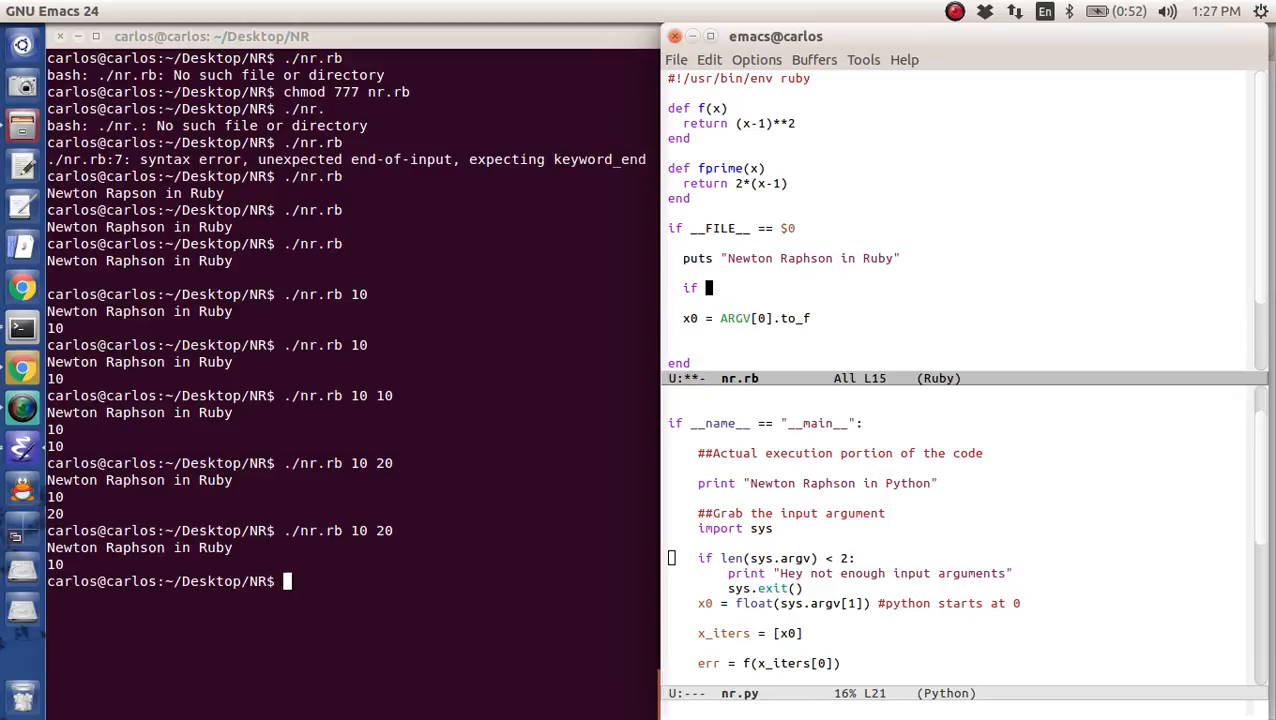
type("ARGV.length < 1")
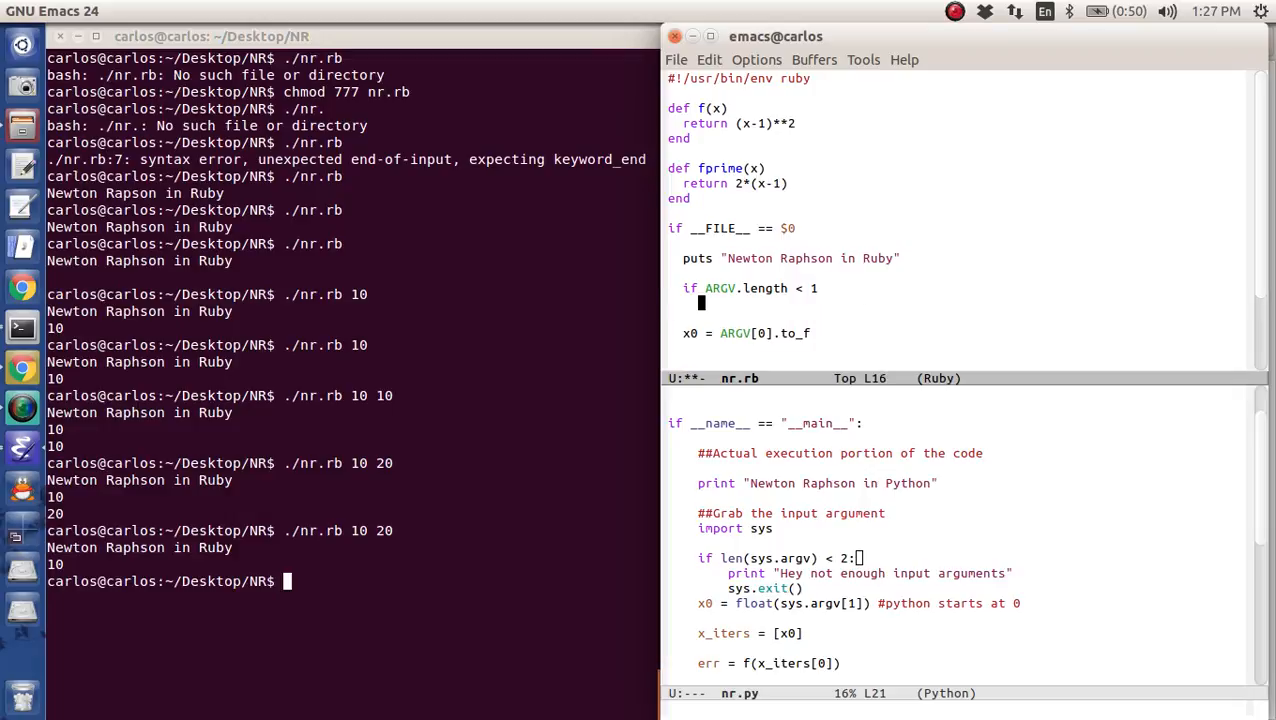
type("abort(\"Sorry not enough input arguments")
left_click(958, 318)
type("end")
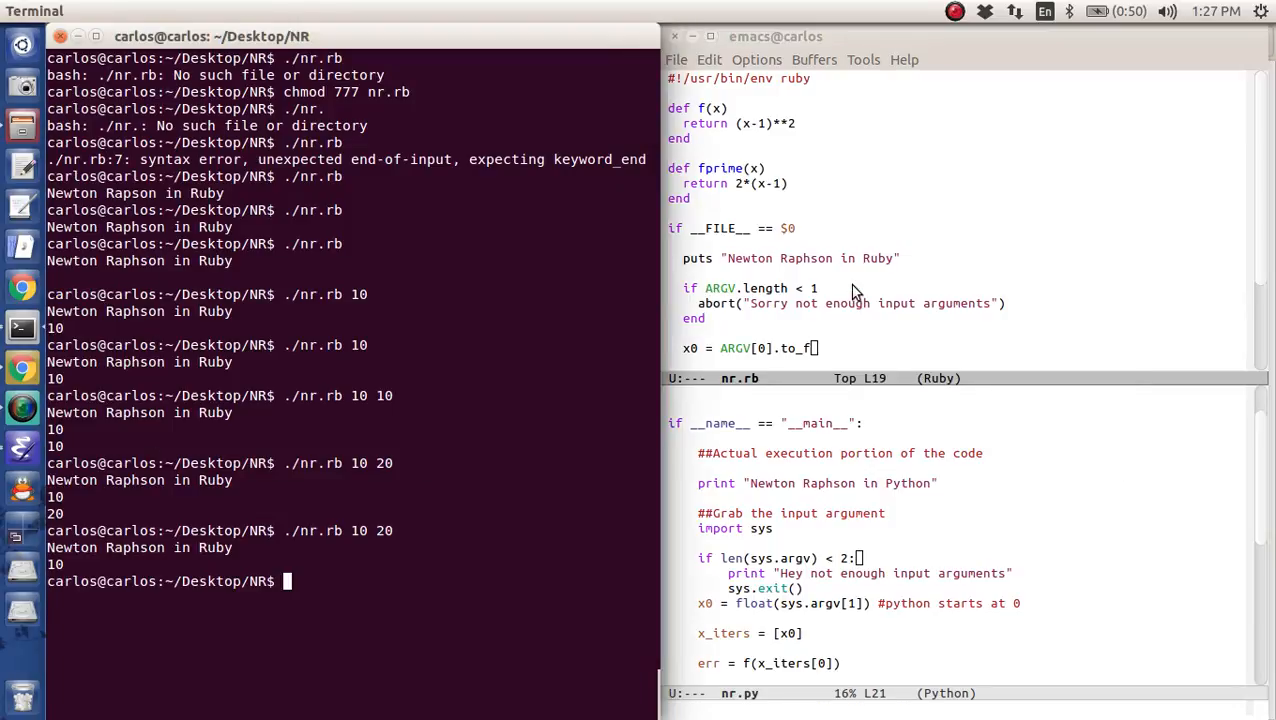
key("Return")
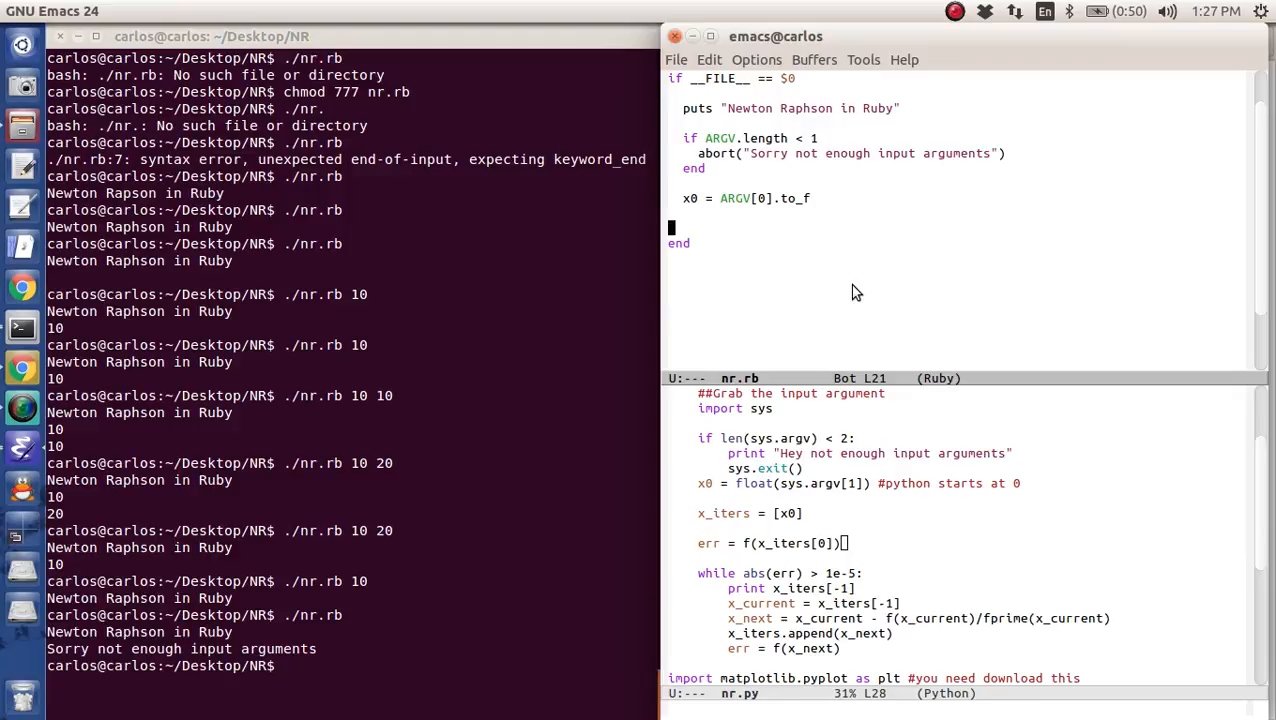
- Initialise x_iters = [x0] and err = f(x0) below the x0 line
type("x_iters = [x0")
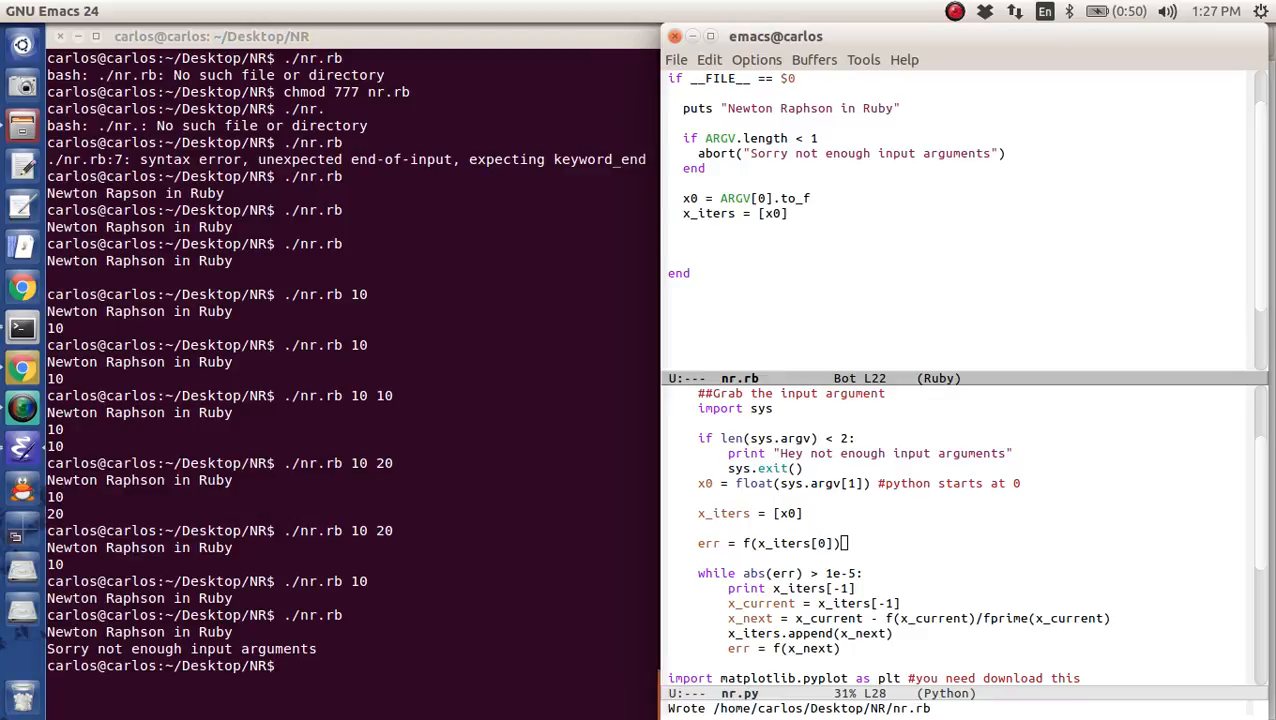
type("err = f(x0")
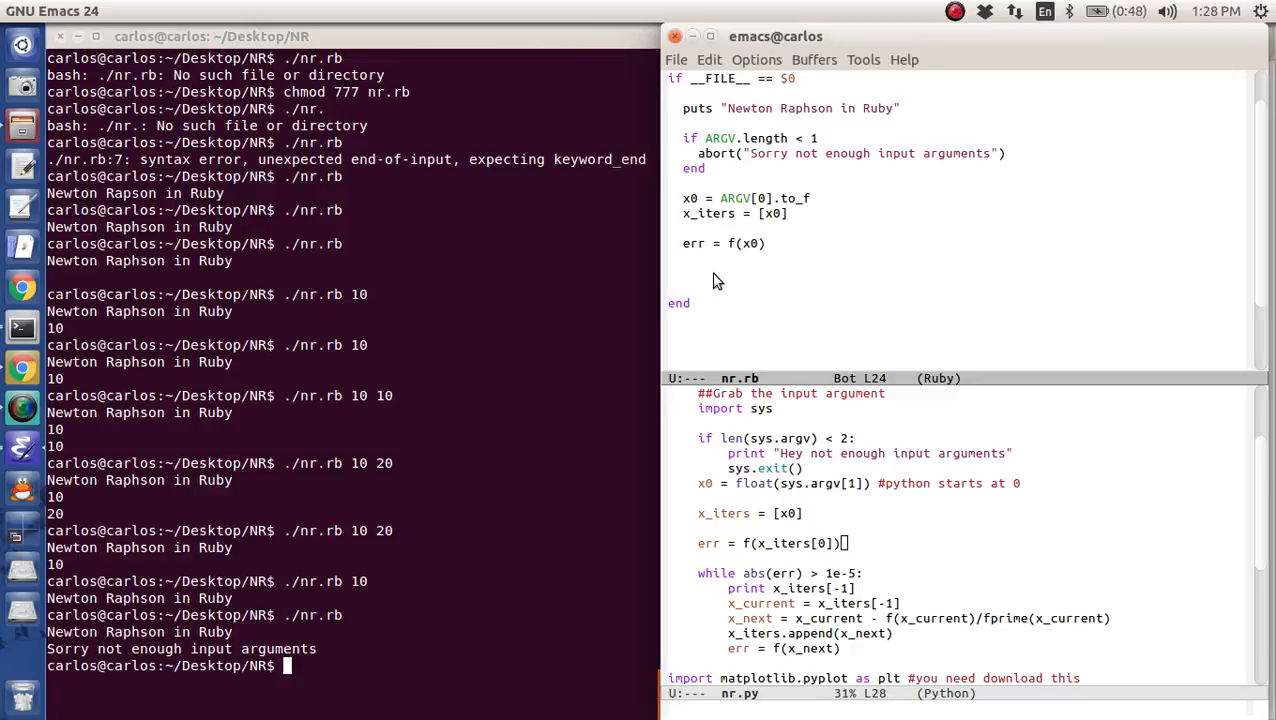
- Write the loop header until err.abs() < 1e-5
type("until")
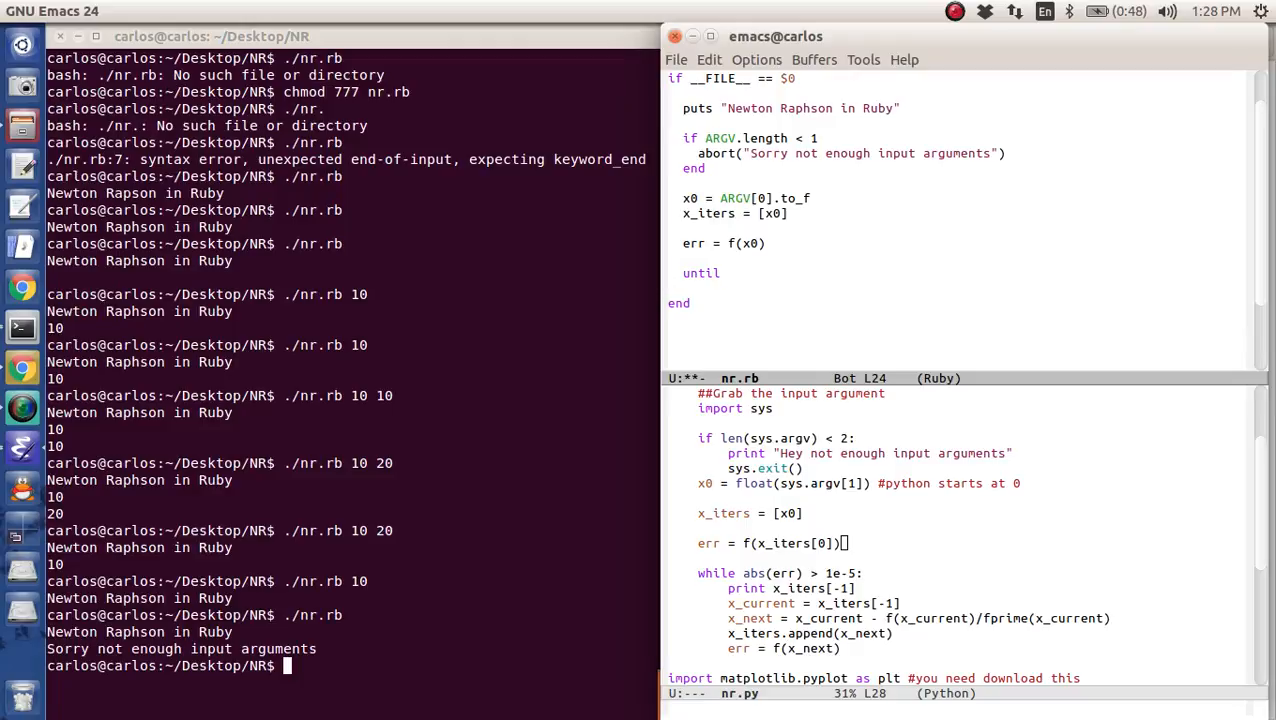
type("err.abs")
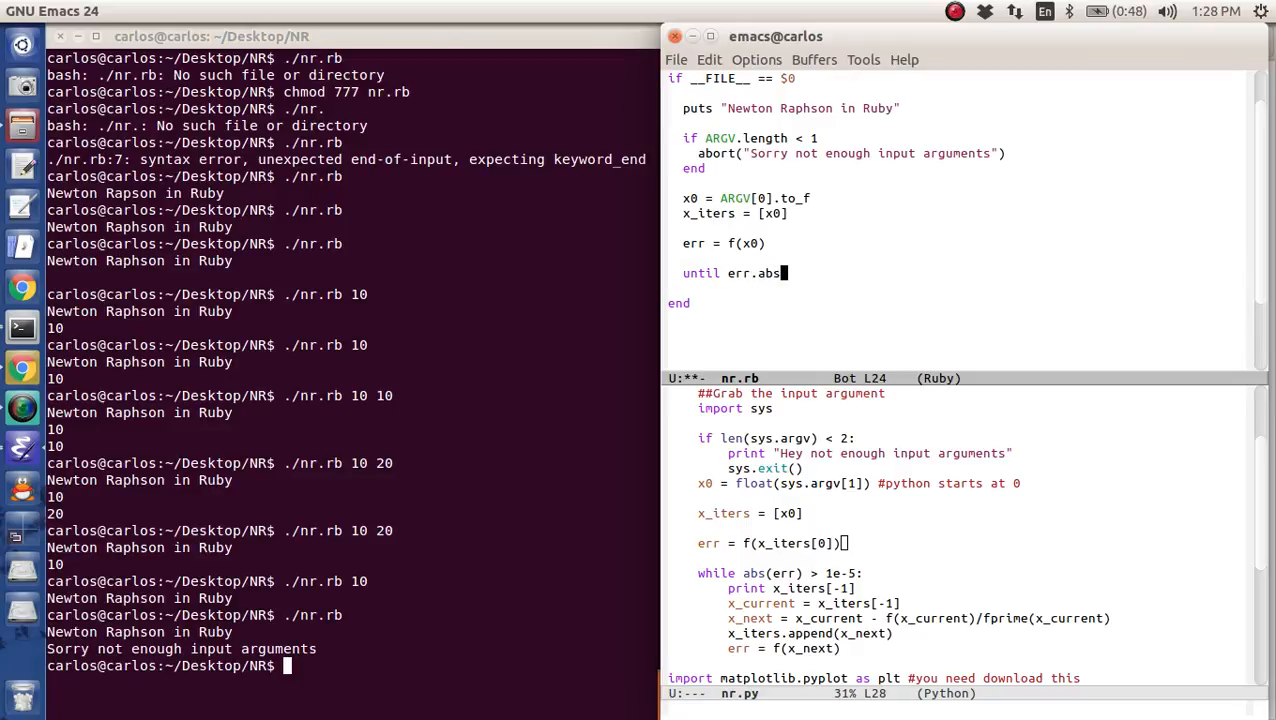
type("() < 1e")
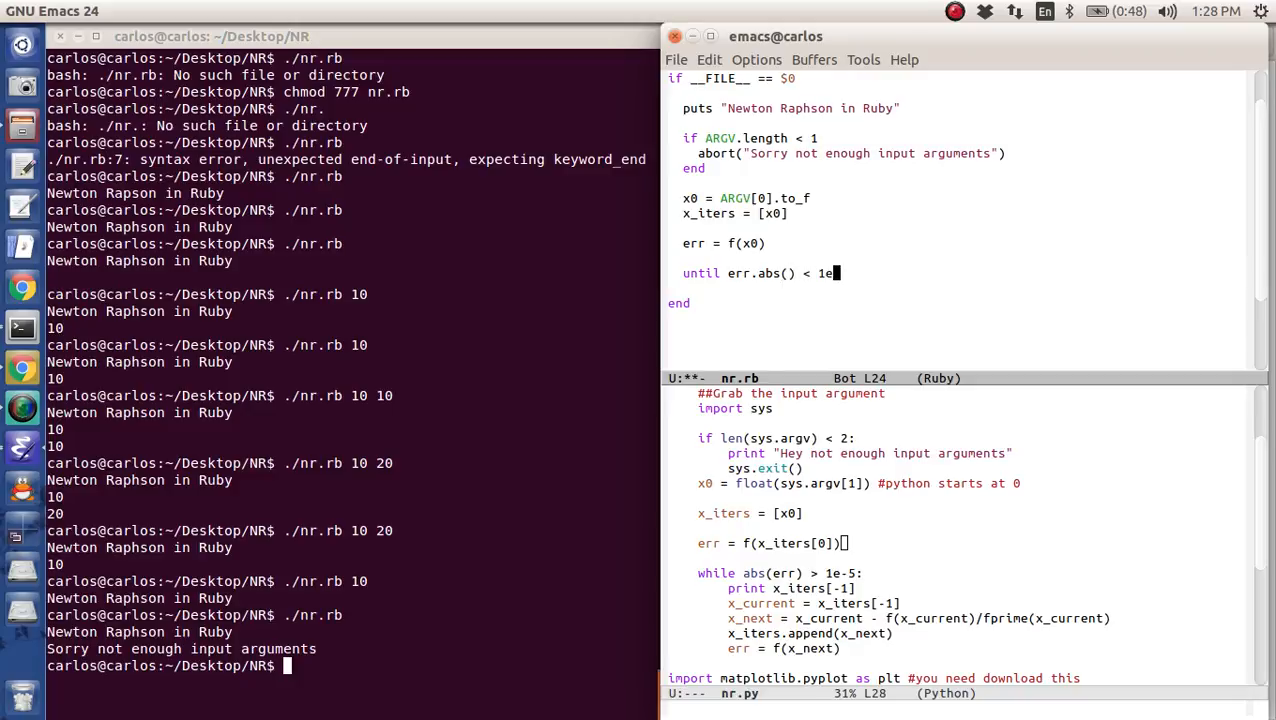
type("-5")
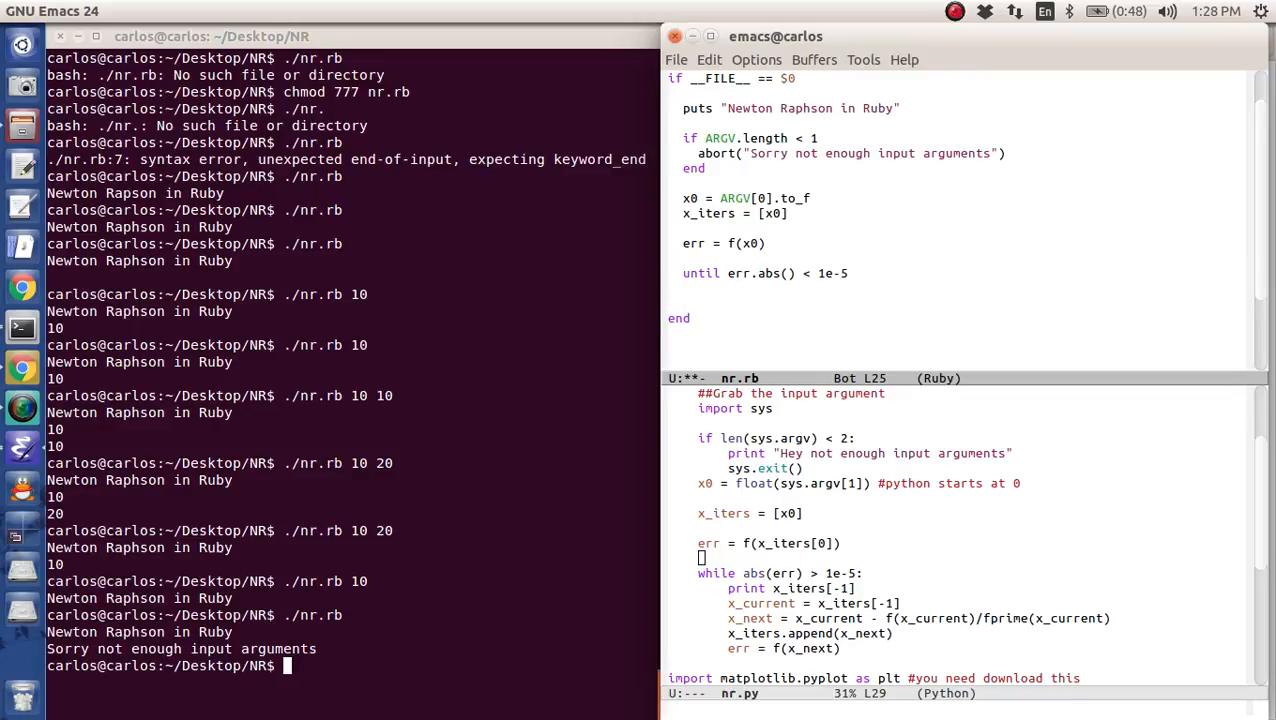
mouse_move(896, 280)
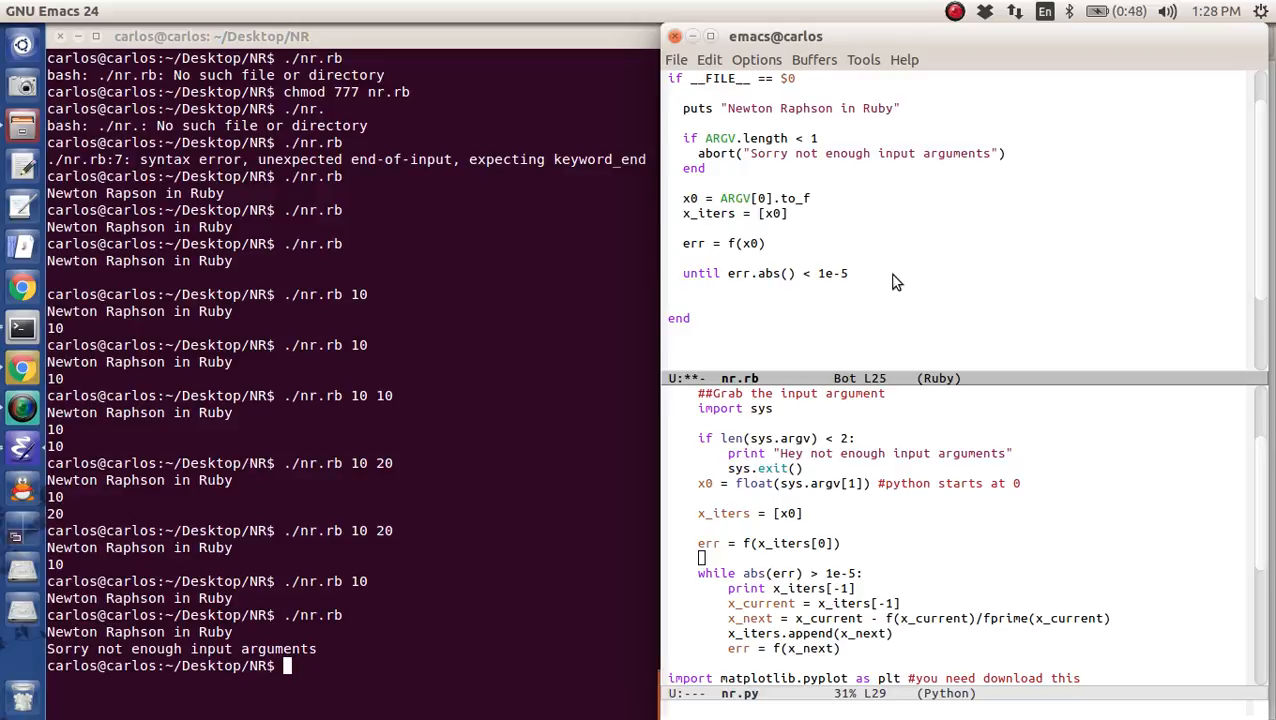
mouse_move(868, 284)
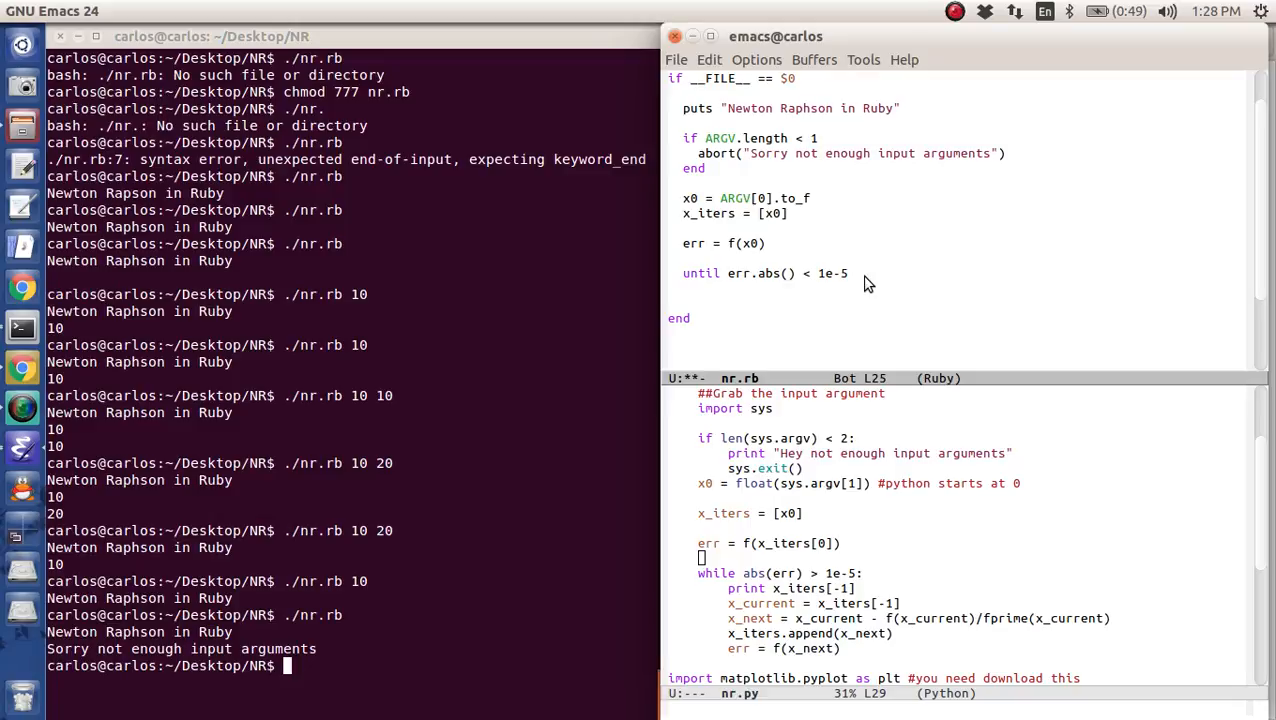
- Compute x_next = x_current - f(x_current)/fprime(x_current) from the last iterate
type("puts x")
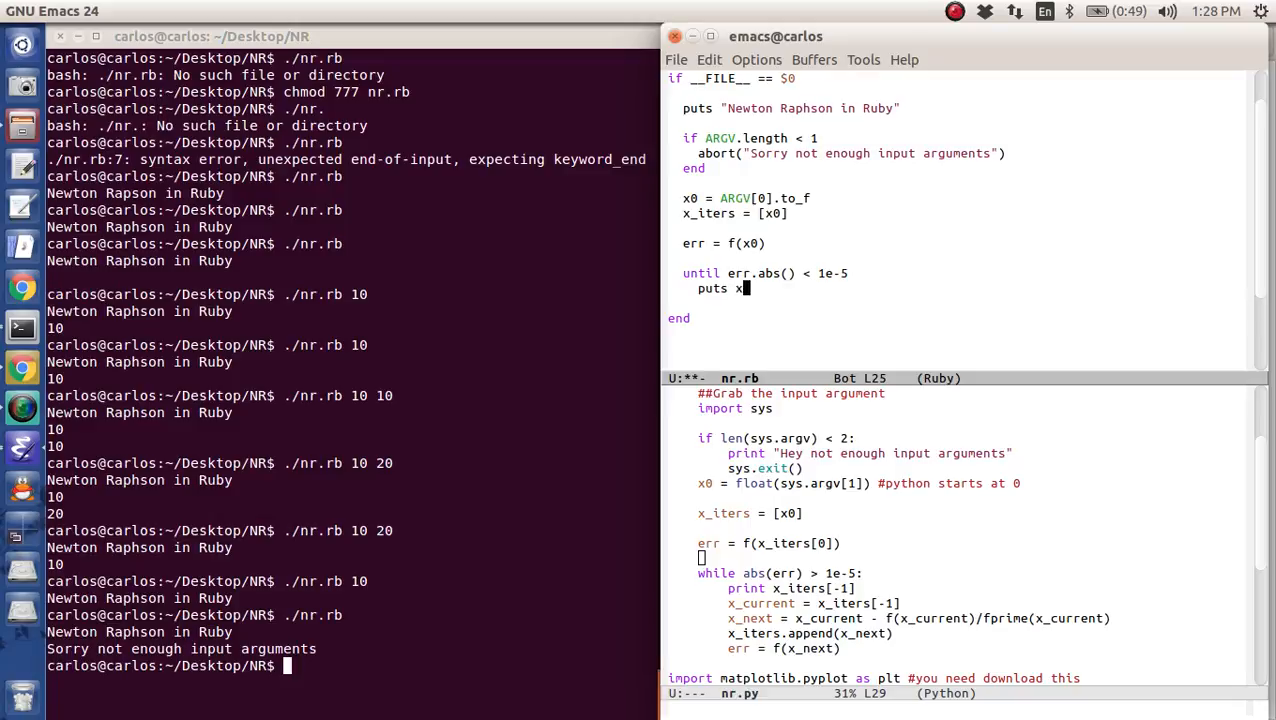
type("_iters")
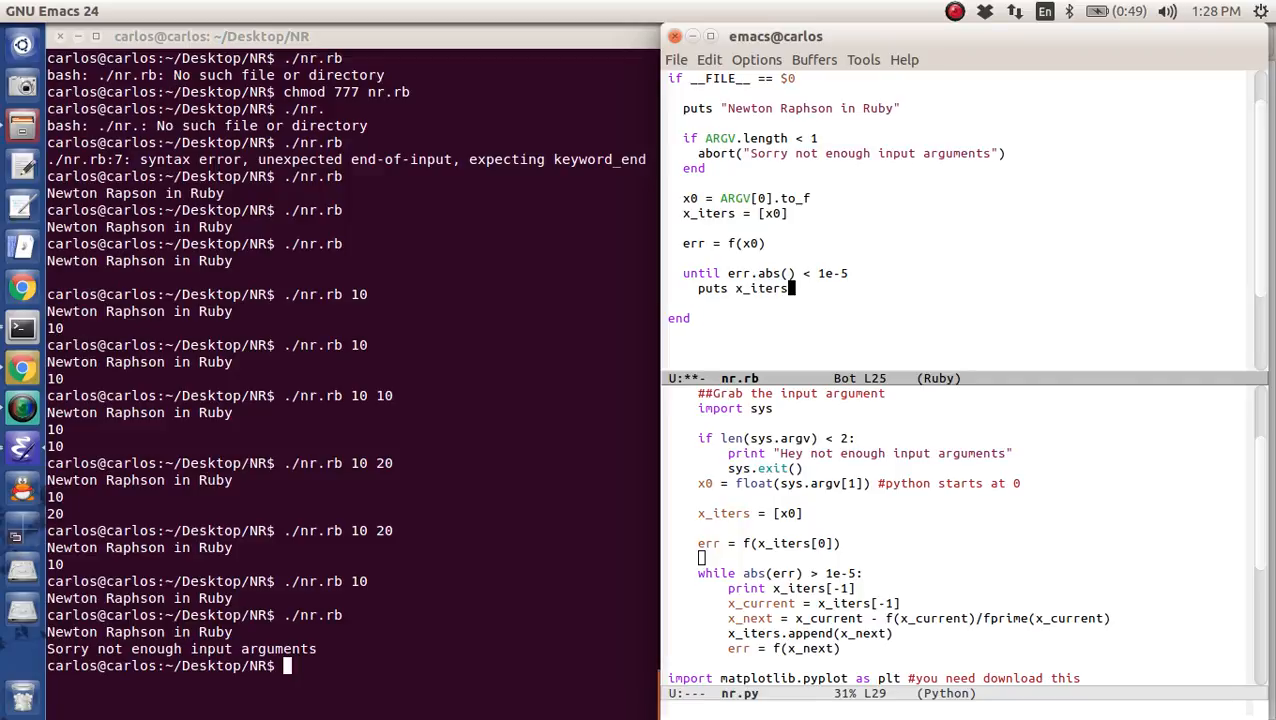
type("[-1]")
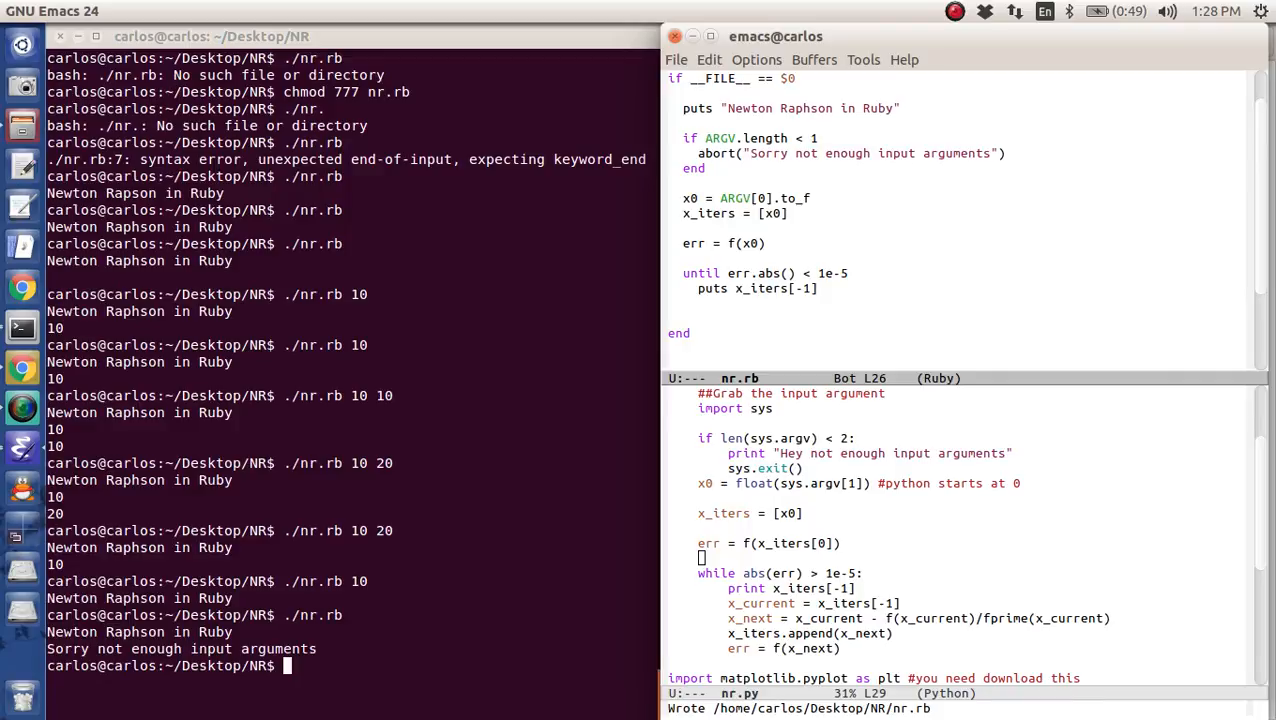
type("x_current = x_iters[-1")
type("x_next = x_current -")
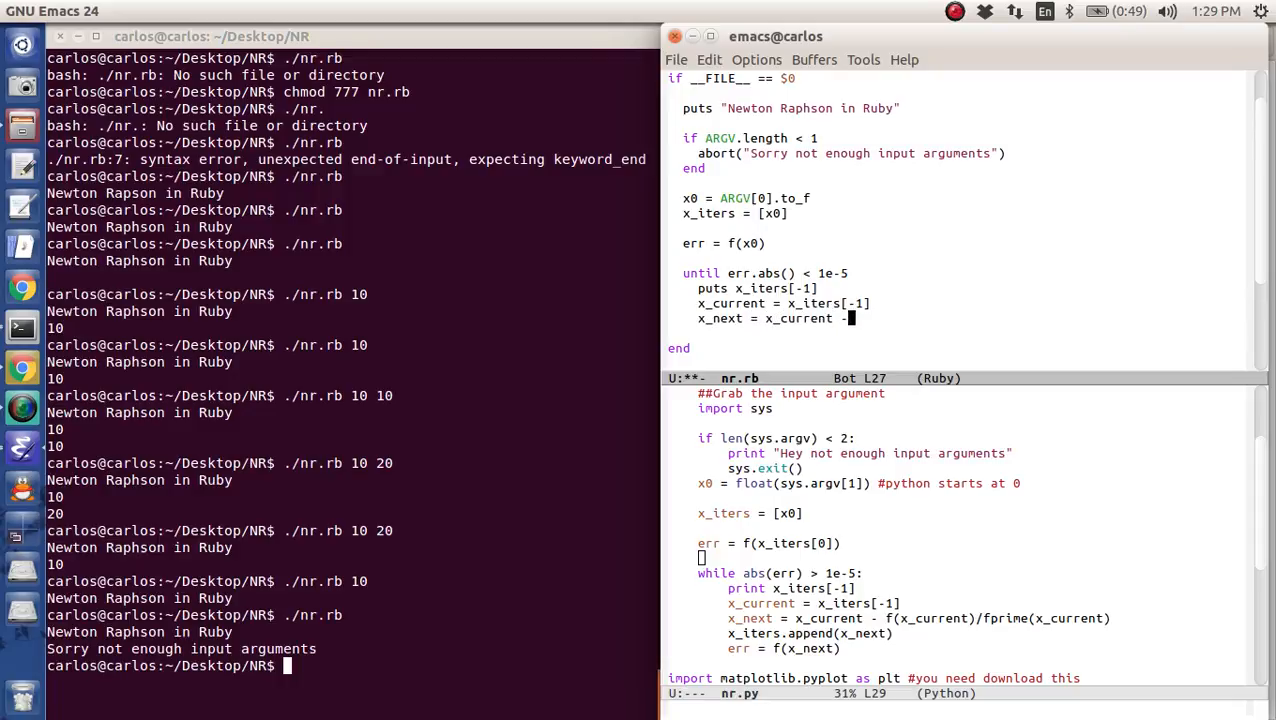
type("f(x_current)/fprime")
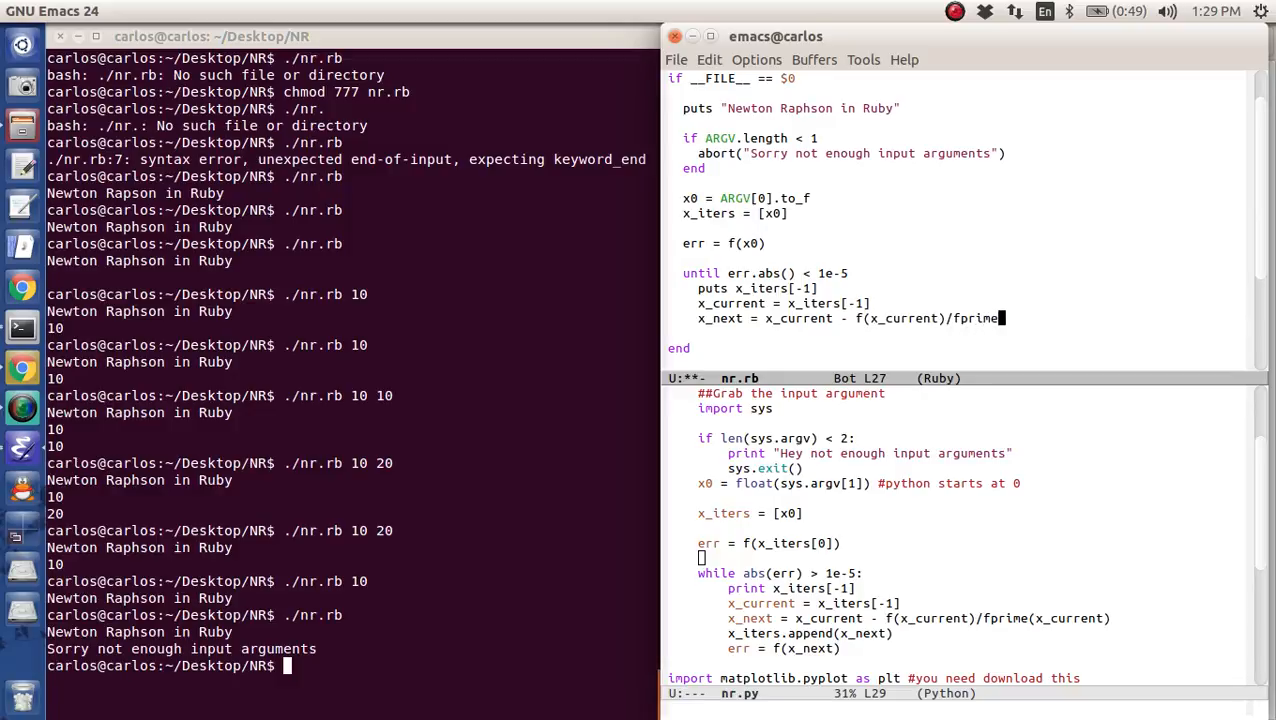
type("(x_curre")
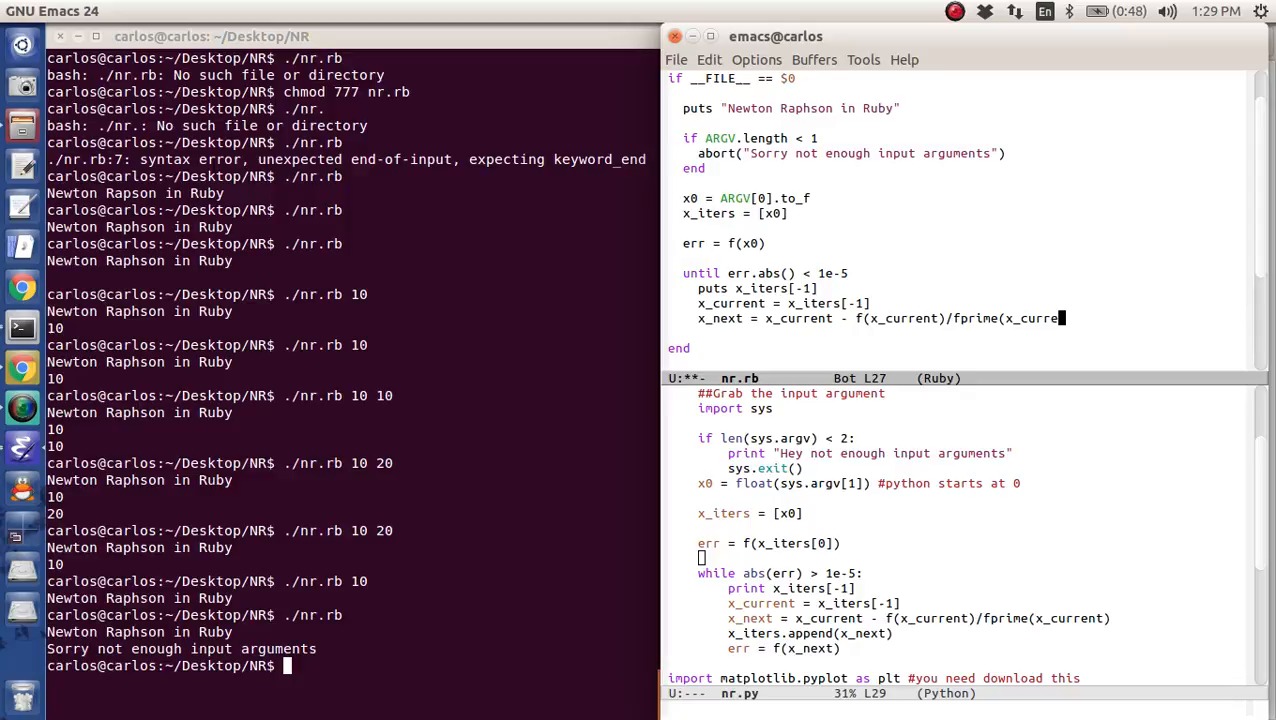
key("Return")
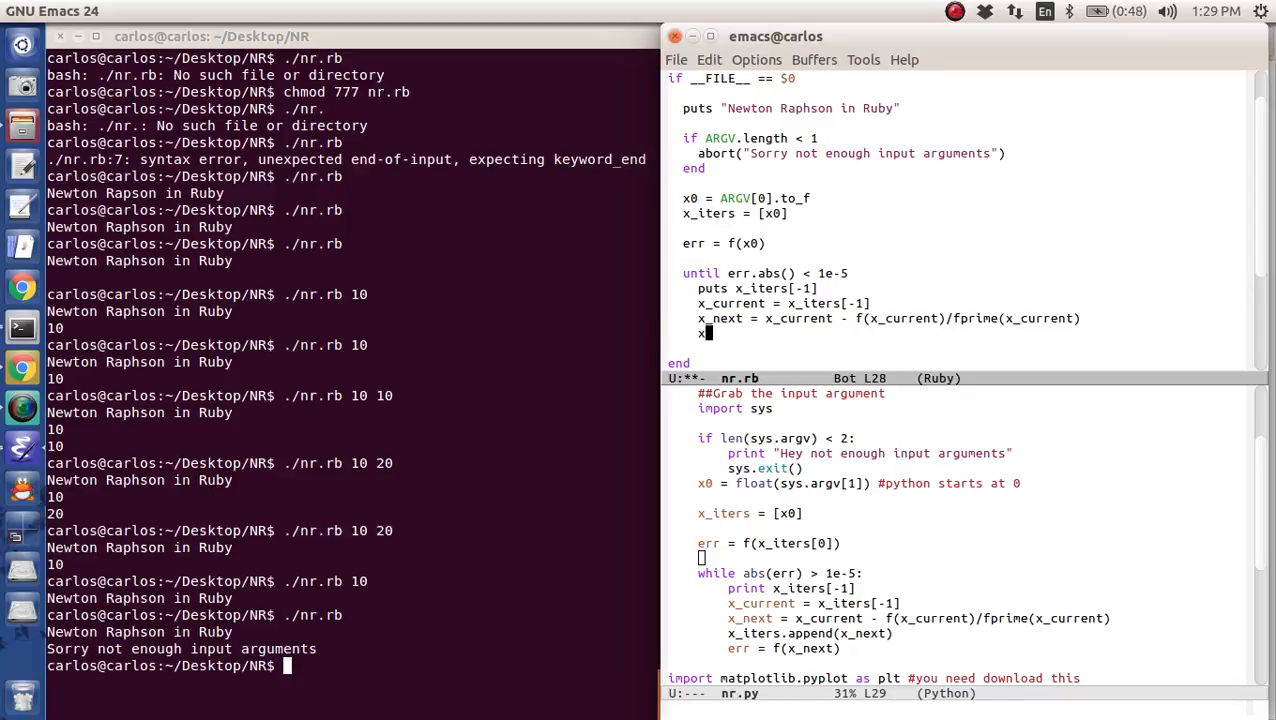
- Append the new iterate with x_iters << x_next
type("_iters")
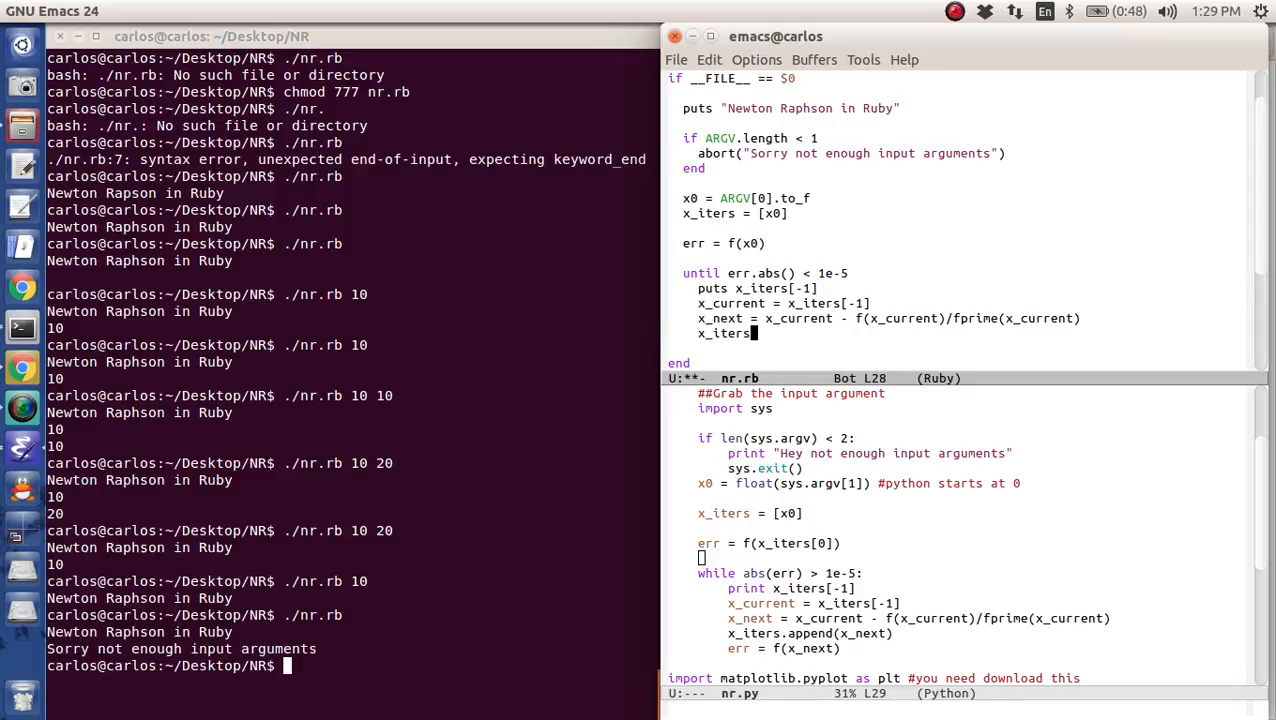
type("<< x")
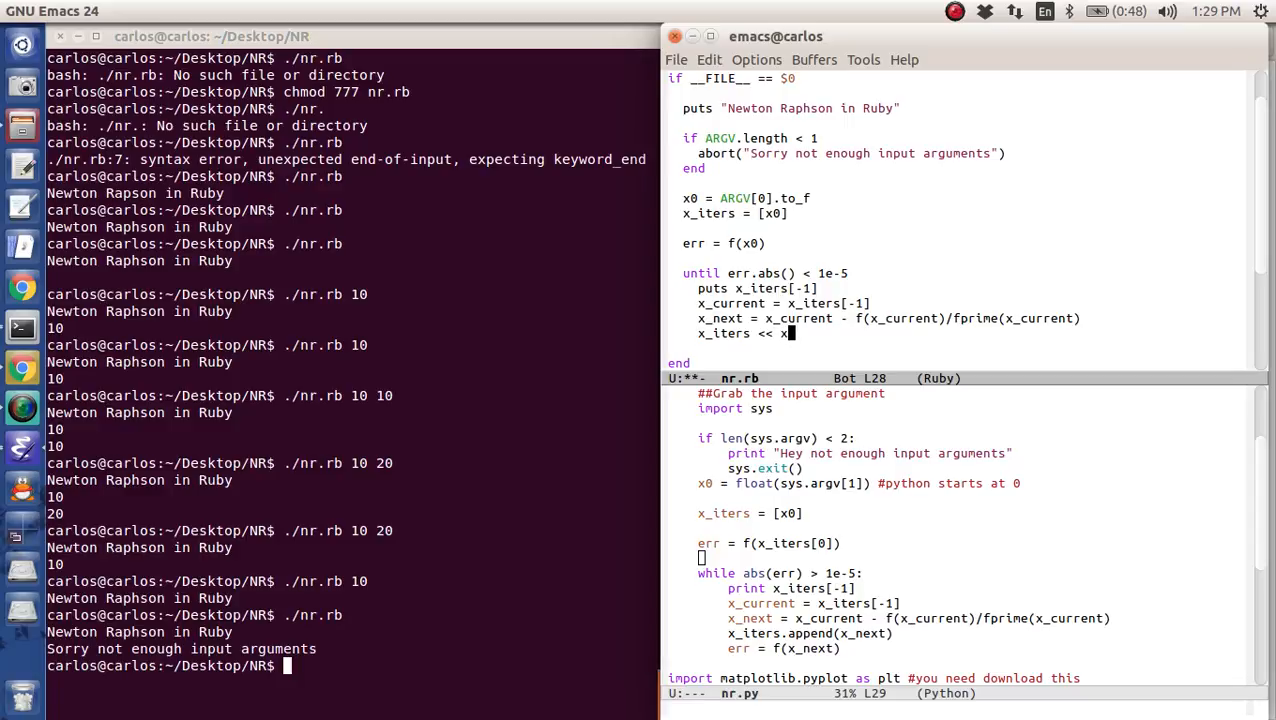
type("_next")
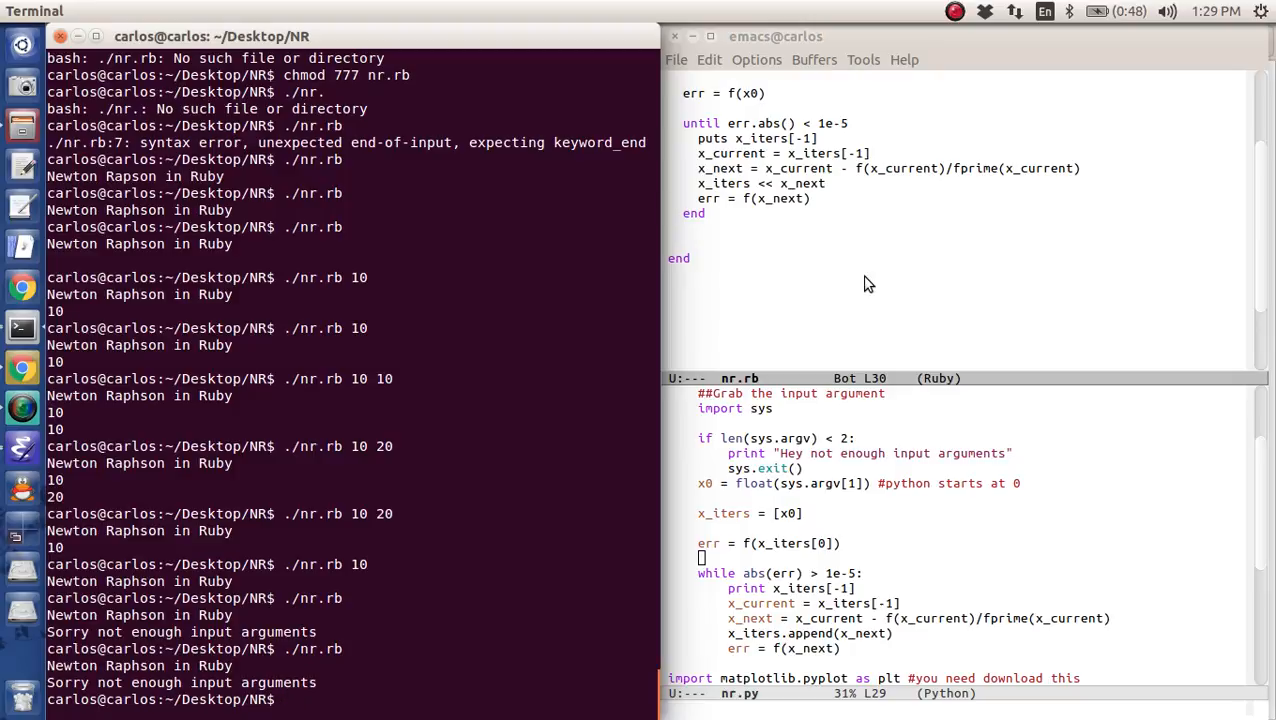
- Run ./nr.rb 10 and see the printed iterates shrink from 10.0 toward 1
type("./nr.rb")
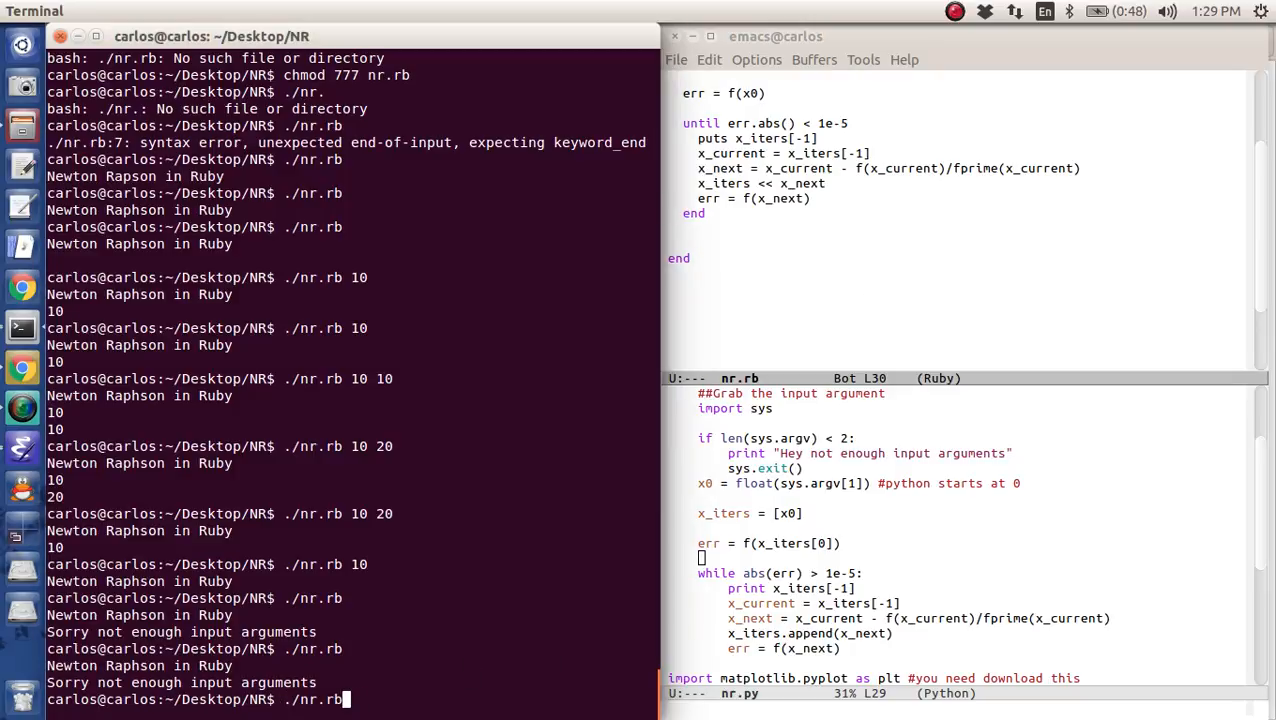
key("Return")
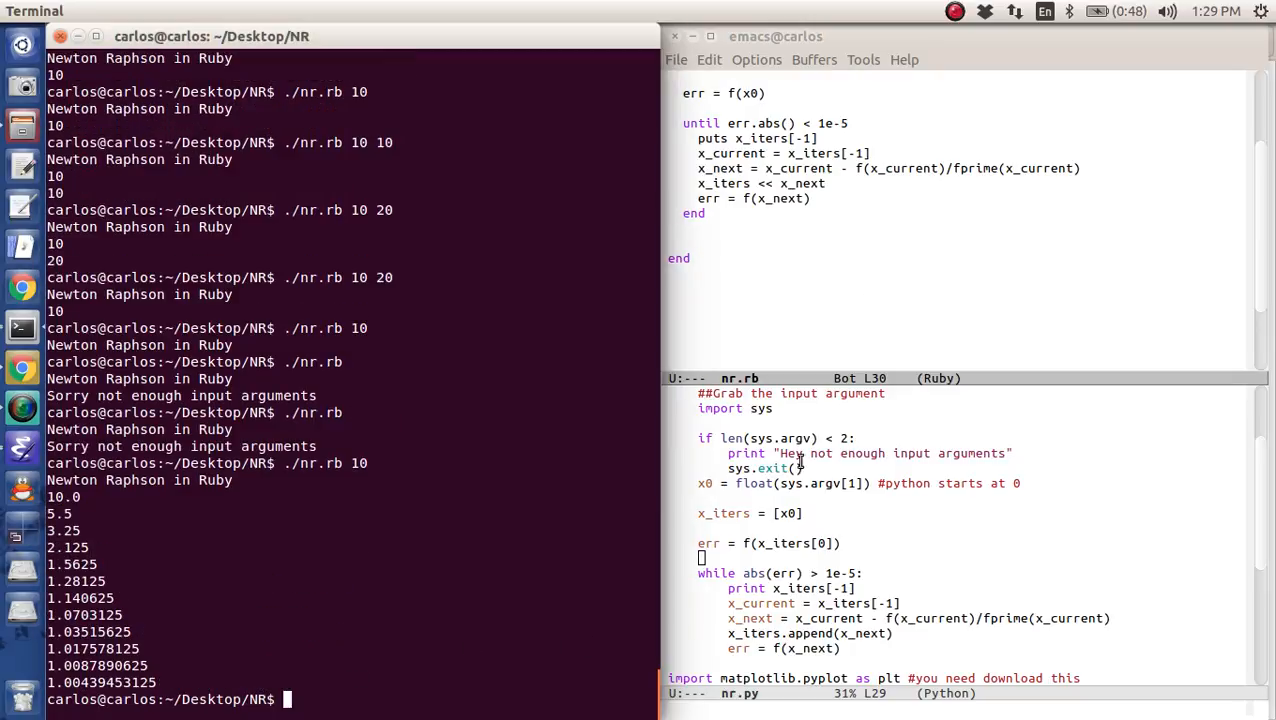
left_click(784, 218)
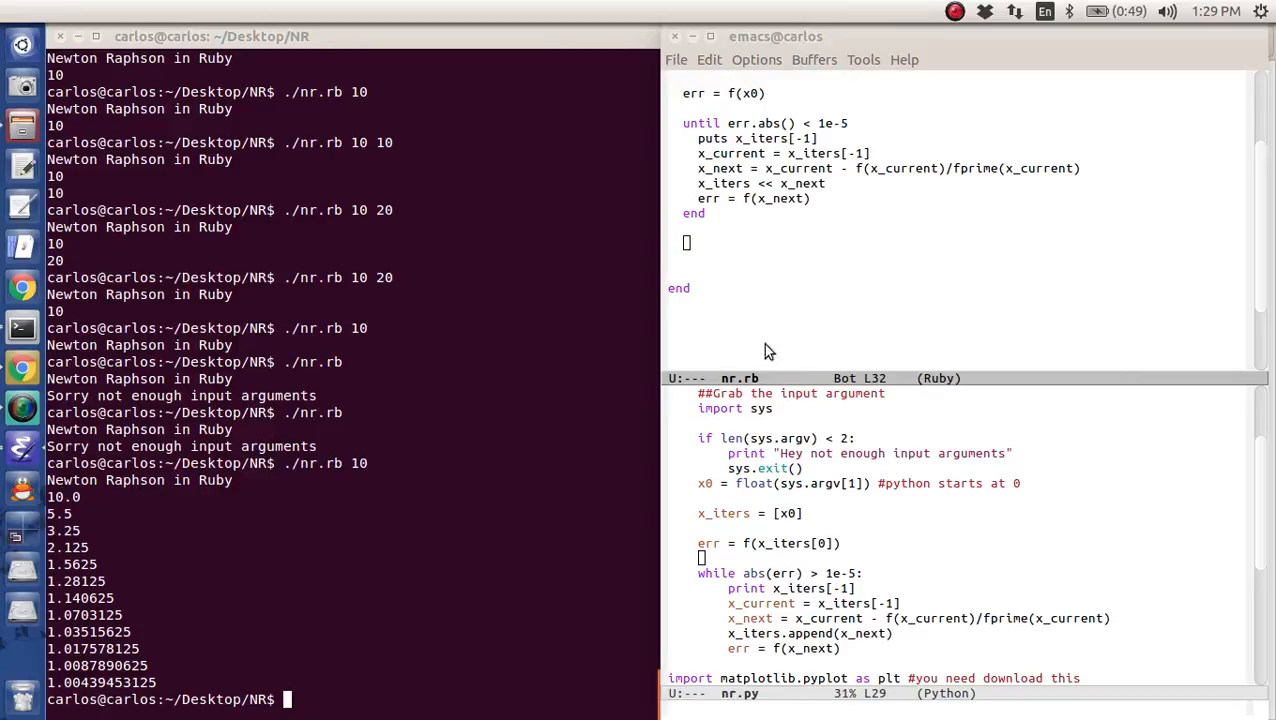
- Add the comment '# sudo gem install nyaplot' to nr.rb
left_click(756, 258)
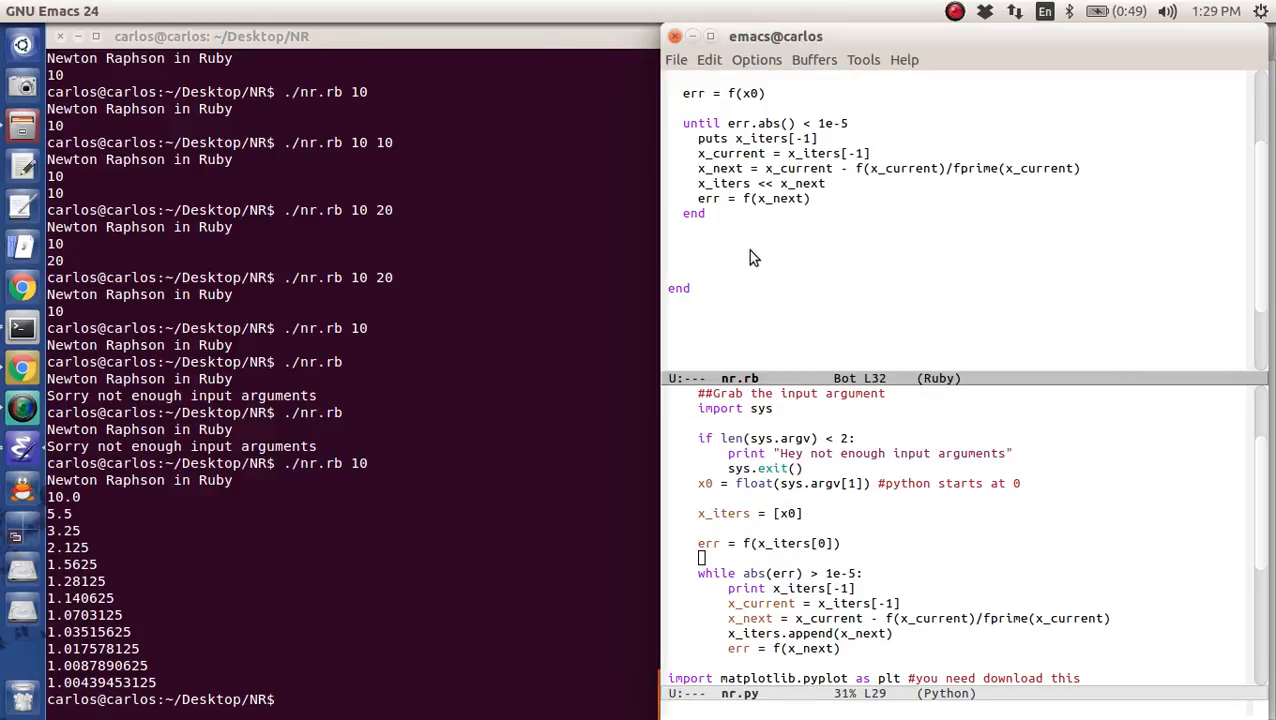
type("# sudo gem in")
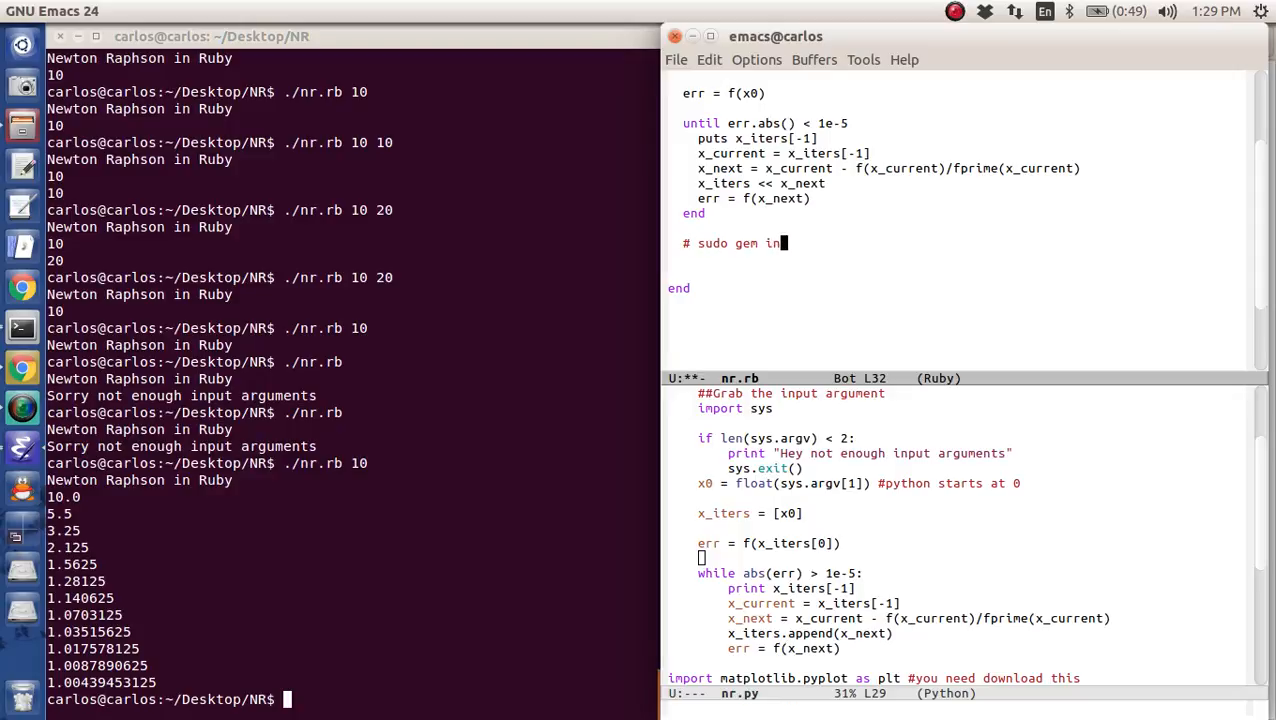
type("stall nyaplot")
left_click(352, 700)
type("r")
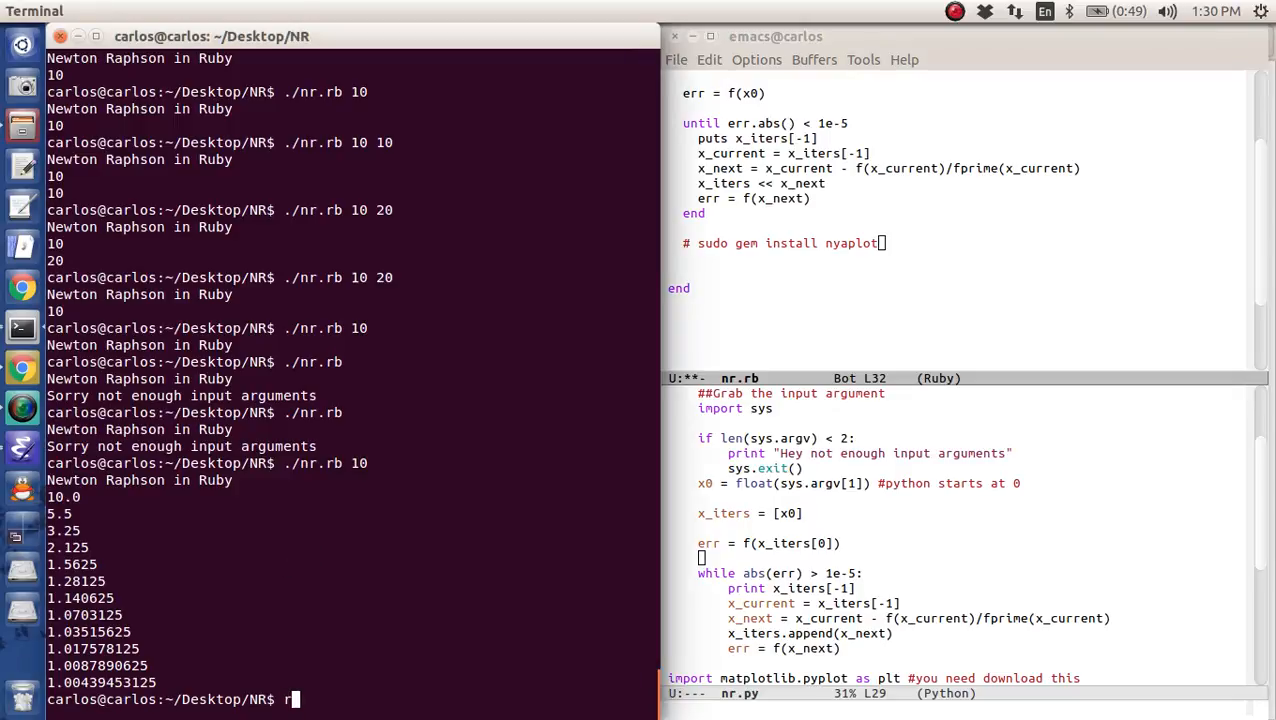
- Check the installed Ruby with ruby --version in the terminal (reports 2.2.4)
type("uby --vers")
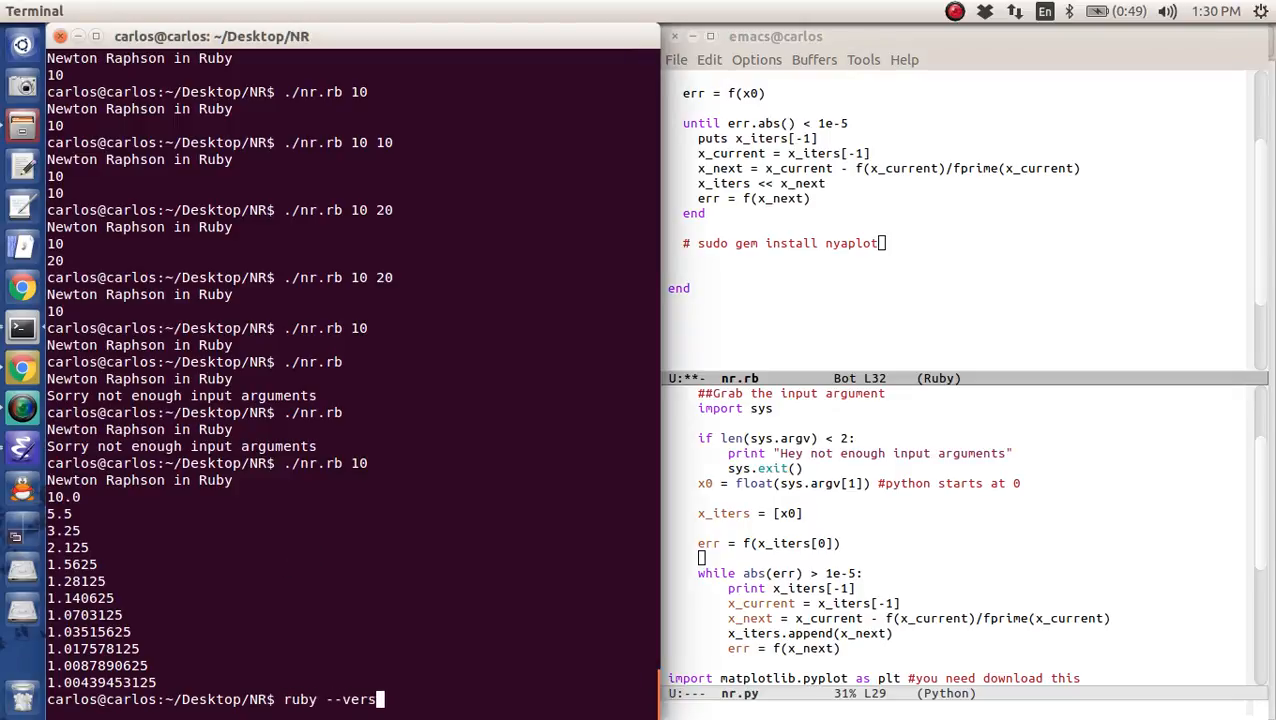
key("Return")
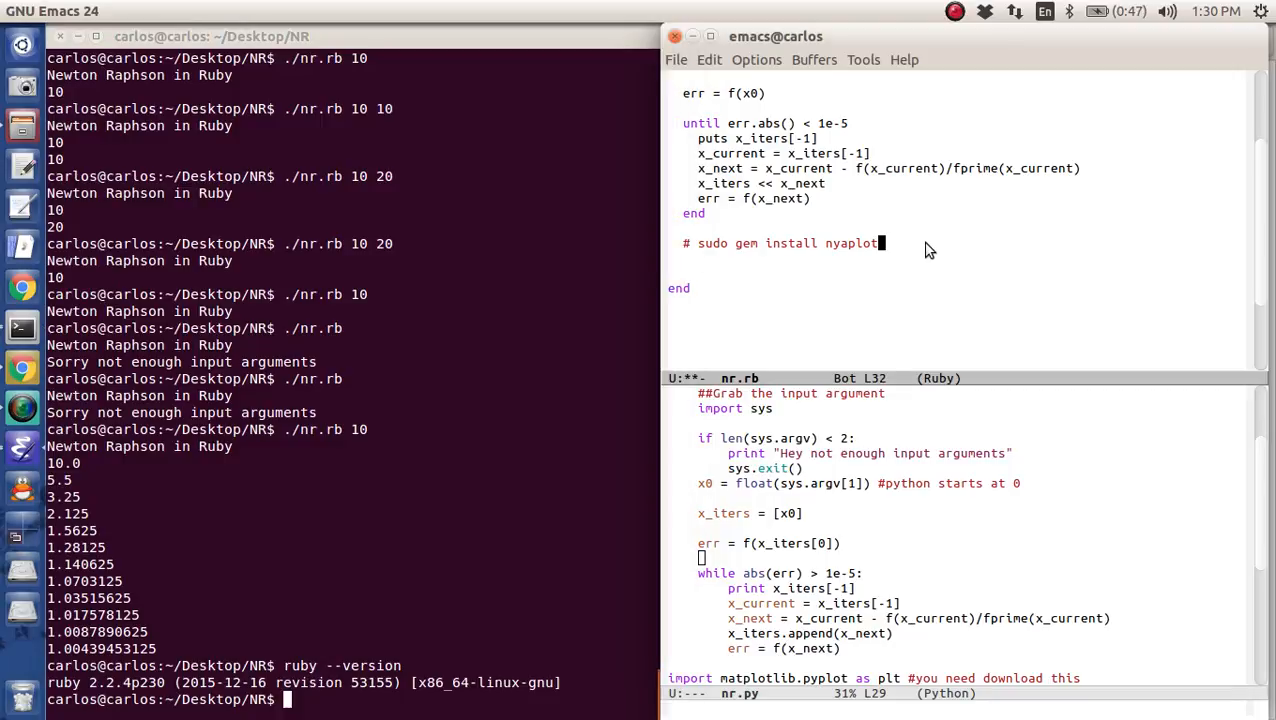
mouse_move(472, 358)
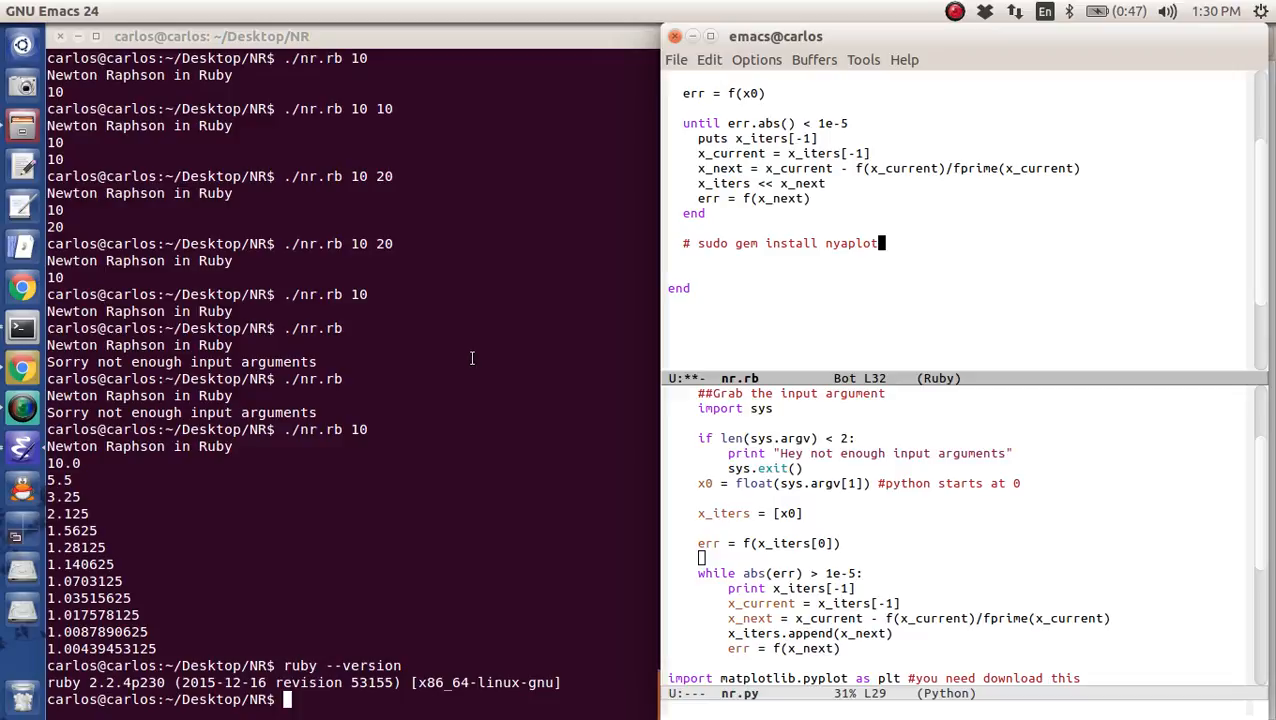
mouse_move(1080, 112)
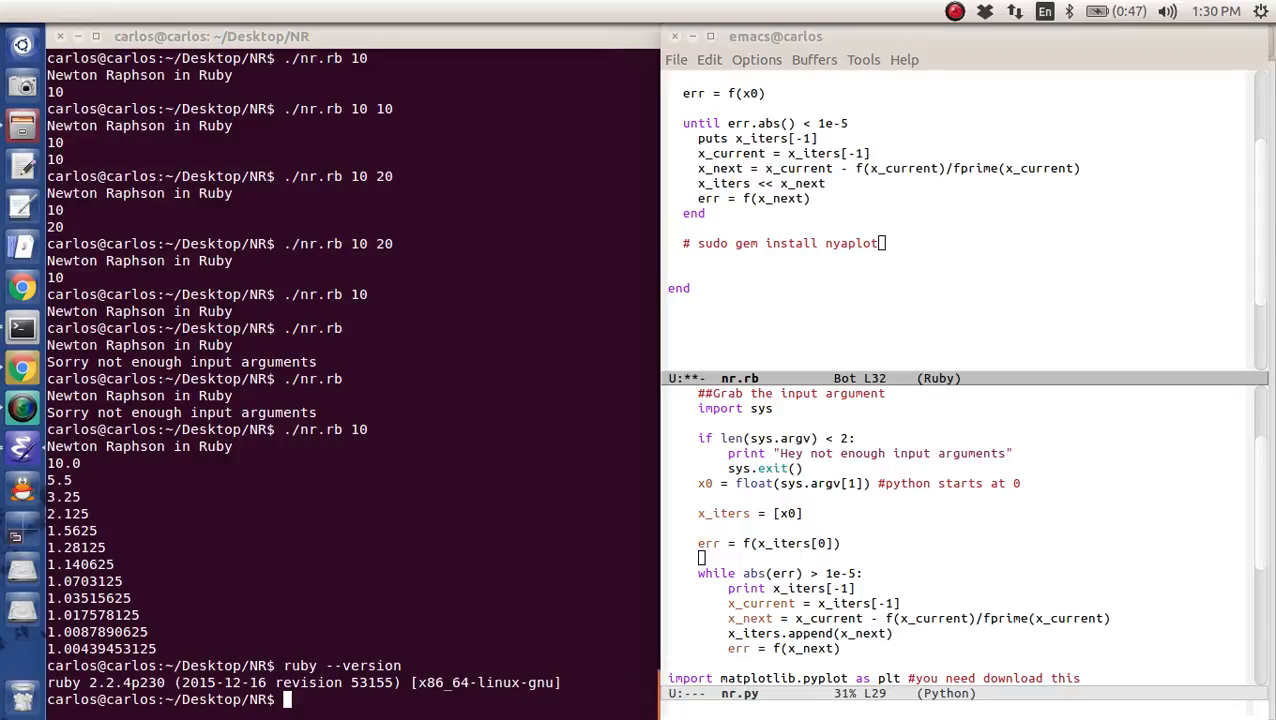
mouse_move(944, 162)
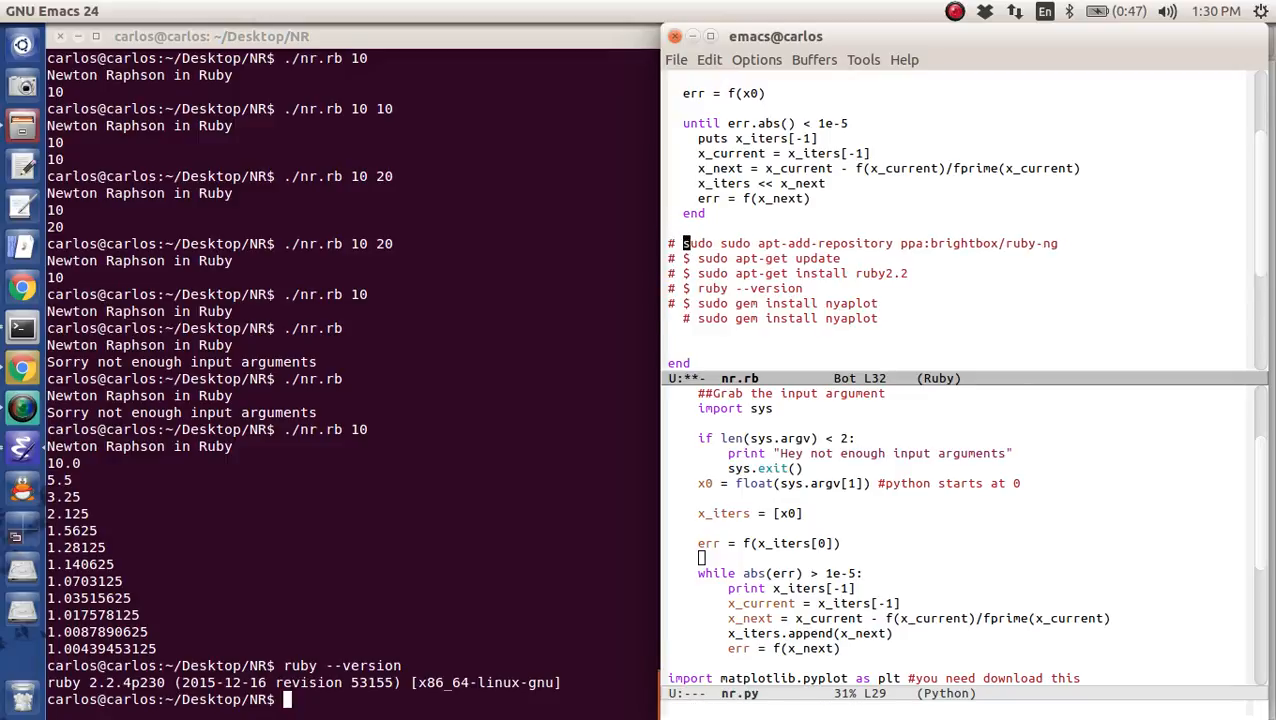
- Require 'nyaplot' and create plot = Nyaplot::Plot.new after tidying the setup comments
key("down")
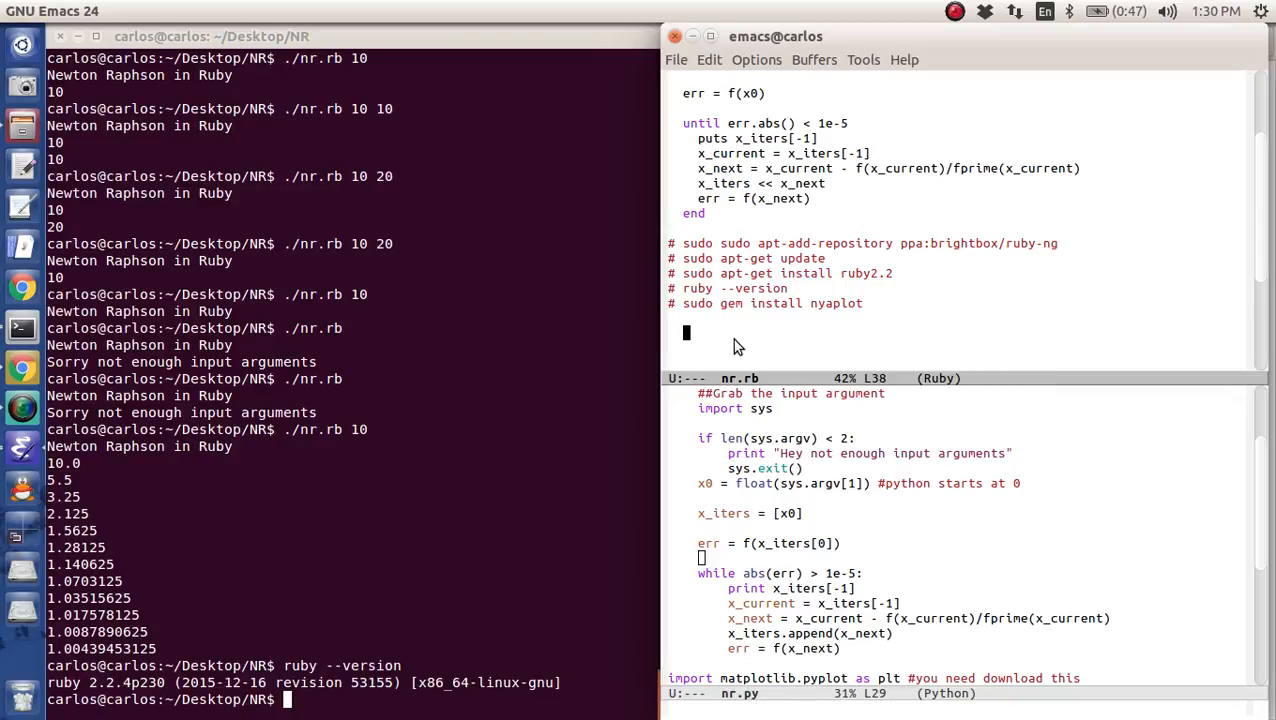
type("require '")
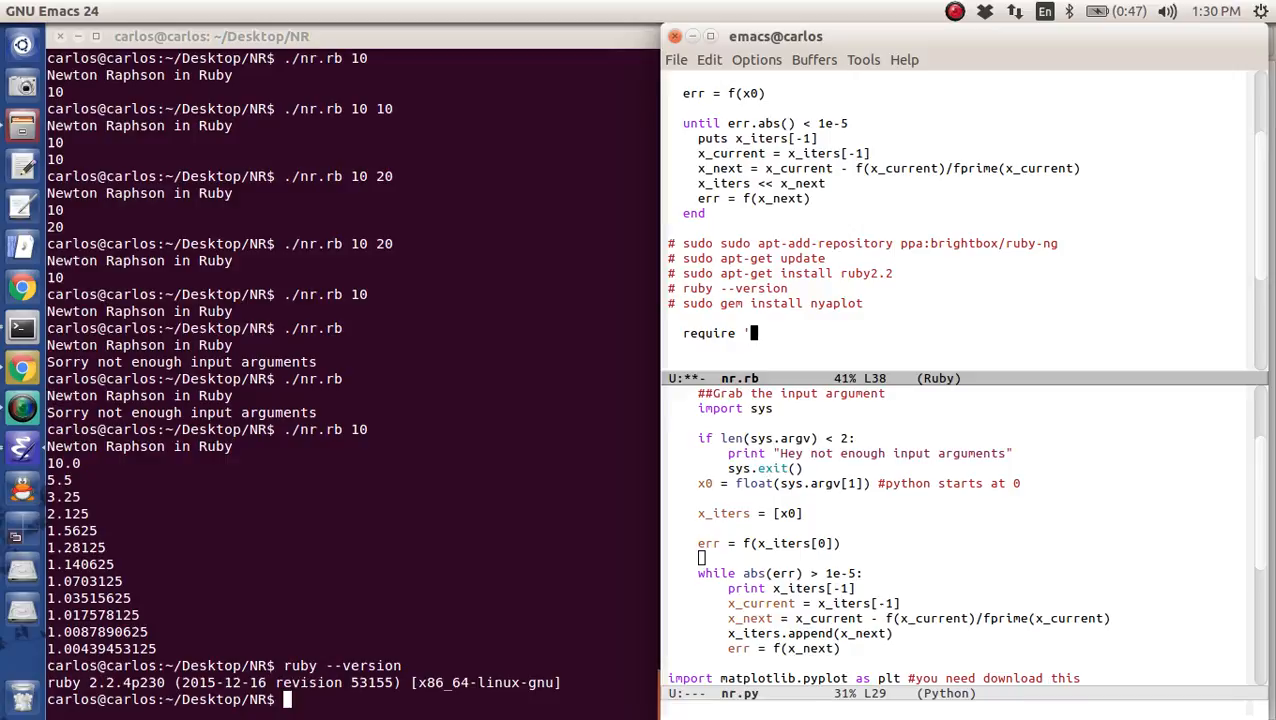
type("nyaplot'")
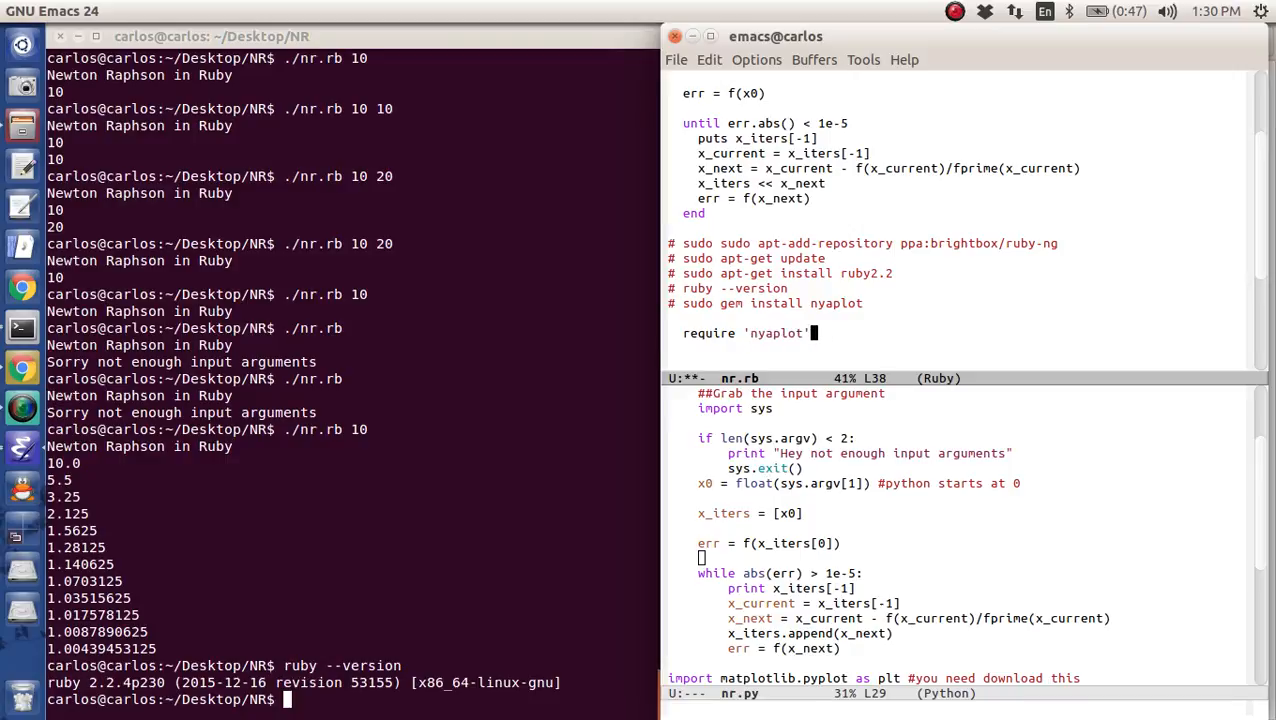
type("plot =")
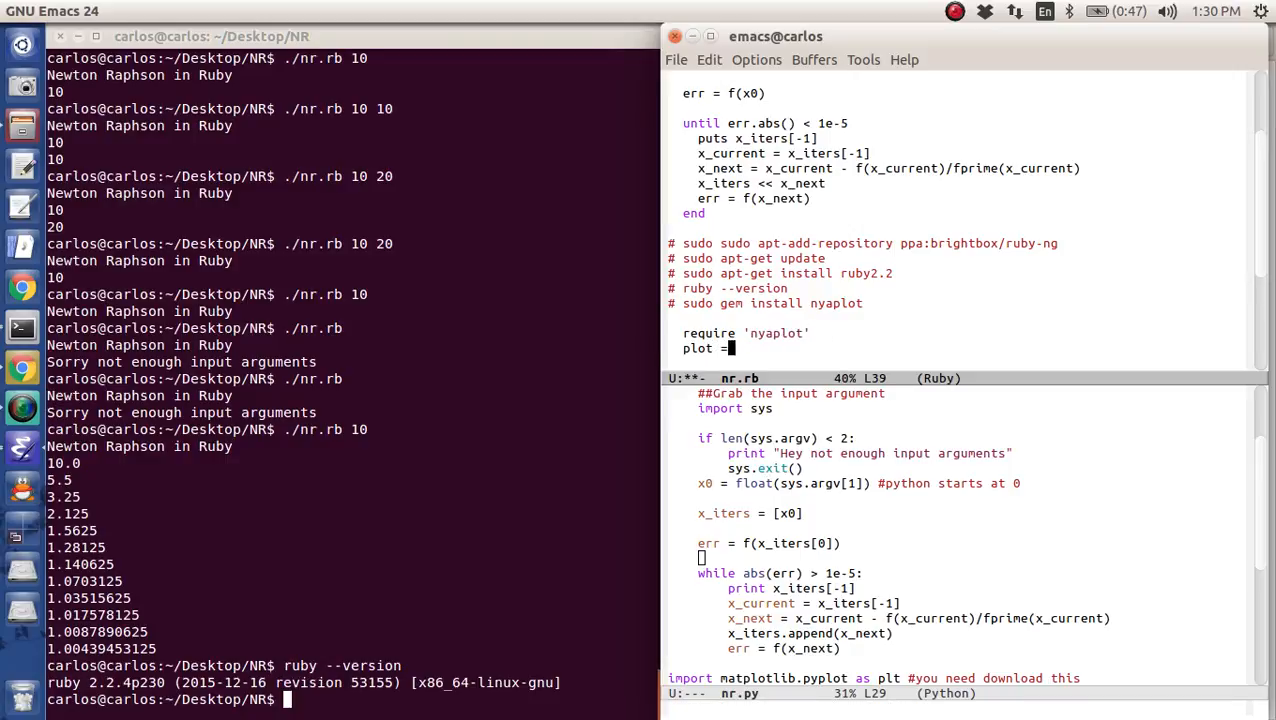
type("Nyaplot::")
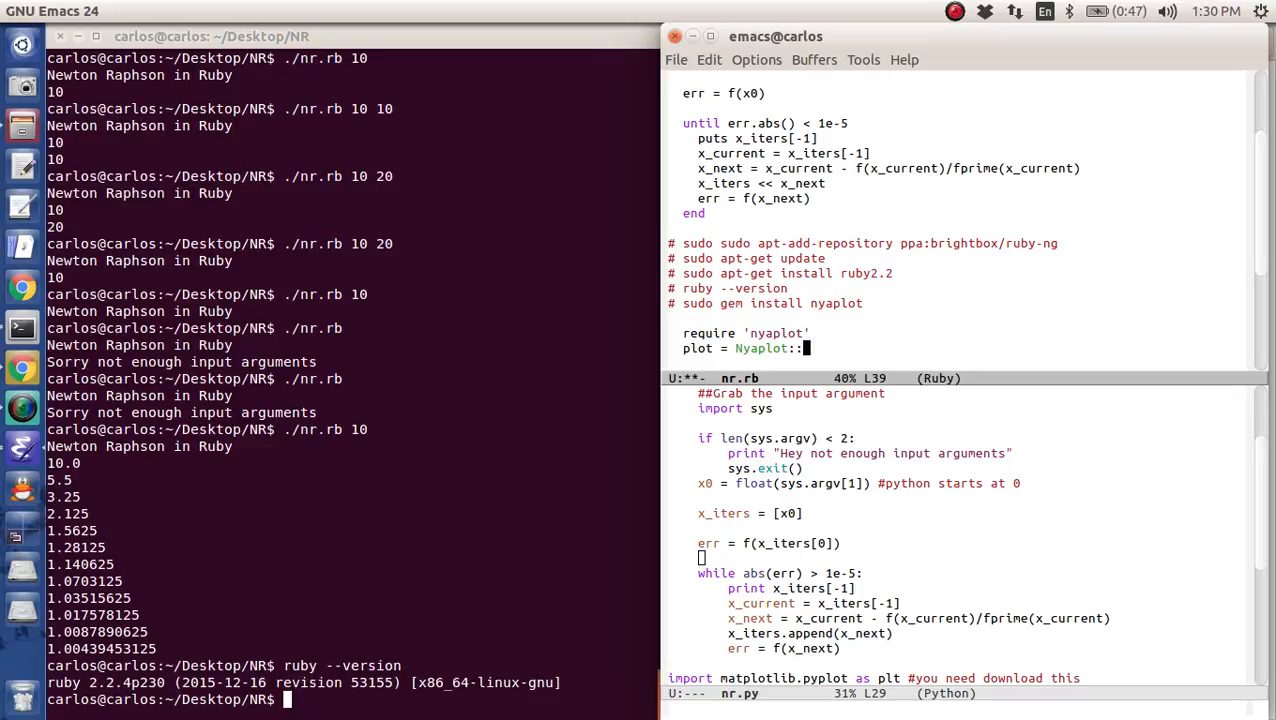
type("Plot.new")
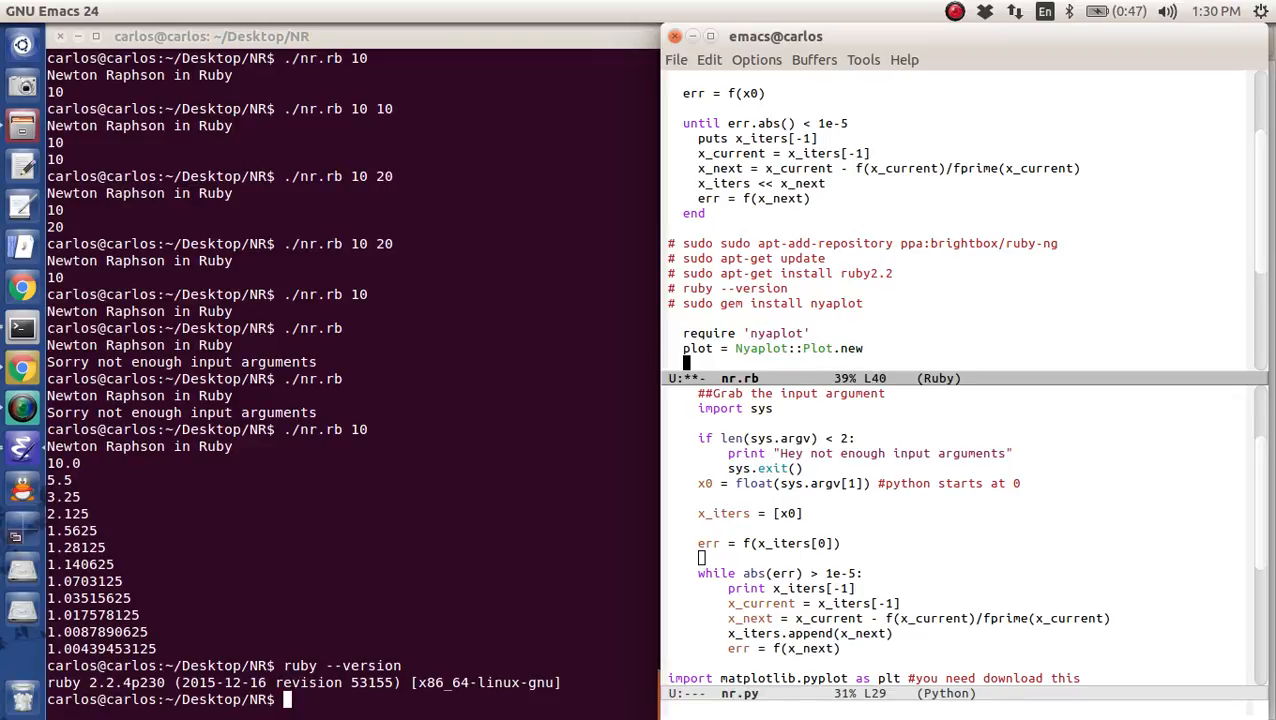
- Add sc = plot.add(:scatter, x_iters) and begin the plot.export_html line
type("sc = plot.add")
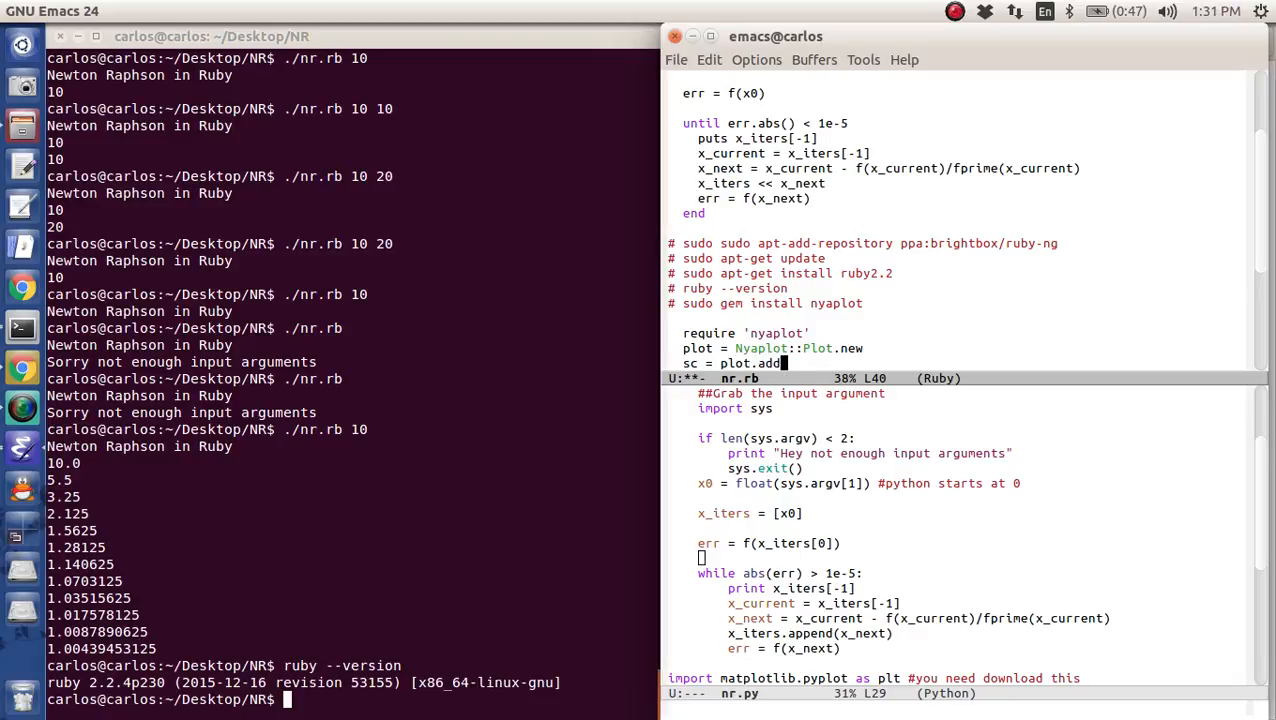
type(":scatter,x_iters)")
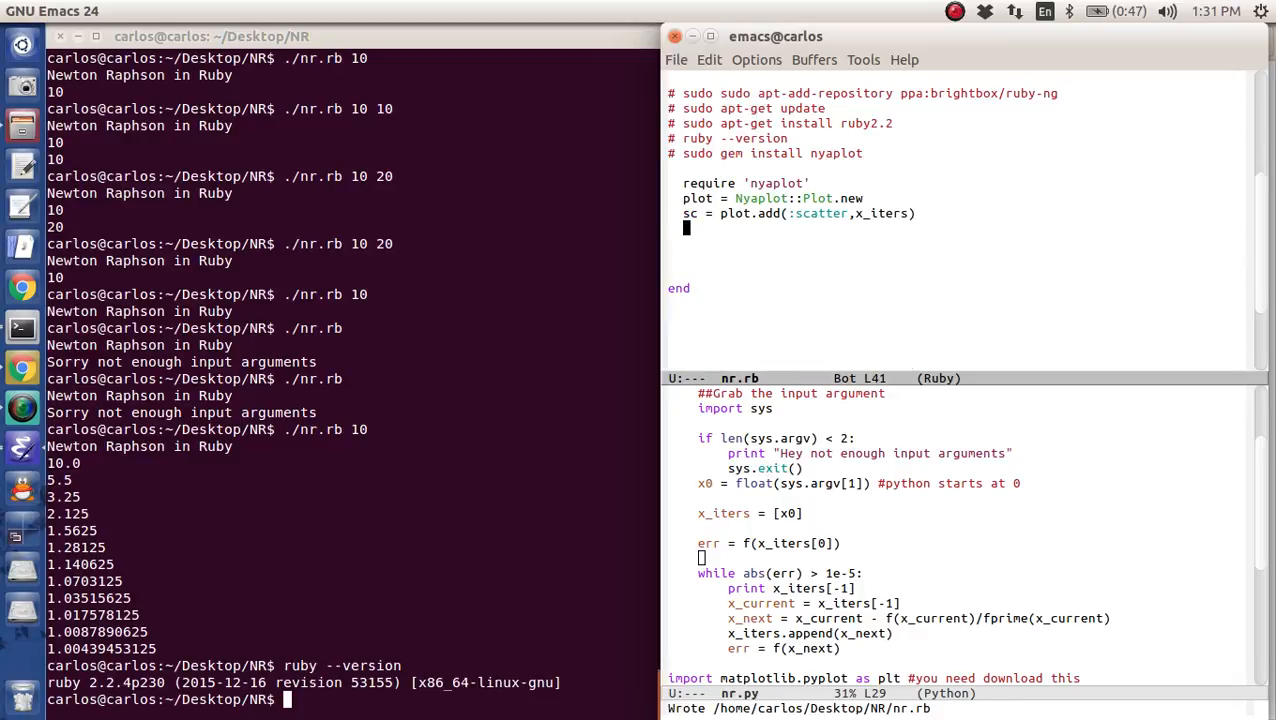
type("plot_")
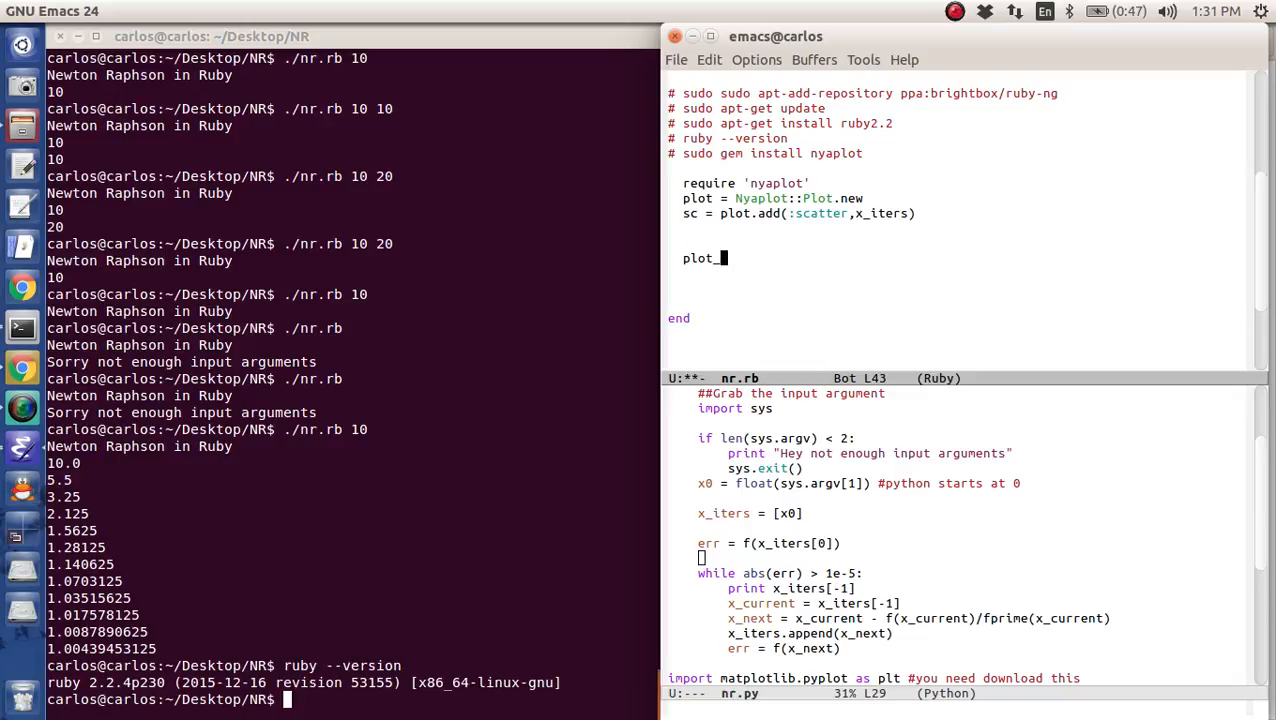
type(".")
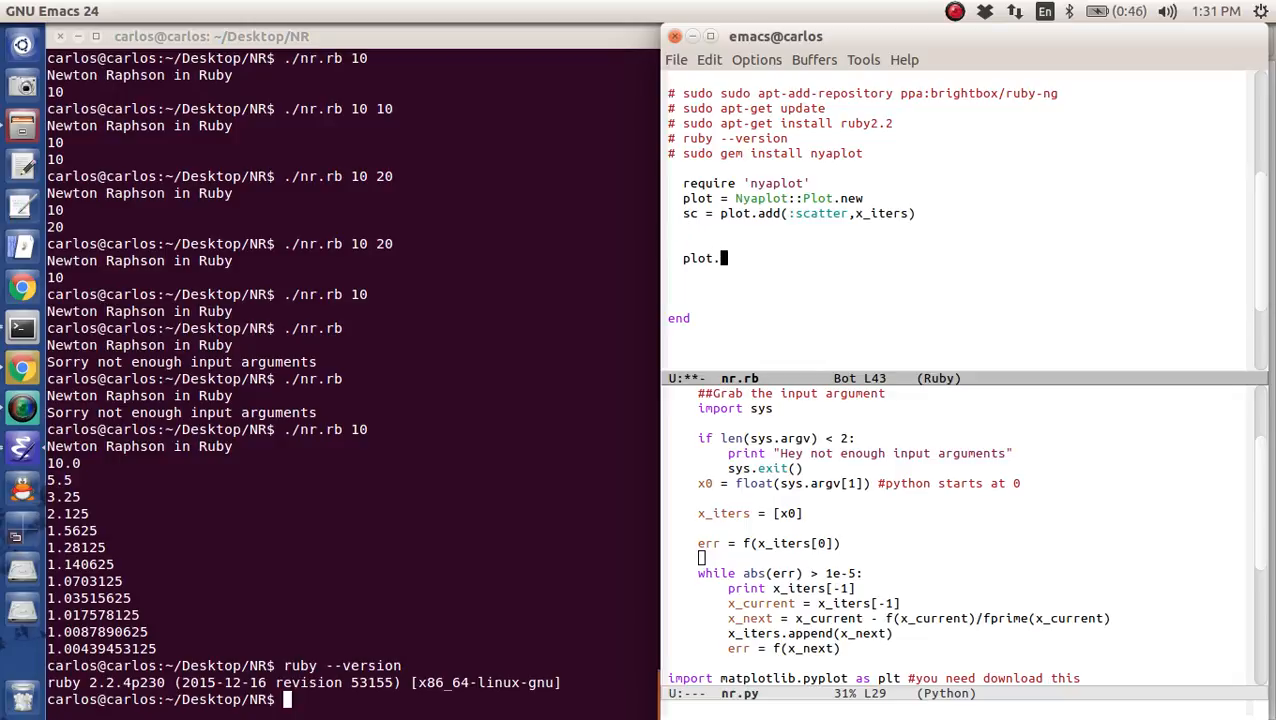
type("export_html")
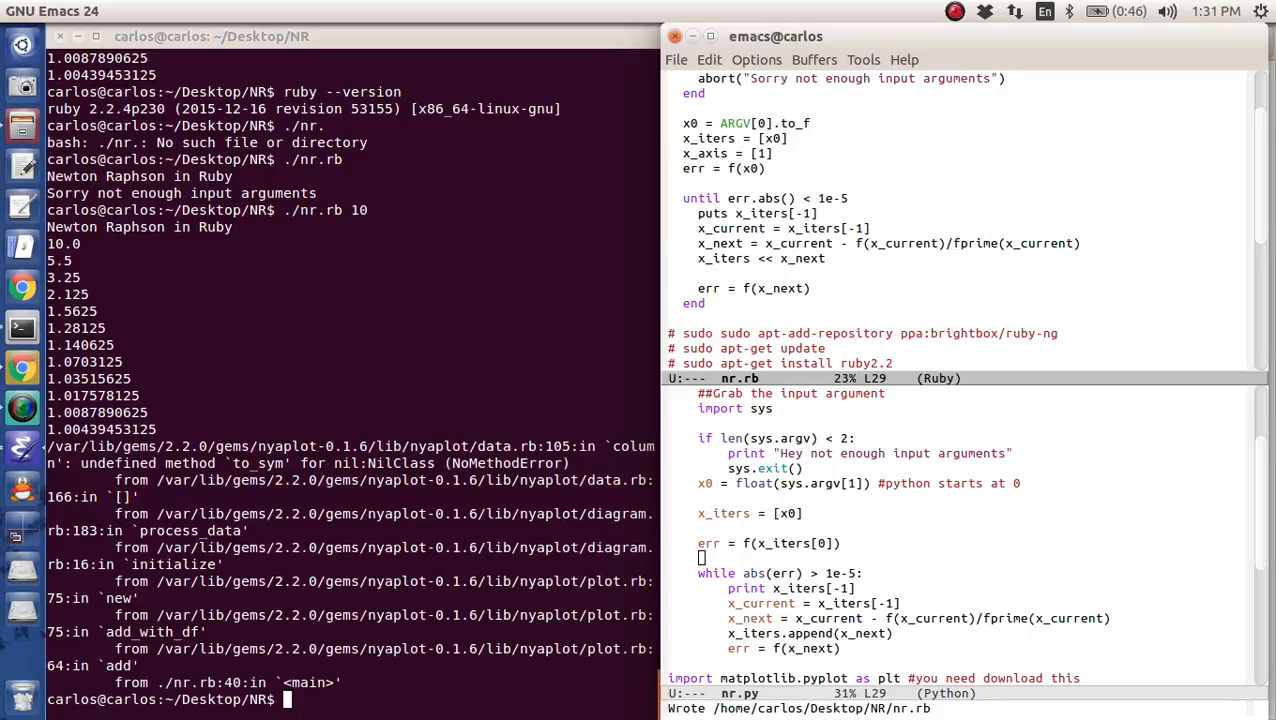
- Complete the loop line x_axis << x_axis[-1] + 1 so the x-axis counter increments
type("x_axis")
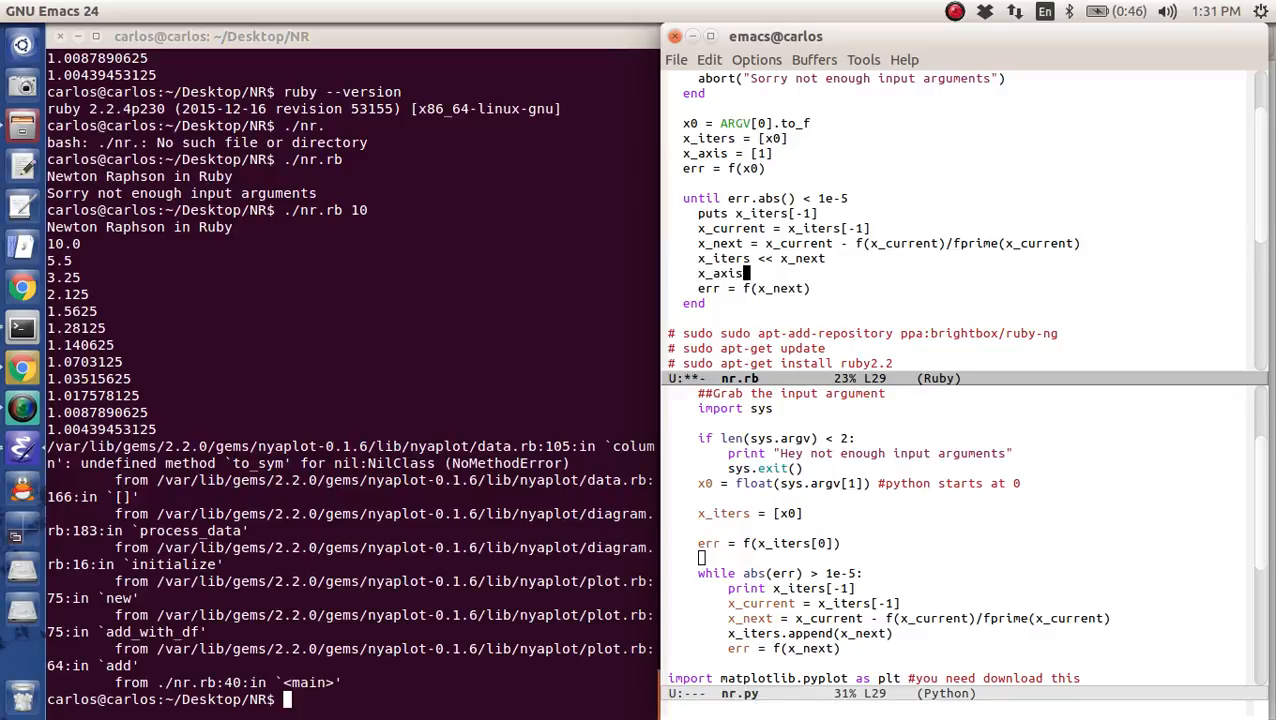
type("<< x_axis[-1] +")
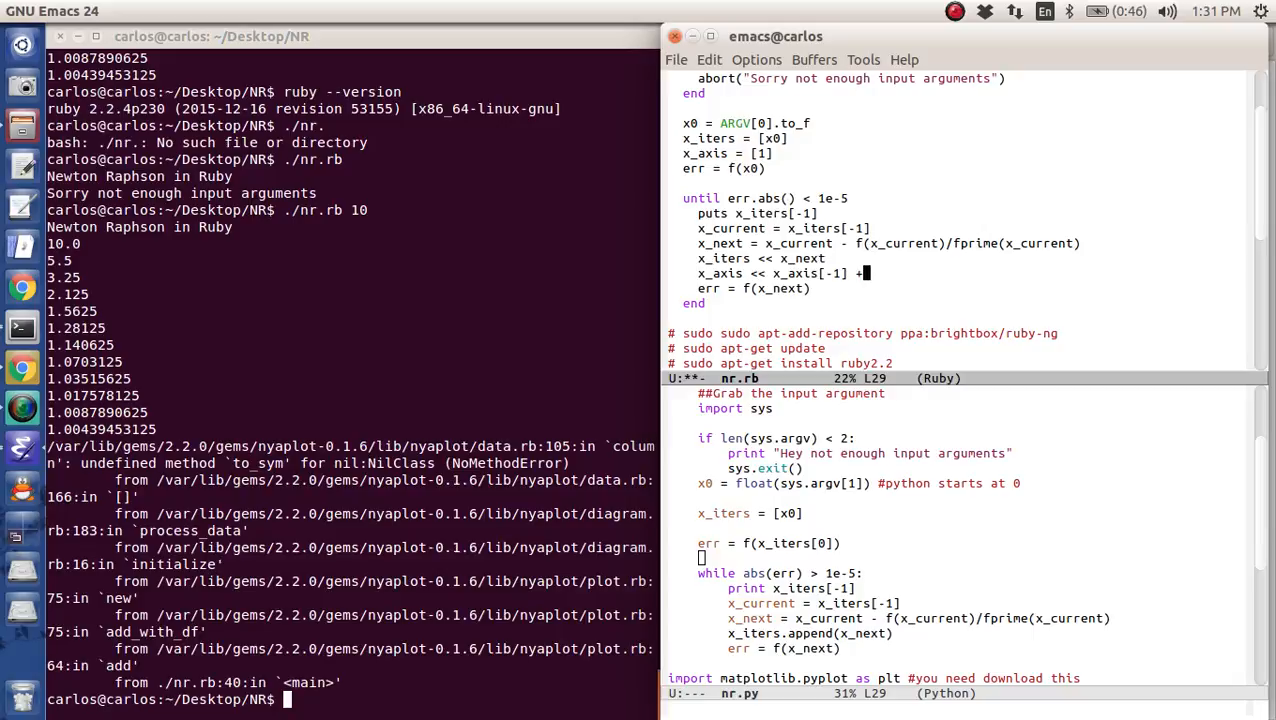
type("1")
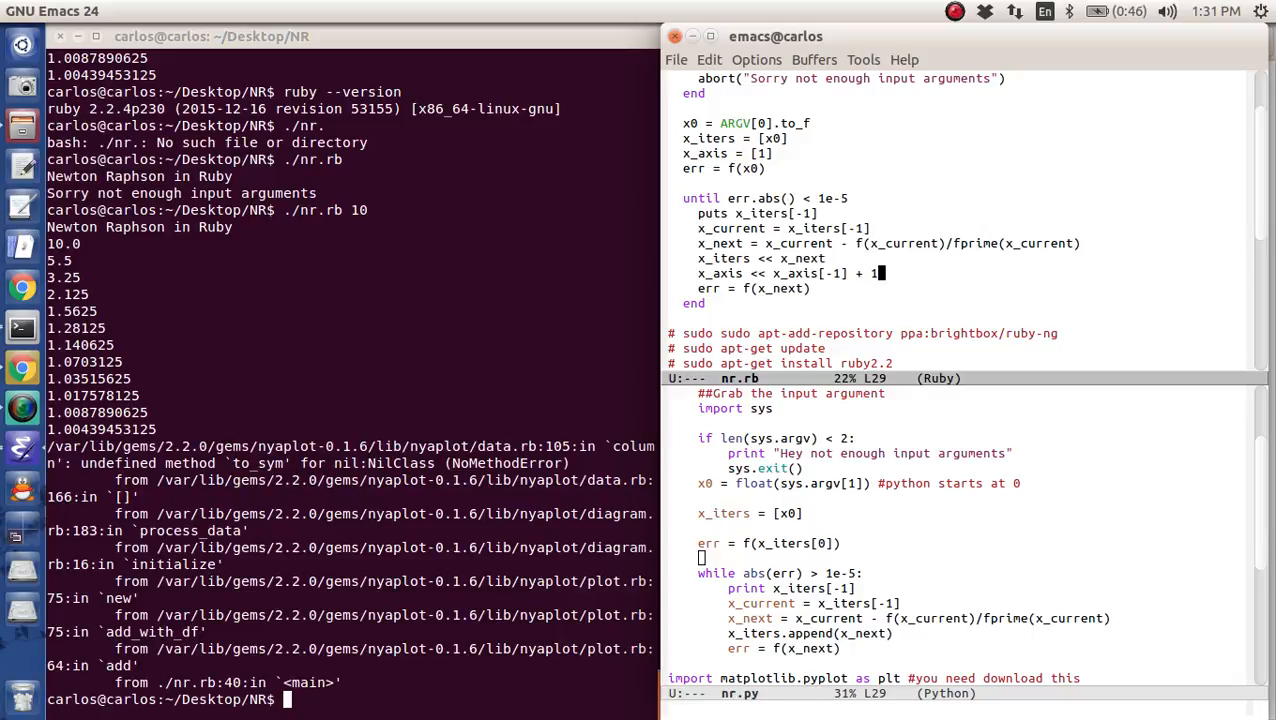
scroll("down", 3)
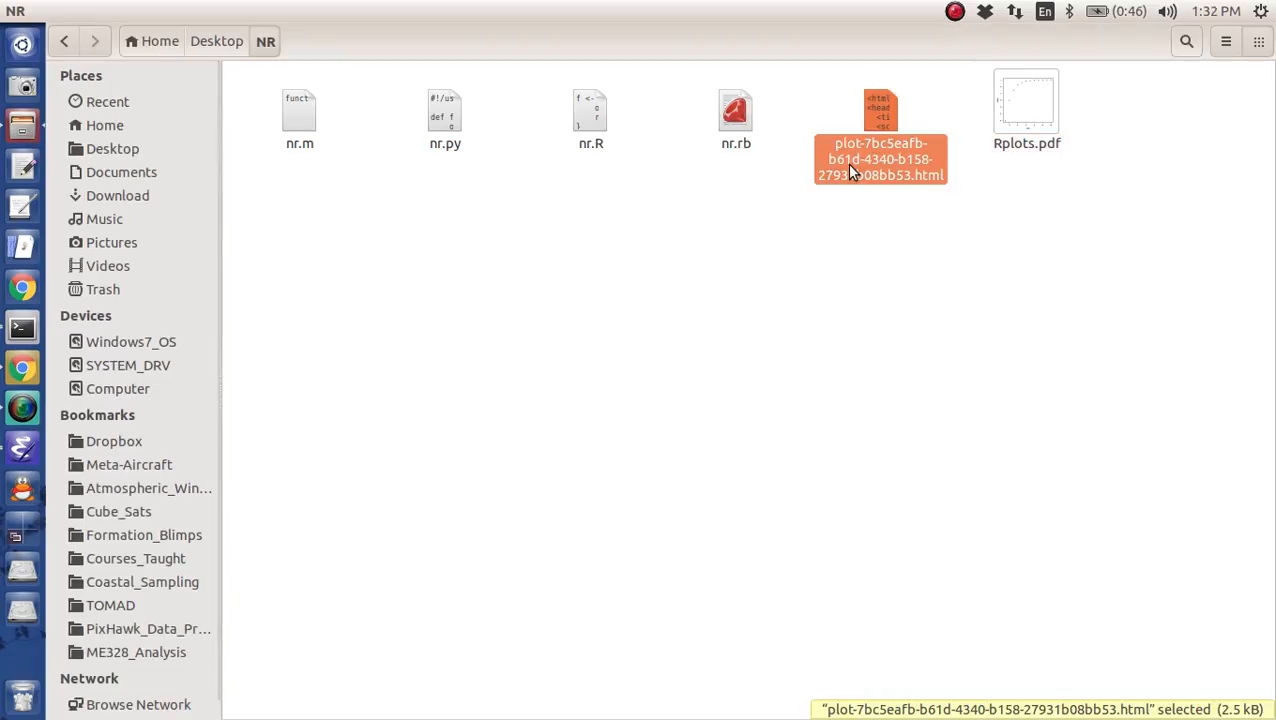
mouse_move(558, 248)
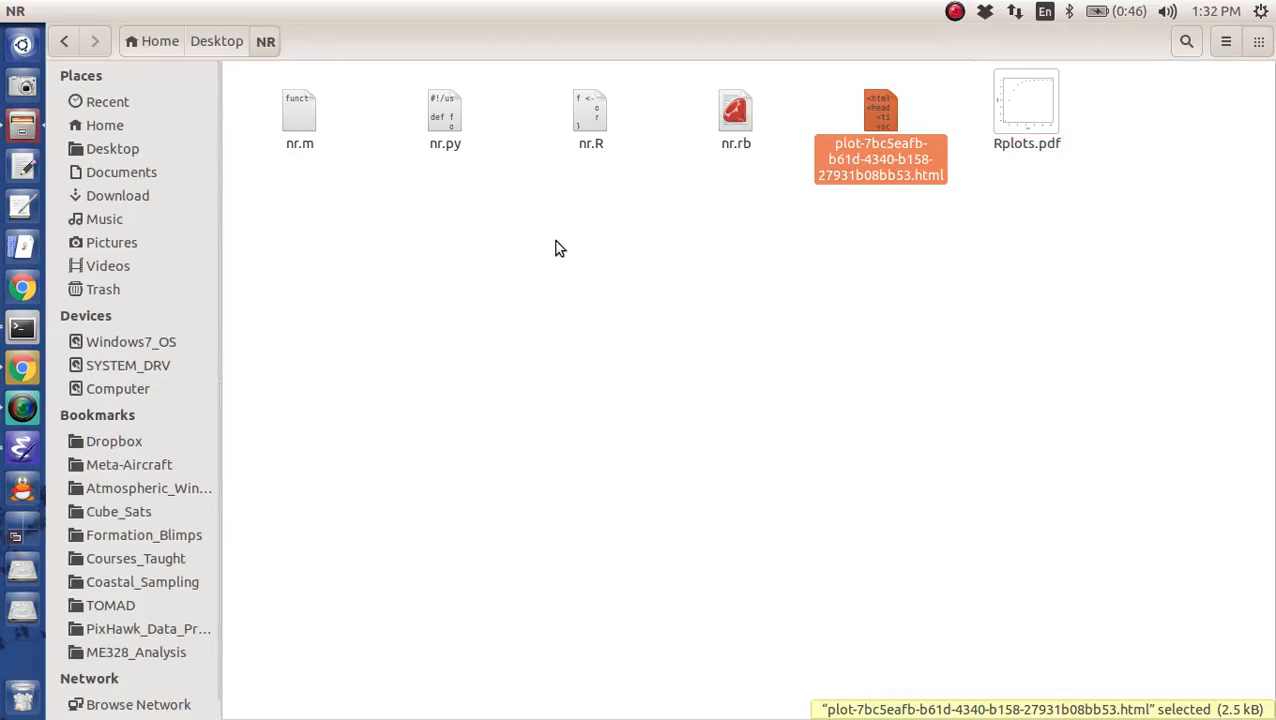
mouse_move(22, 368)
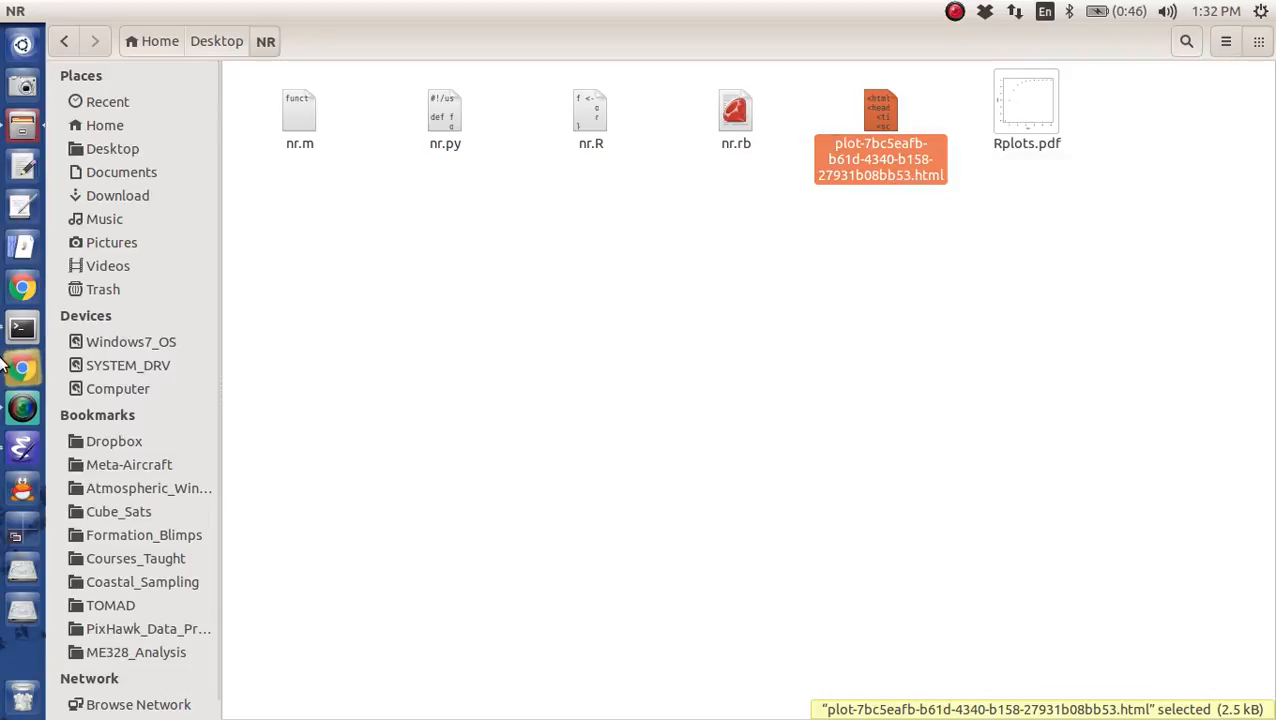
- Open the exported plot-….html file from the NR folder in Chrome
double_click(880, 110)
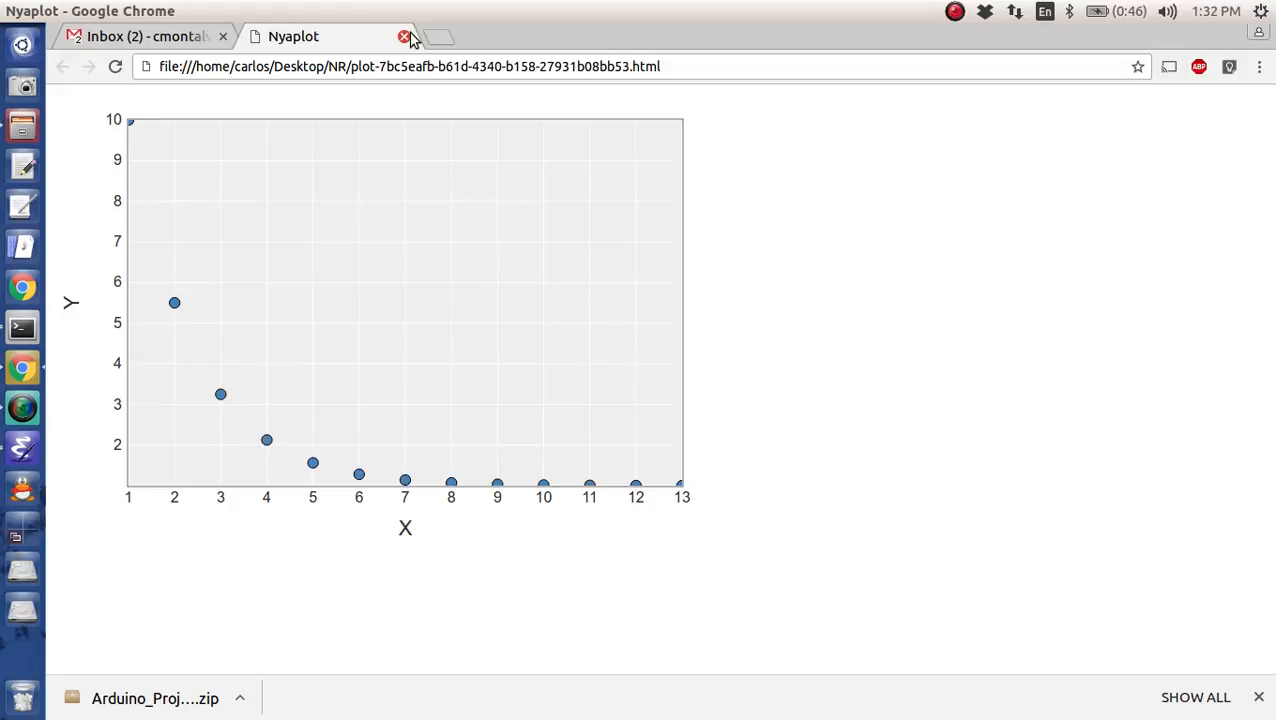
mouse_move(352, 142)
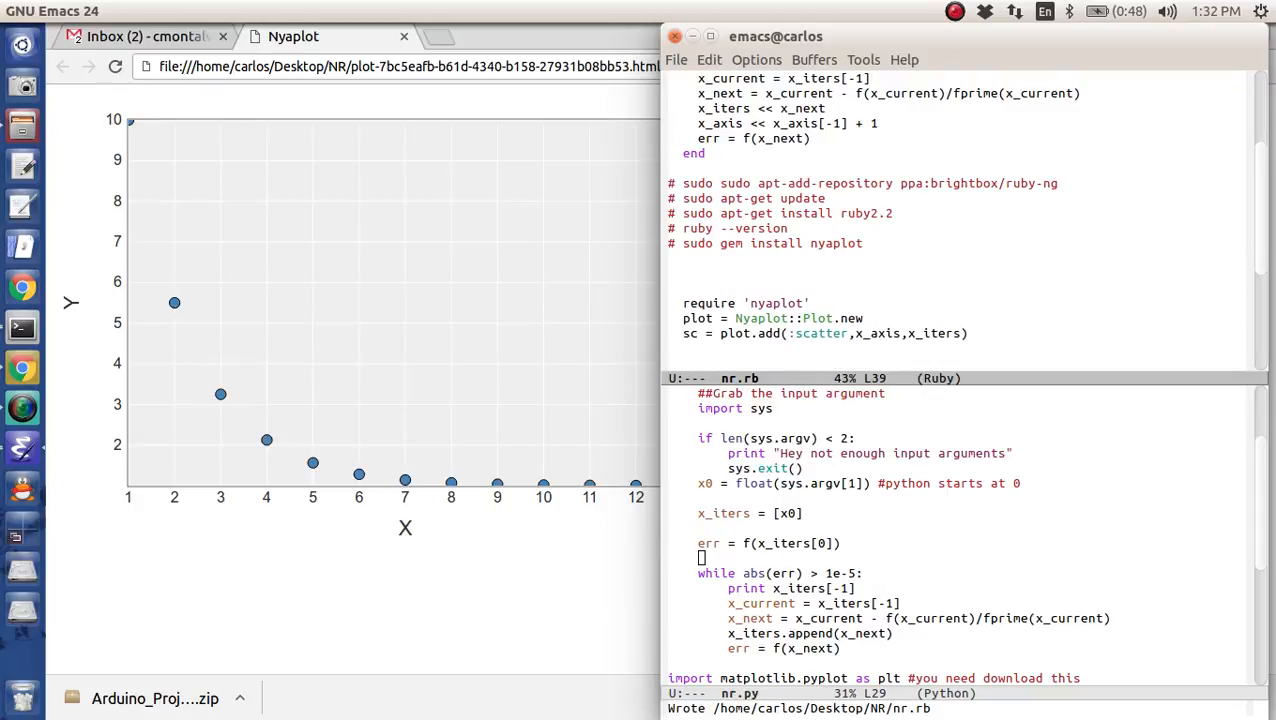
- Add system("rm *.html") with a comment noting it removes all old HTML files
type("system(\"rm *.")
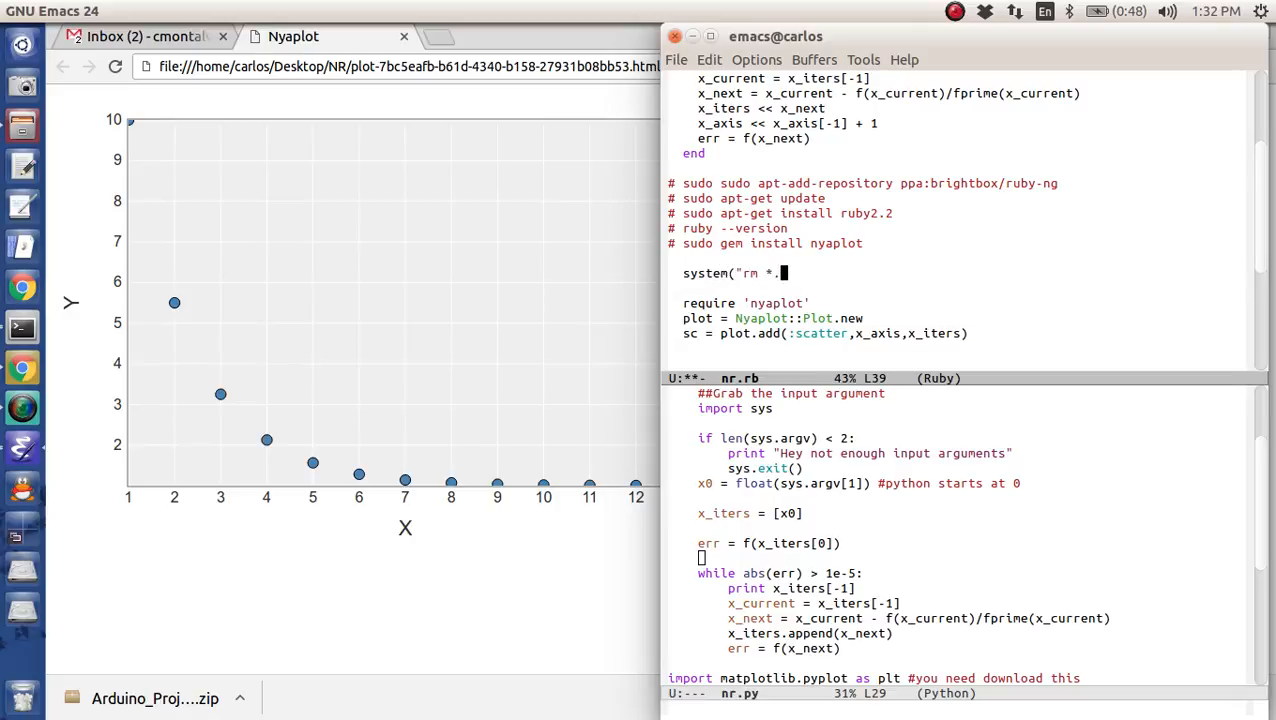
type("html\")")
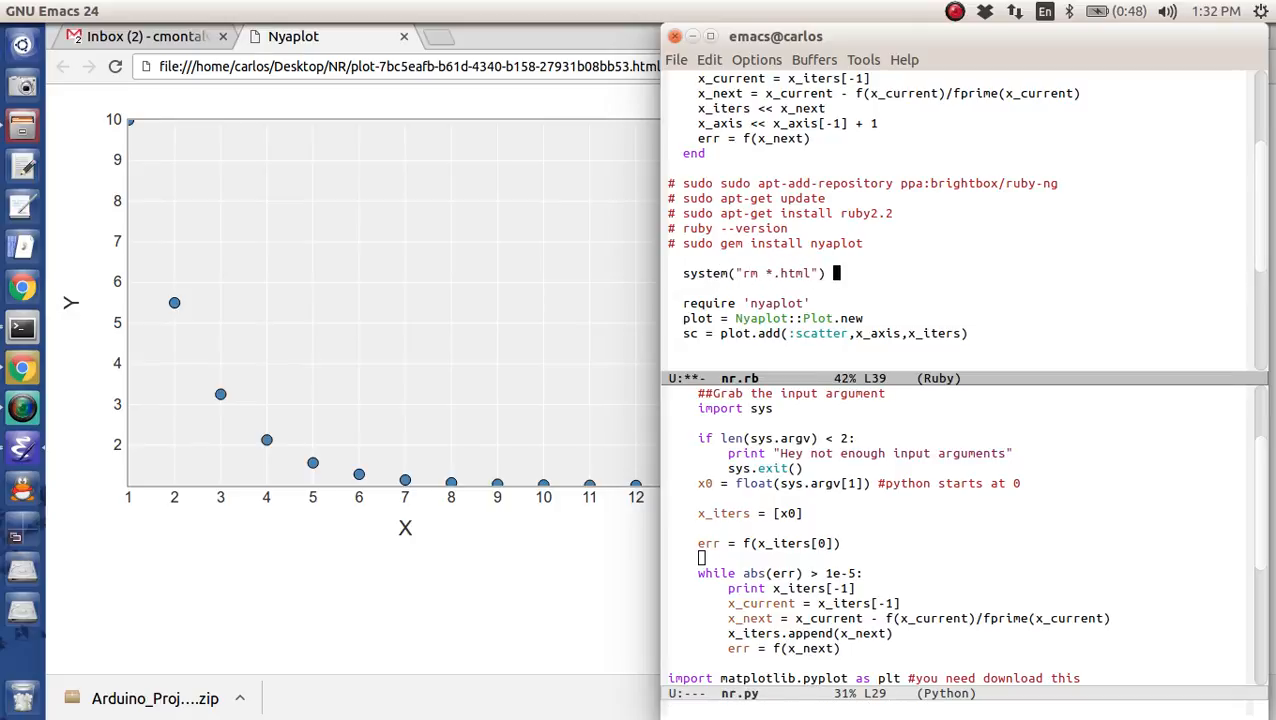
type("#remove all")
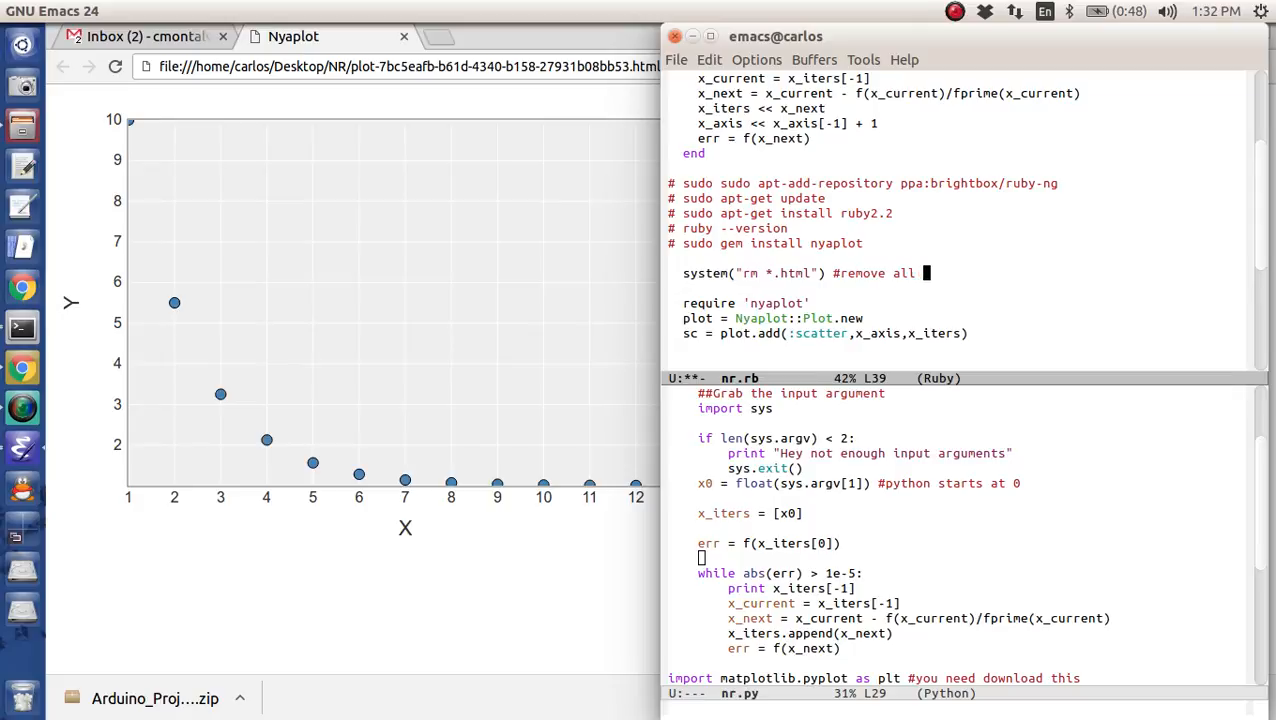
type("html files in the directory")
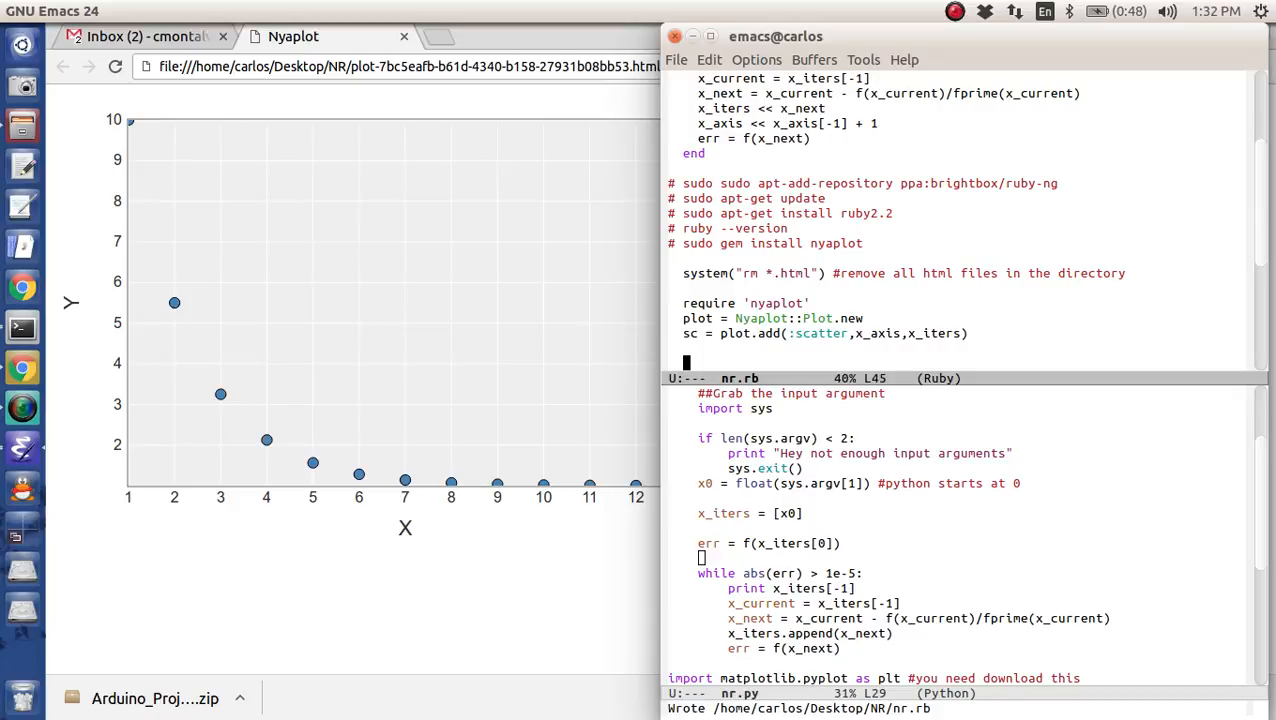
- End the script with system("xdg-open *.html") to open the exported plot
scroll("down", 3)
type("plot.export_html")
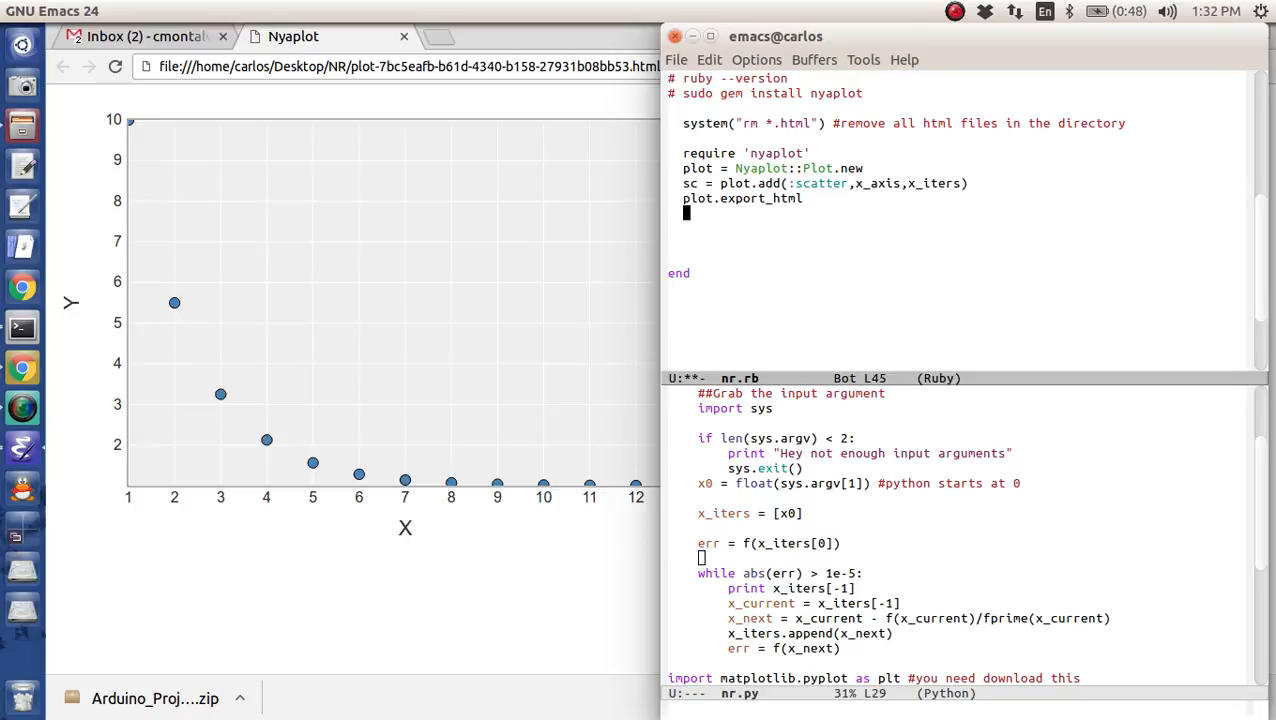
type("system(")
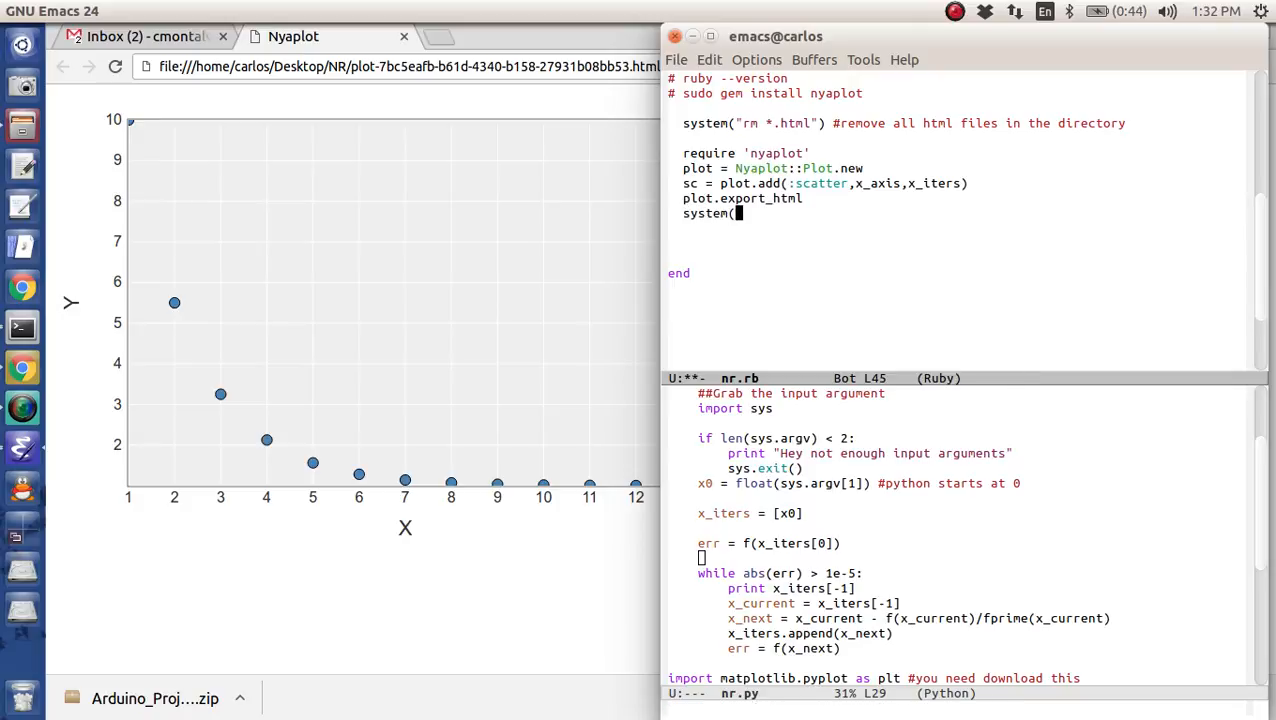
type("\"xdg-op")
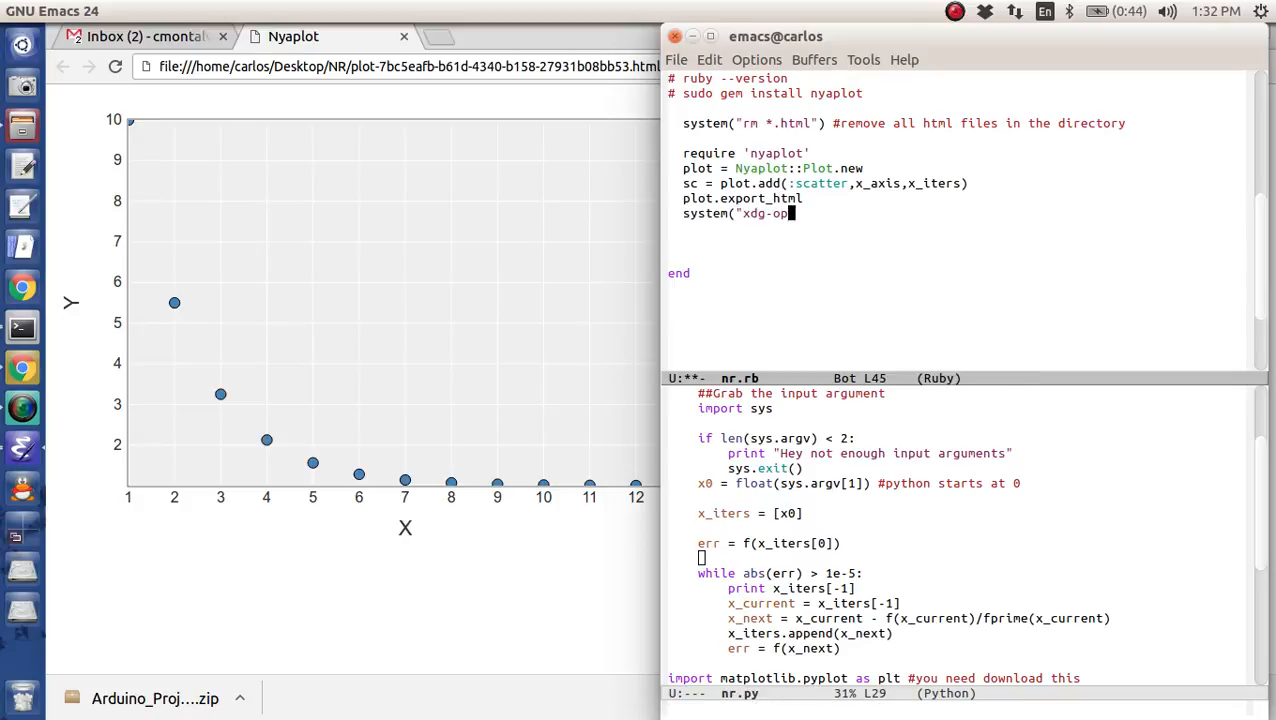
type("en *.")
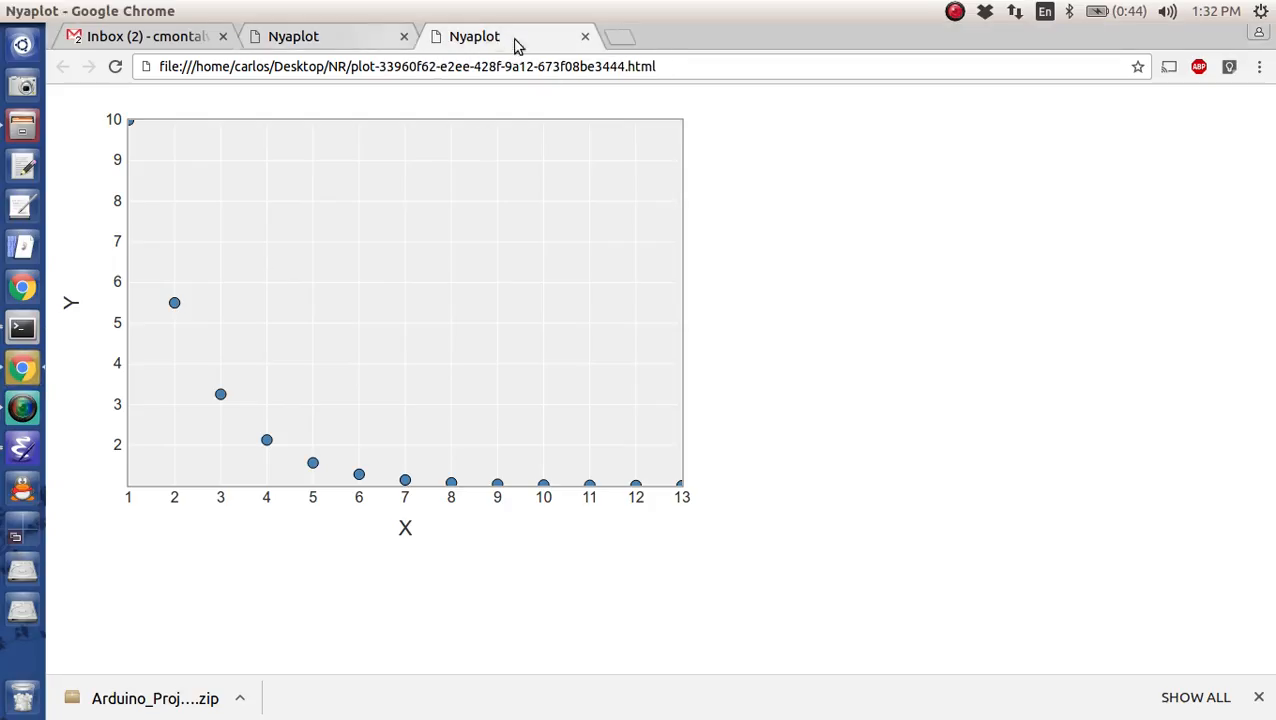
- Close the duplicate plot tab and run ./nr.rb -5 in the terminal
left_click(584, 36)
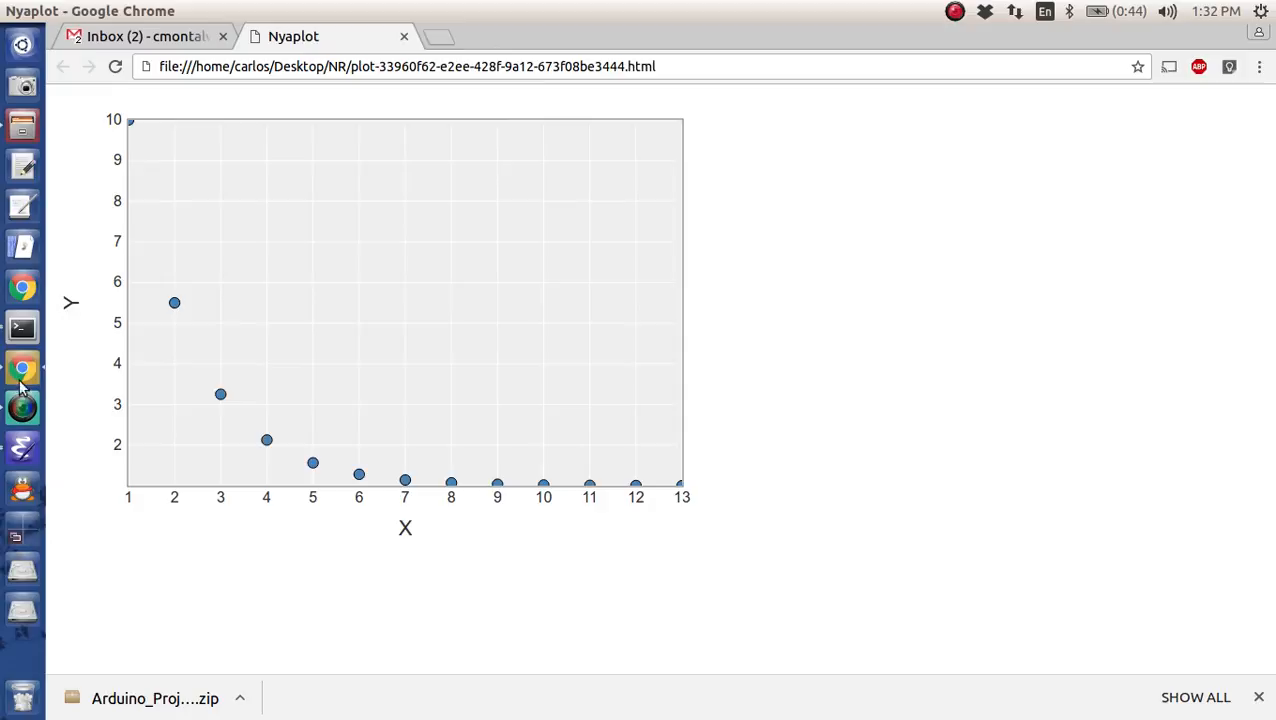
left_click(22, 328)
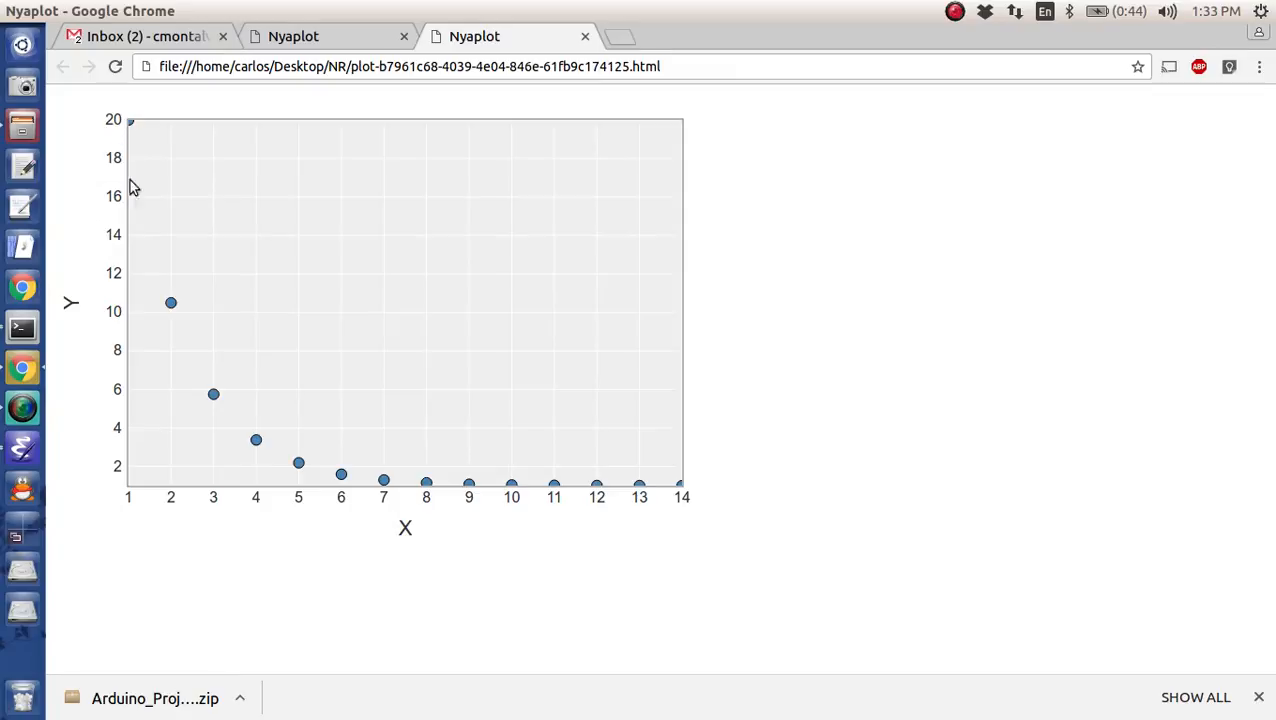
mouse_move(20, 458)
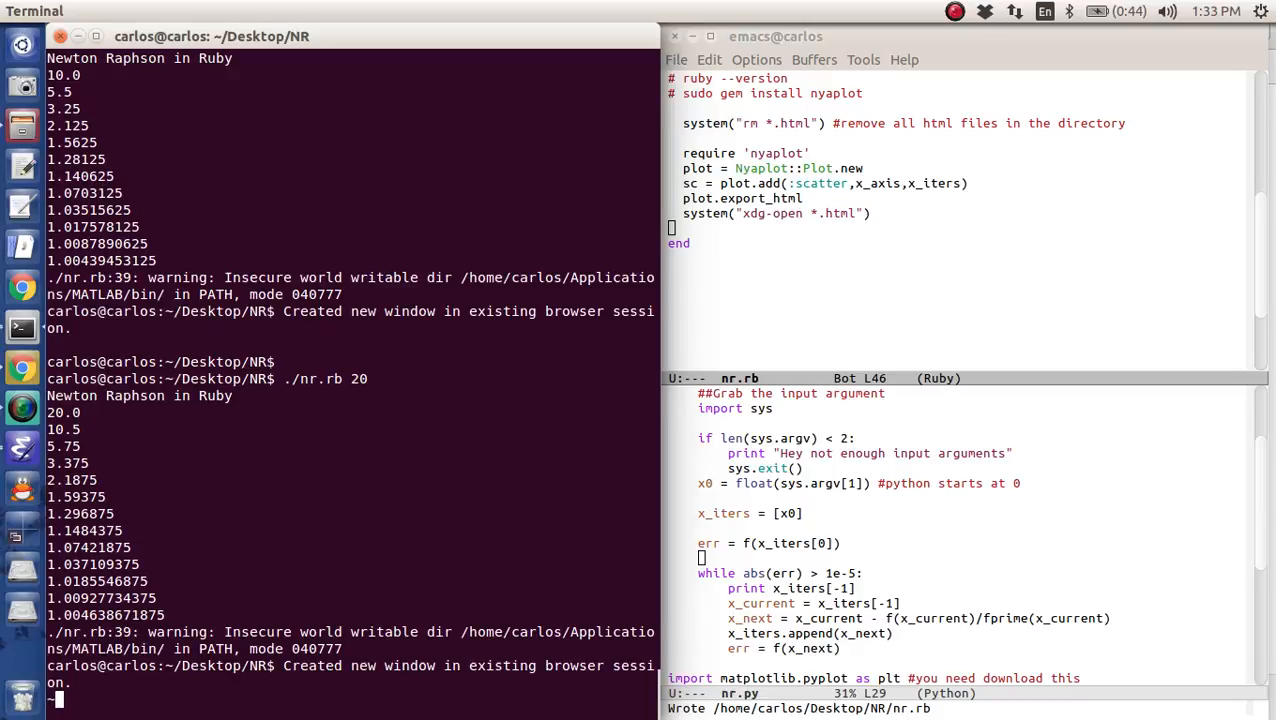
type("./nr.rb -5")
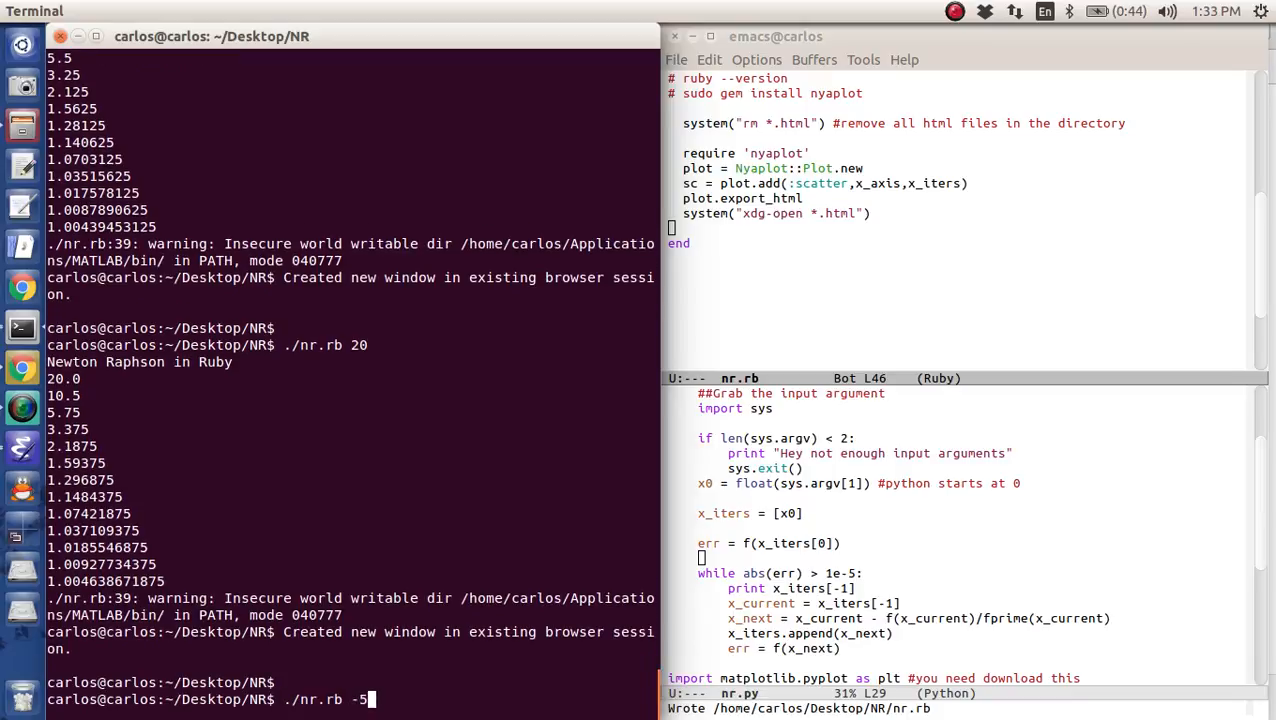
key("Return")
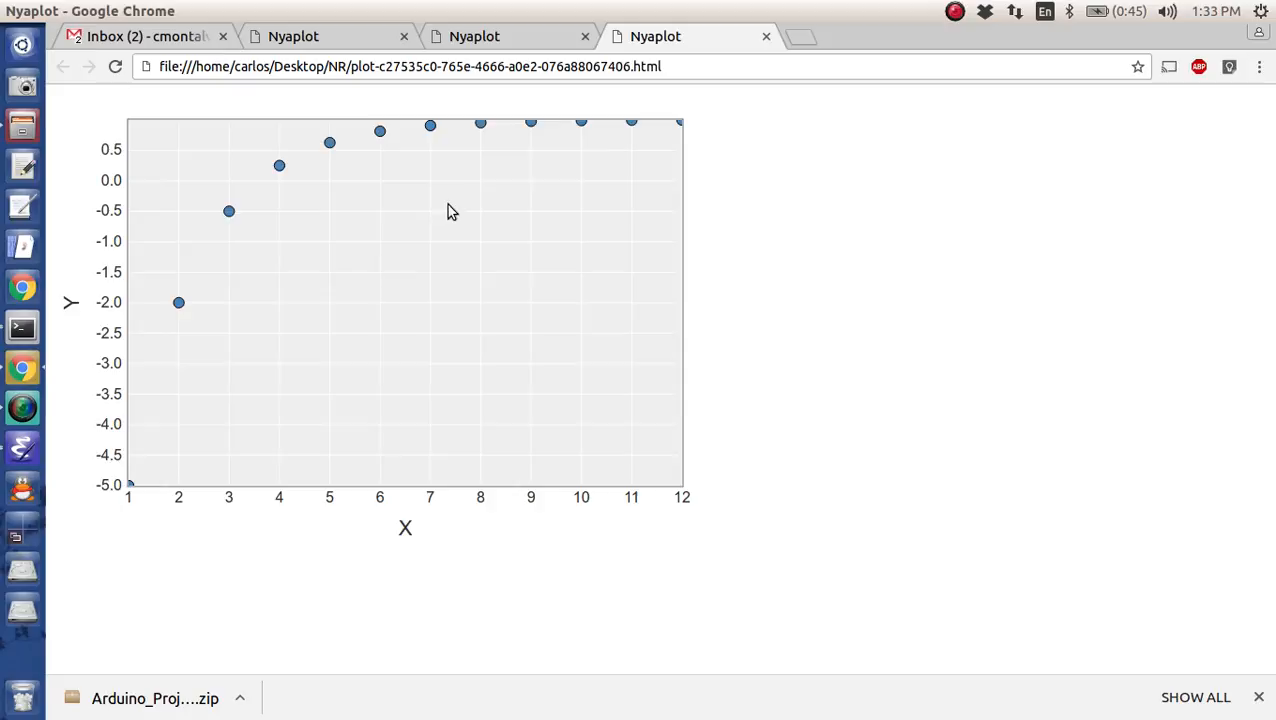
- Switch between the Chrome tabs to compare the plots for starting values 10 and -5
left_click(474, 36)
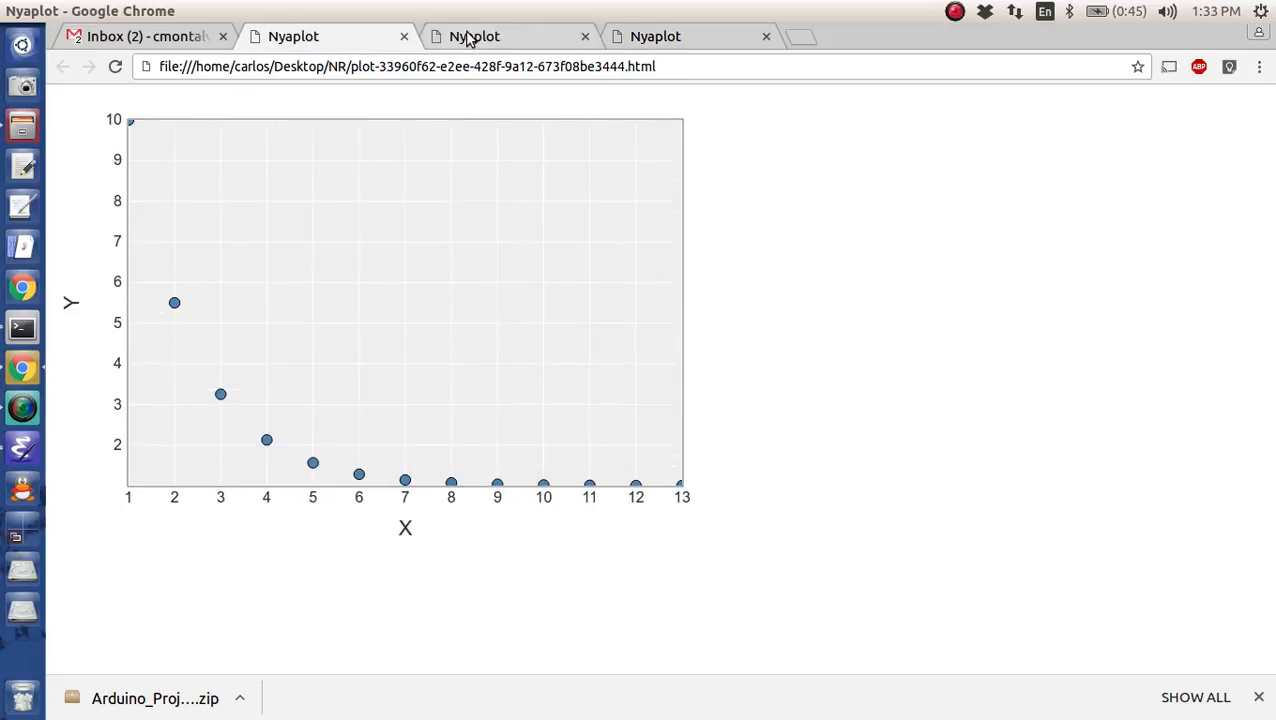
left_click(656, 36)
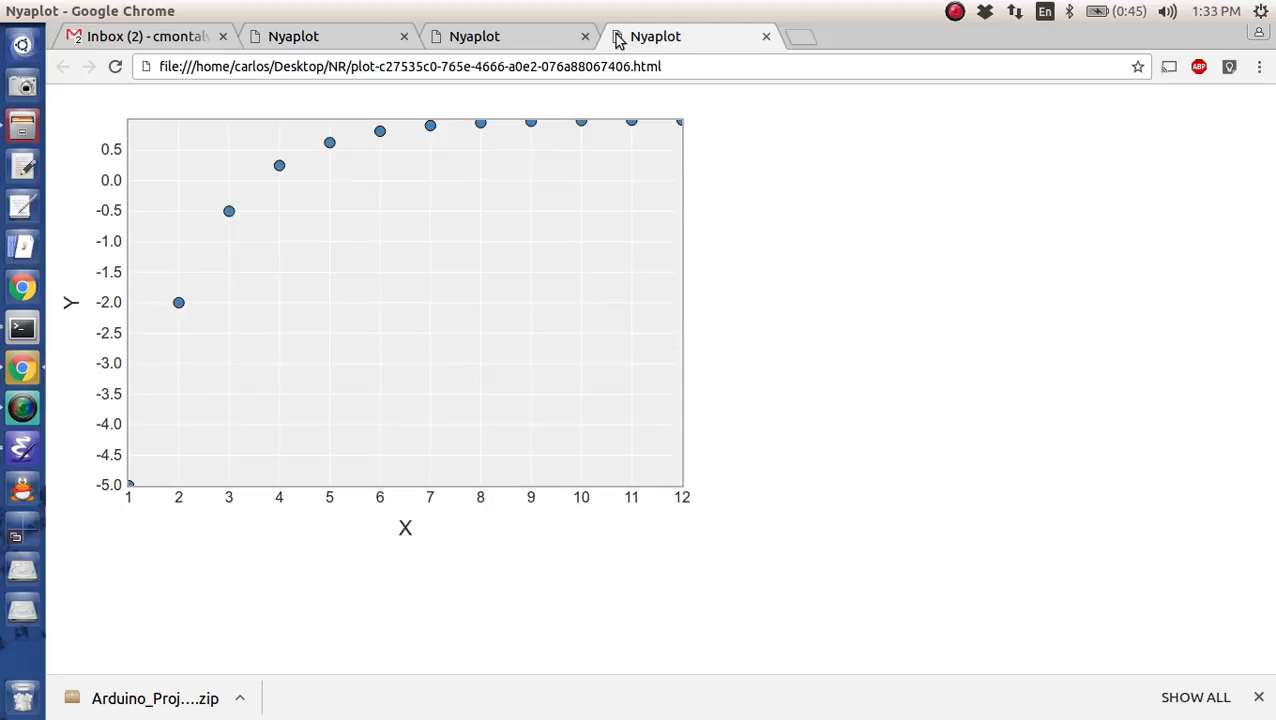
mouse_move(16, 436)
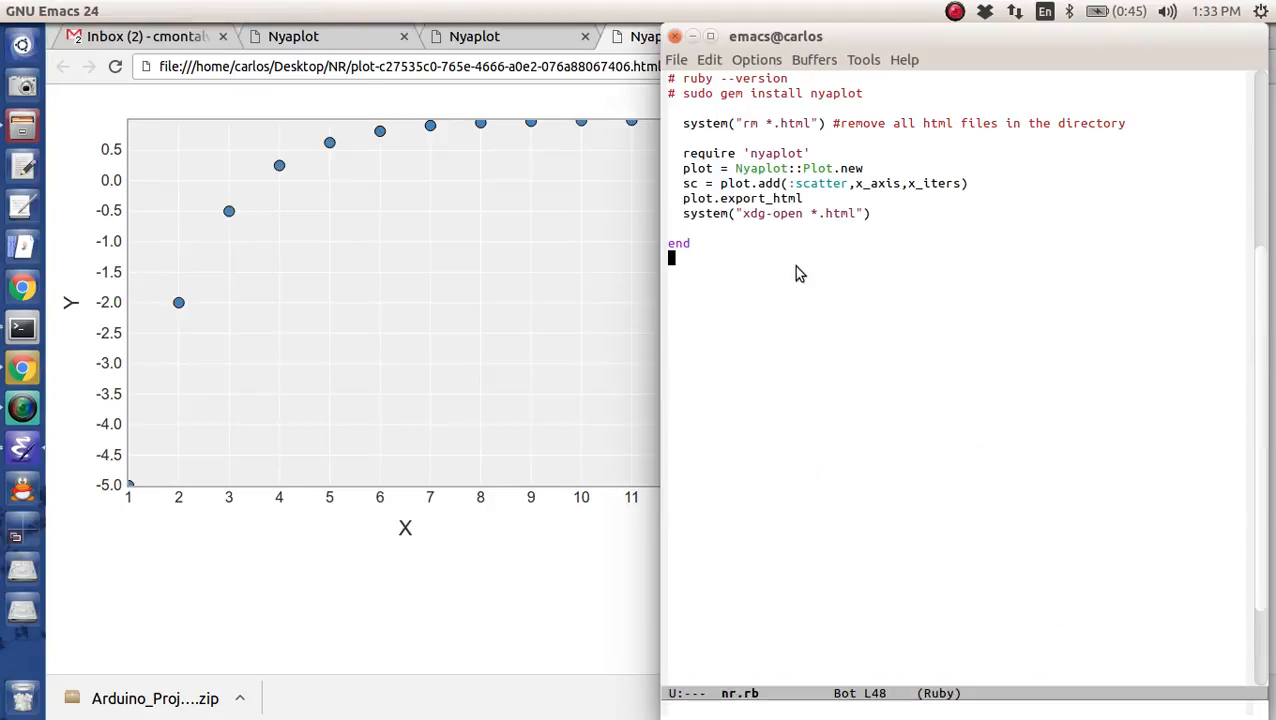
scroll("up", 3)
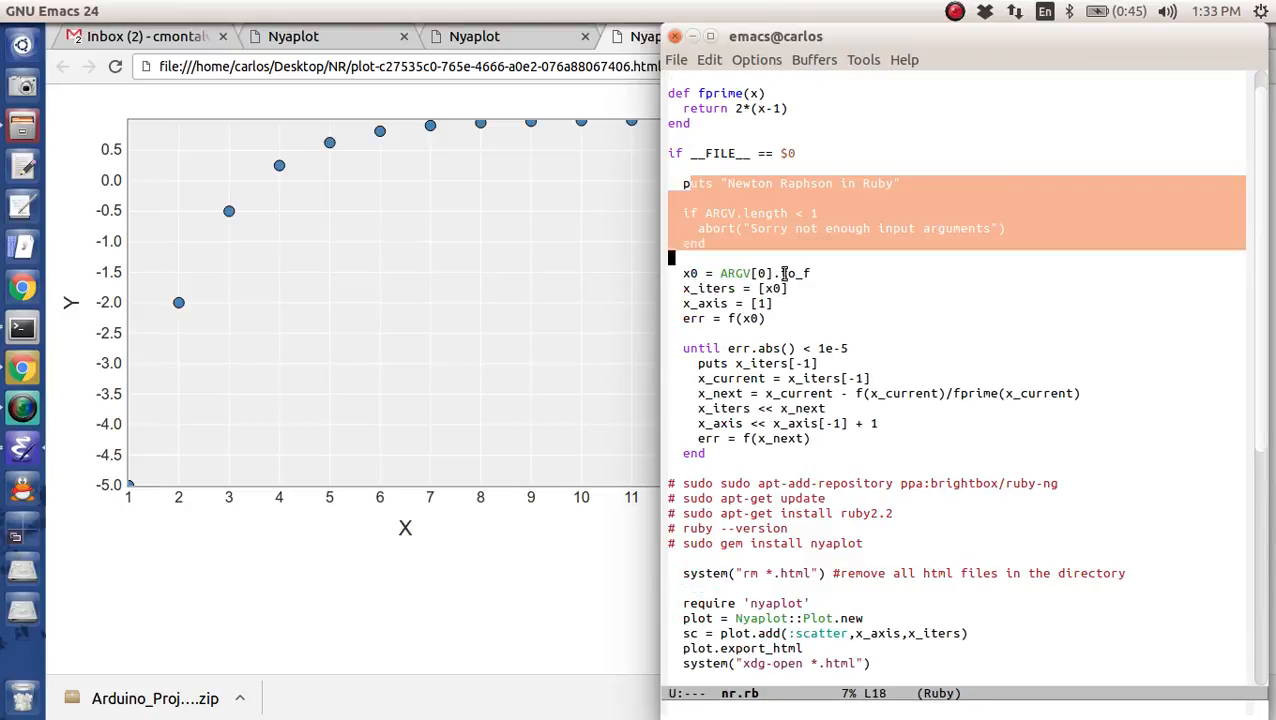
scroll("down", 3)
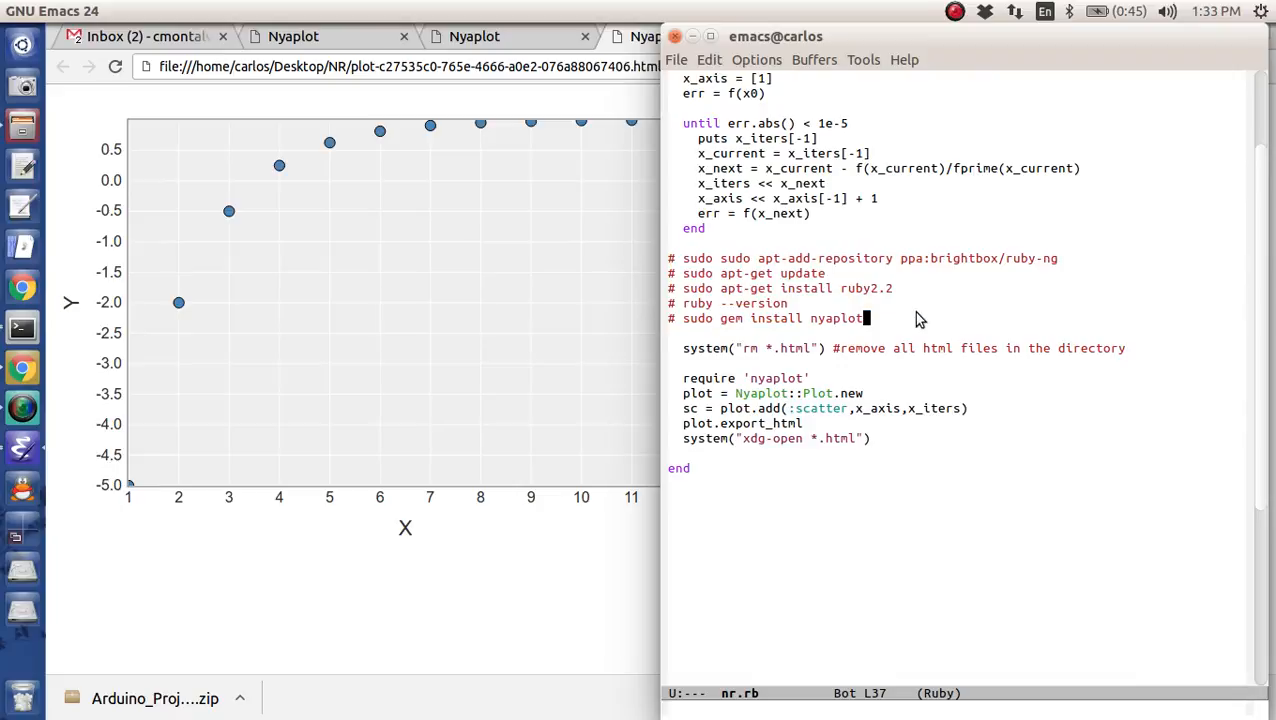
left_click_drag(836, 318, 884, 408)
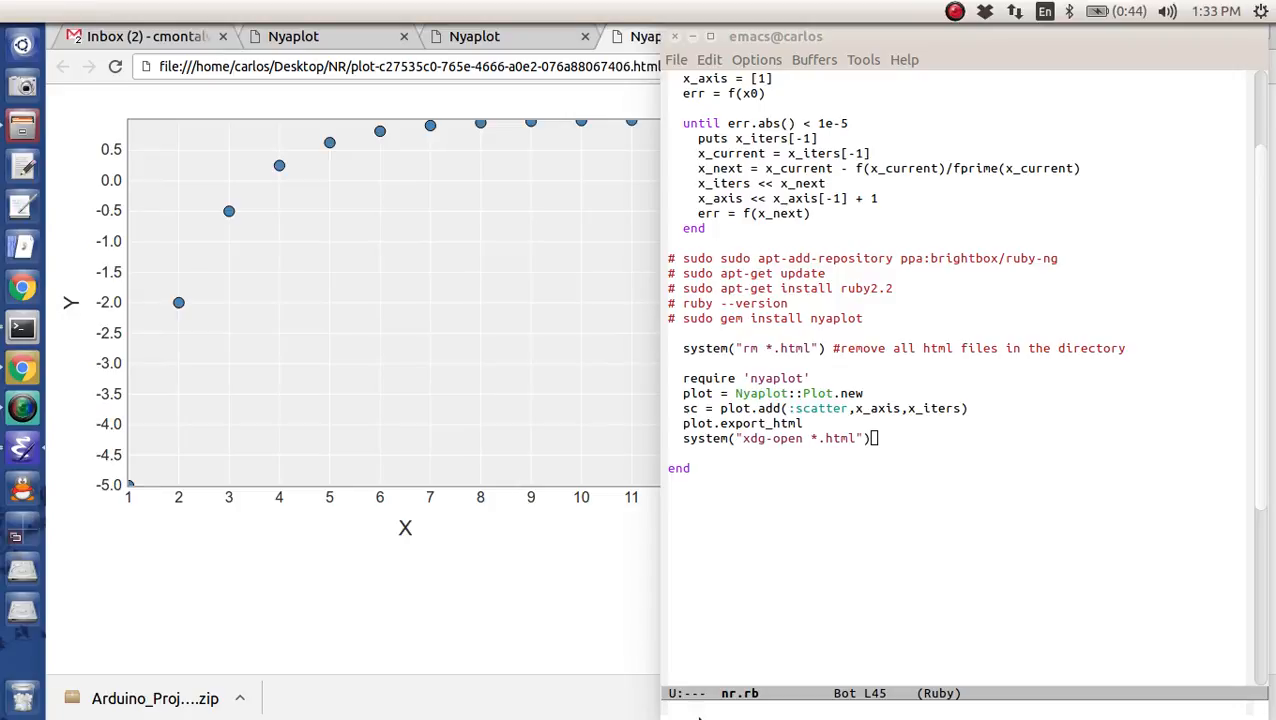
mouse_move(448, 416)
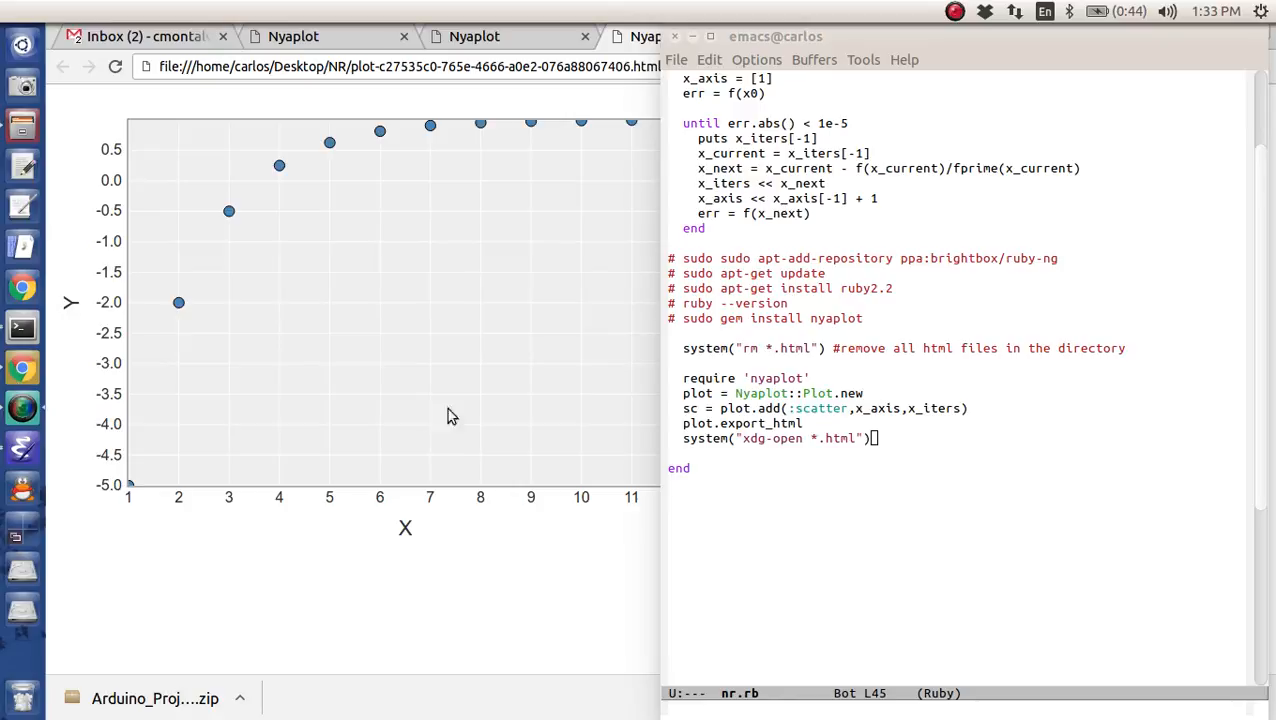